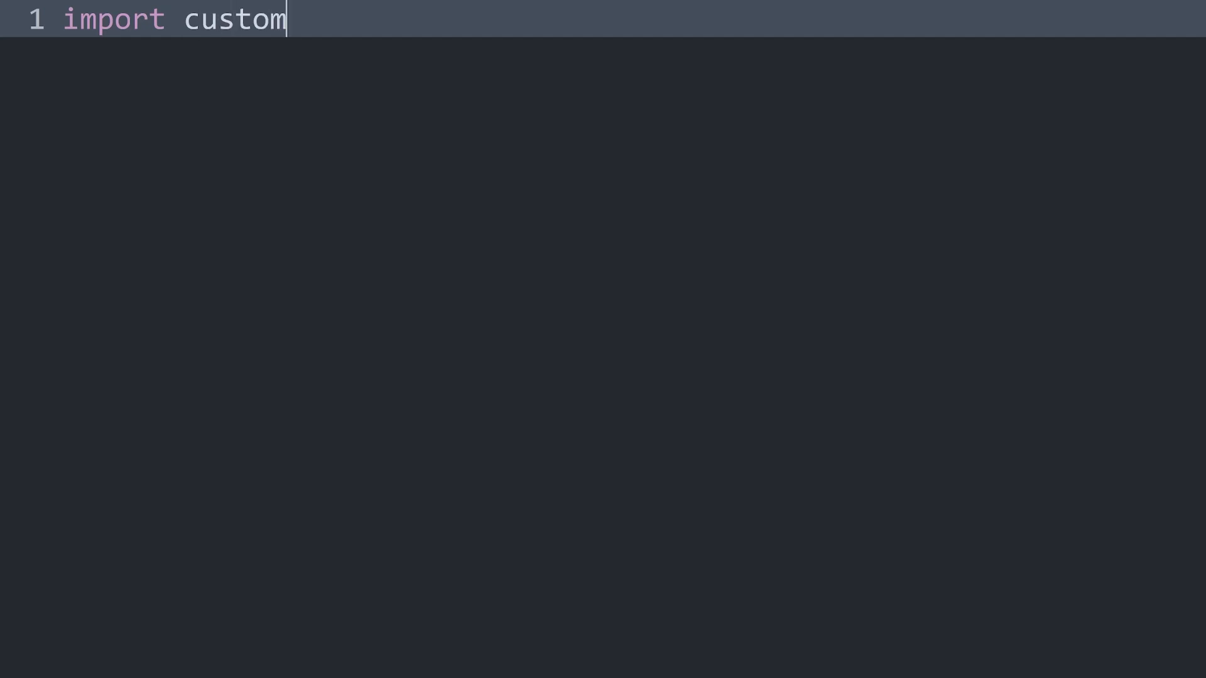
# - Import customtkinter as ctk and create the app with ctk.CTk()
pyautogui.write('tkitner as ctk')
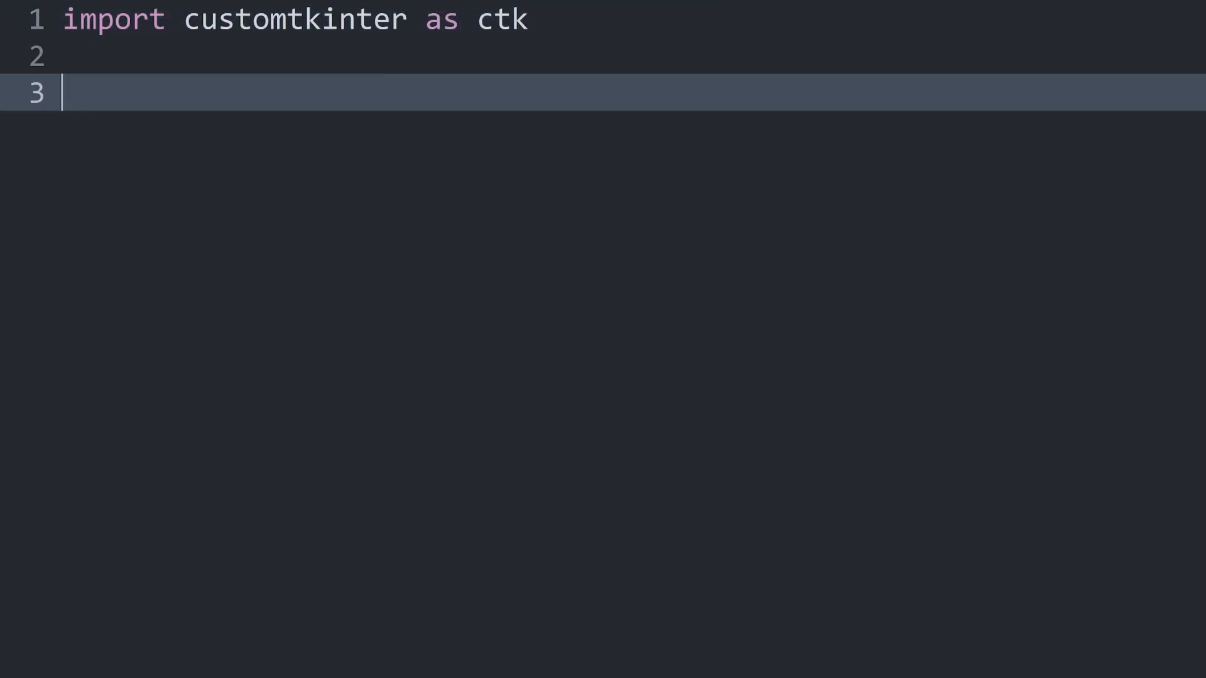
pyautogui.write('app =')
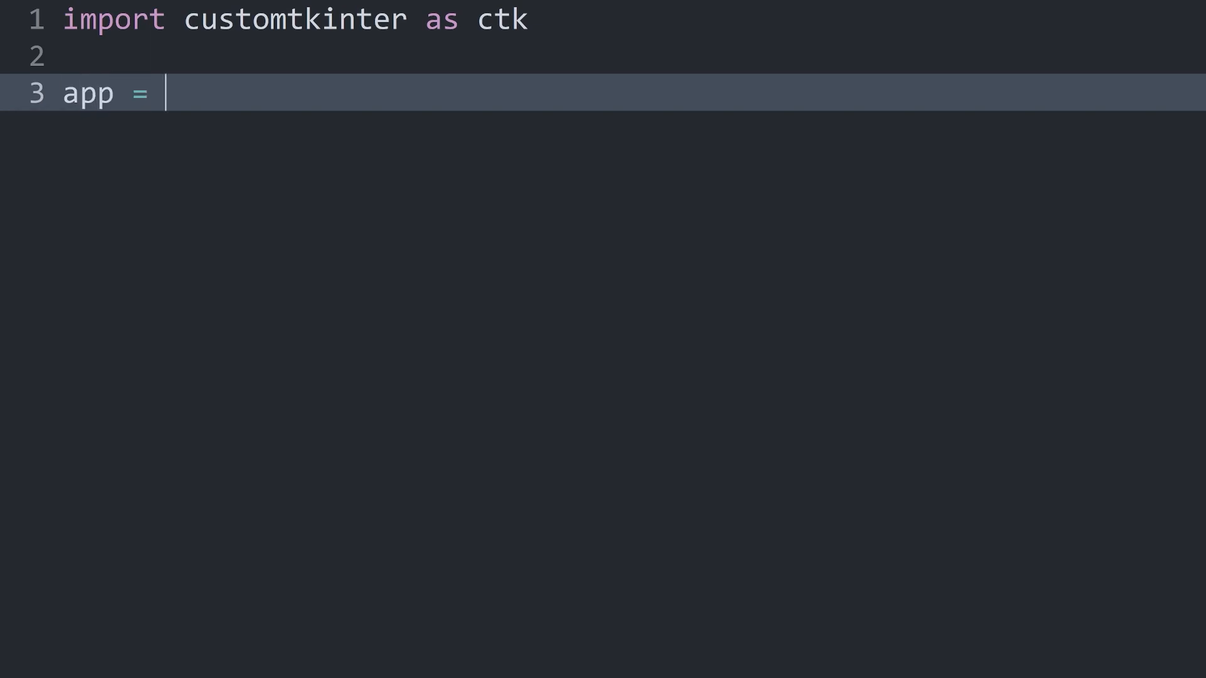
pyautogui.write('ctk.CTk(')
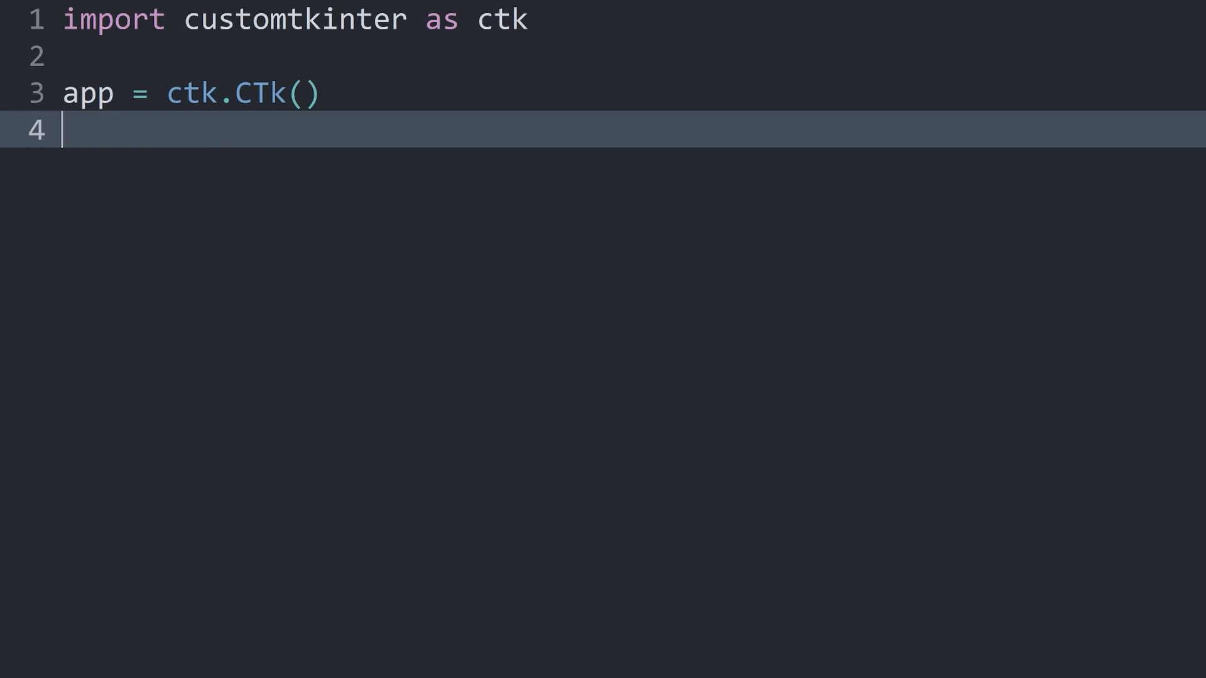
# - Set app.geometry('300x200'), add app.mainloop(), run the script and return to the CTk call's arguments
pyautogui.write("app.geometry('")
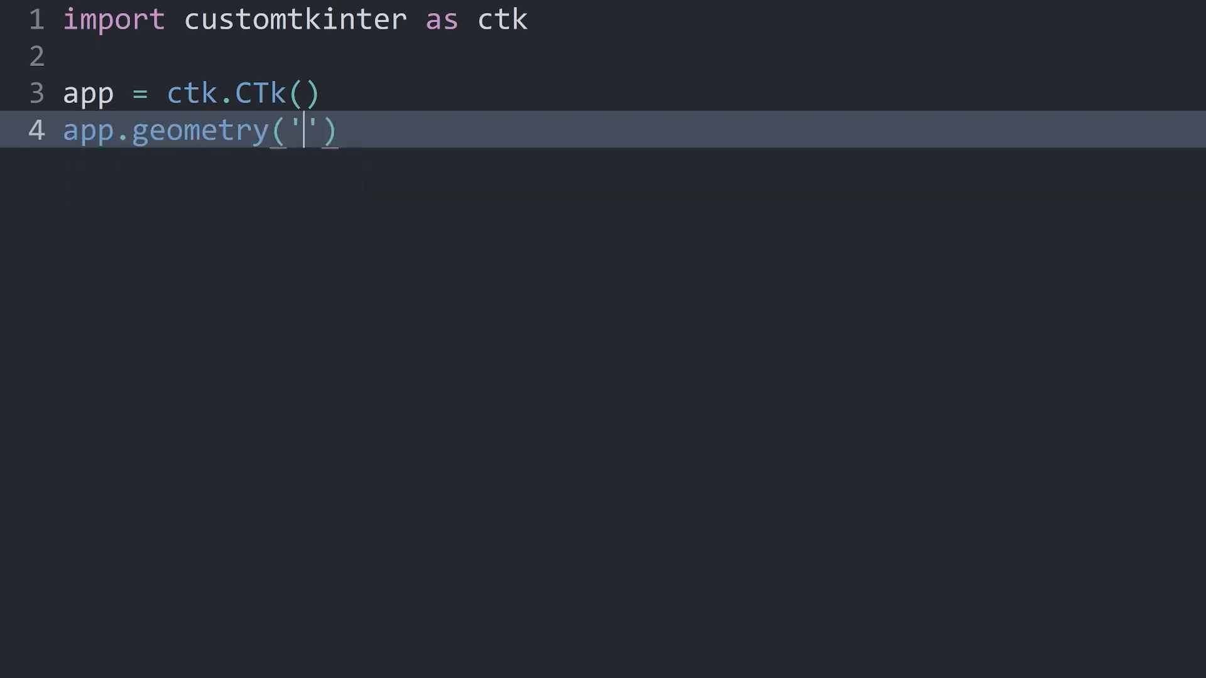
pyautogui.write('300')
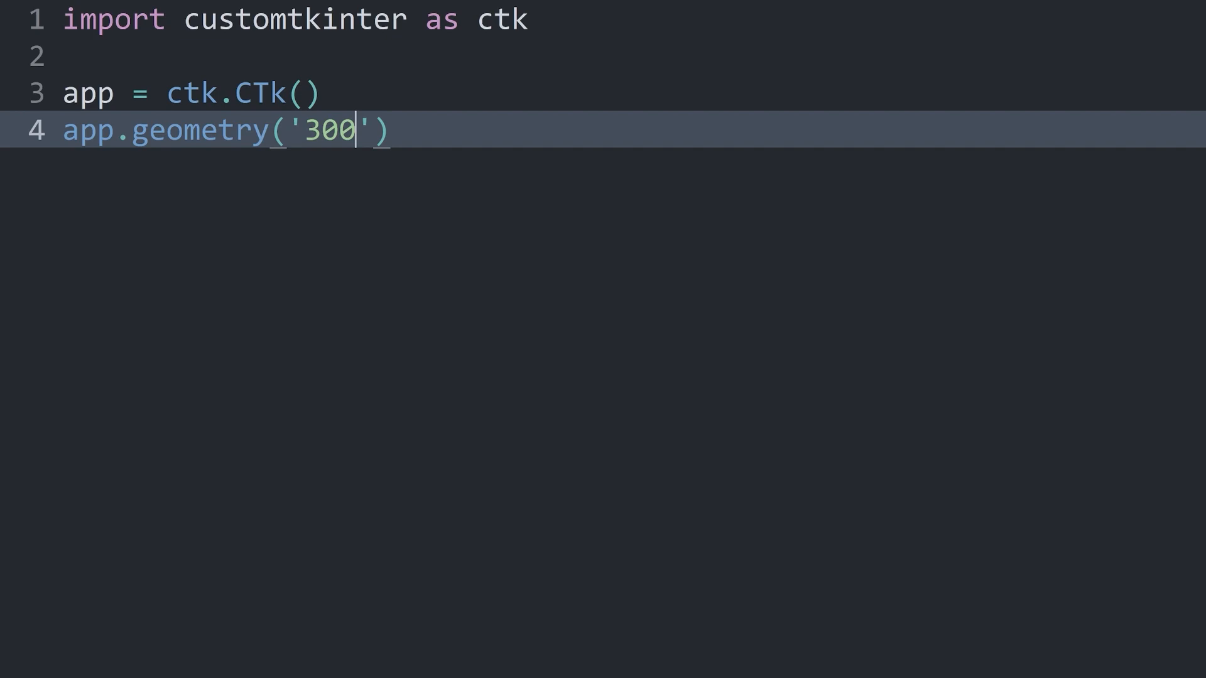
pyautogui.write('x200')
pyautogui.write('a')
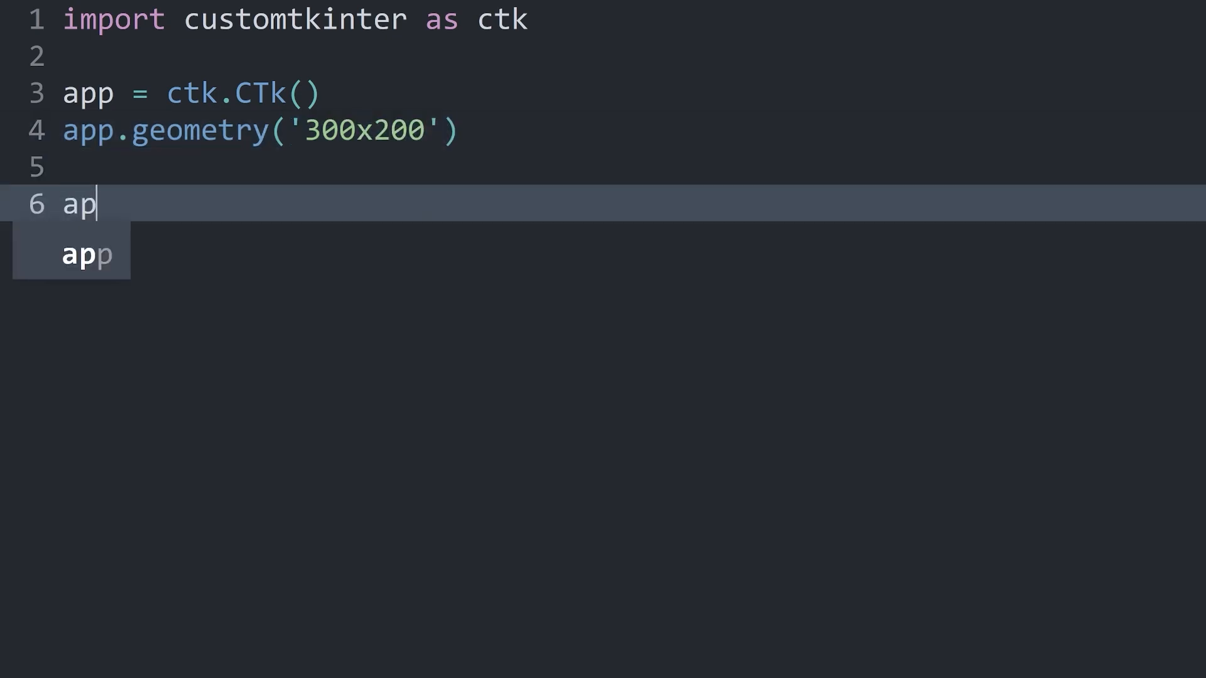
pyautogui.write('p.mainl')
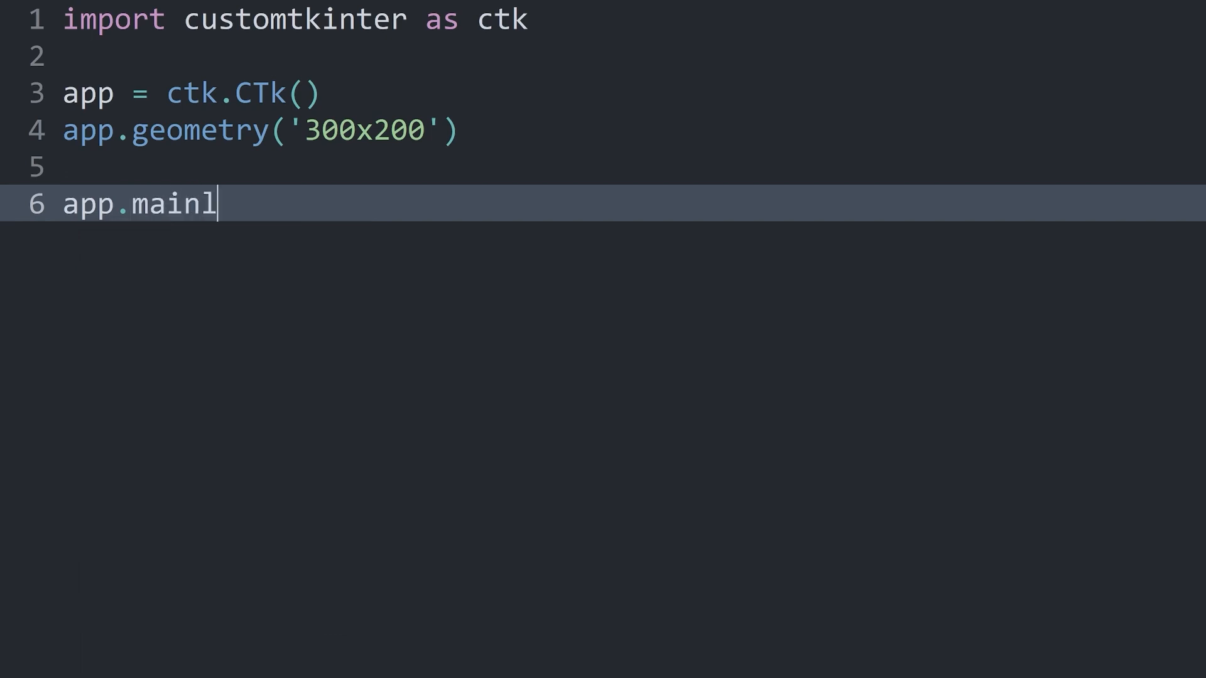
pyautogui.write('oop()')
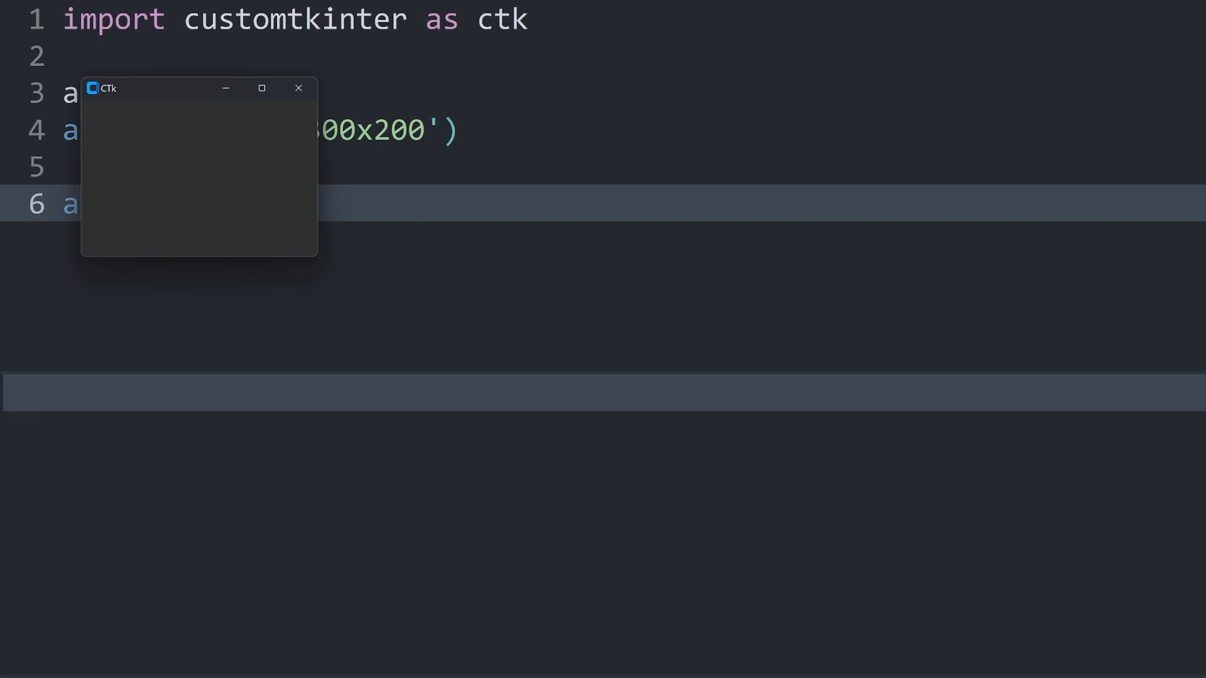
pyautogui.click(299, 88)
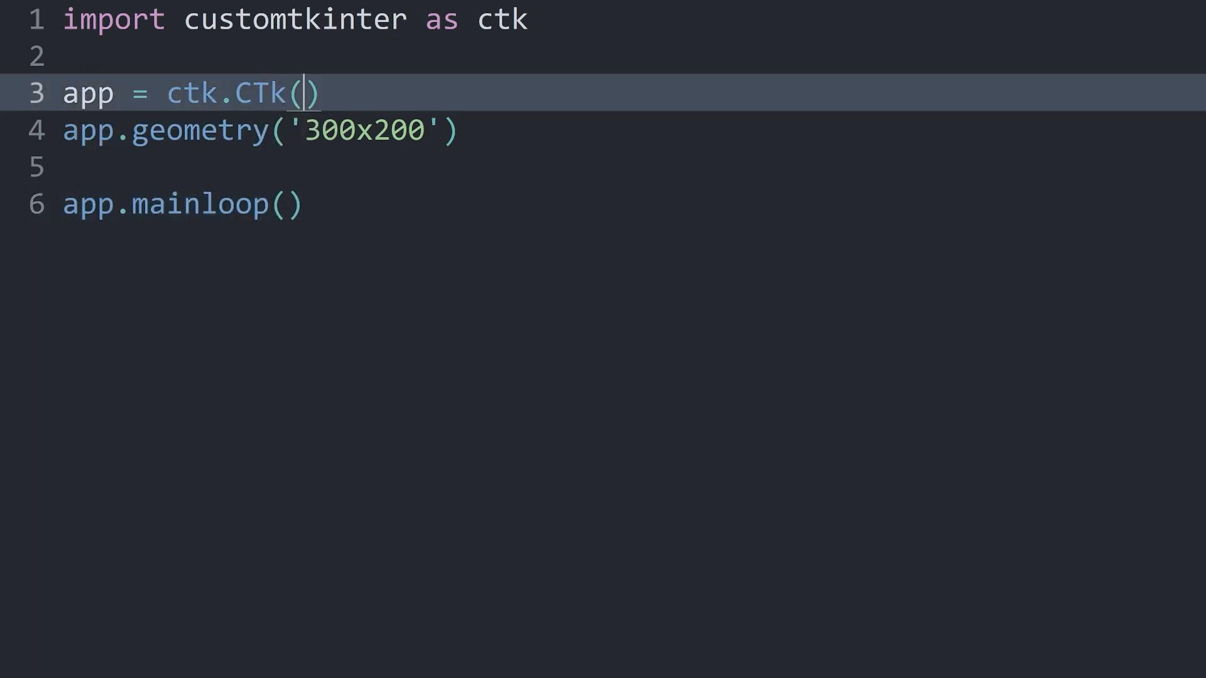
# - Try fg_color='red' in the CTk call, then remove the red value
pyautogui.write('fg_')
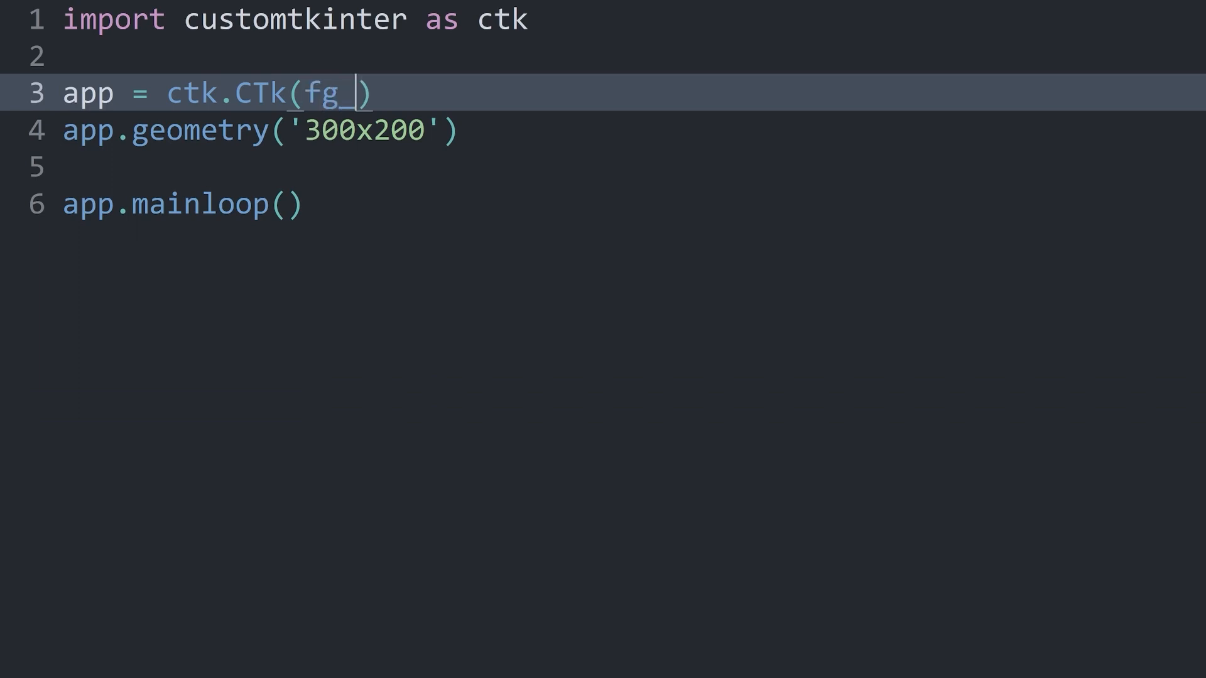
pyautogui.write('color =')
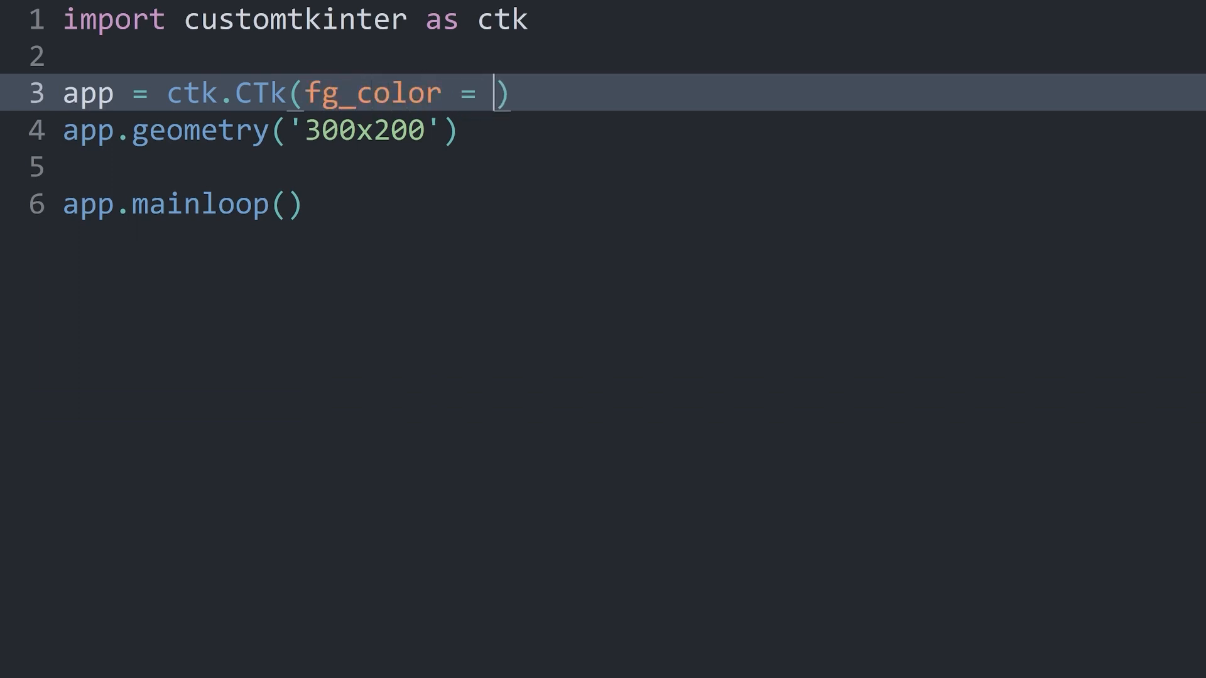
pyautogui.write("'red'")
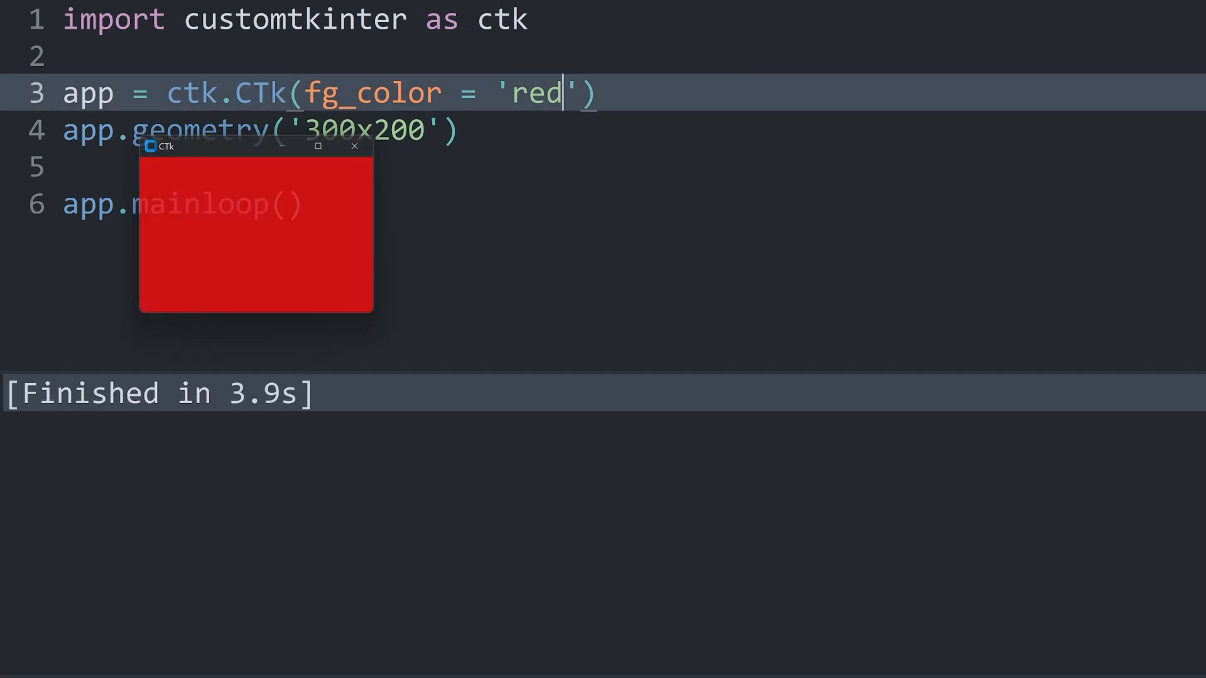
pyautogui.press('Backspace')
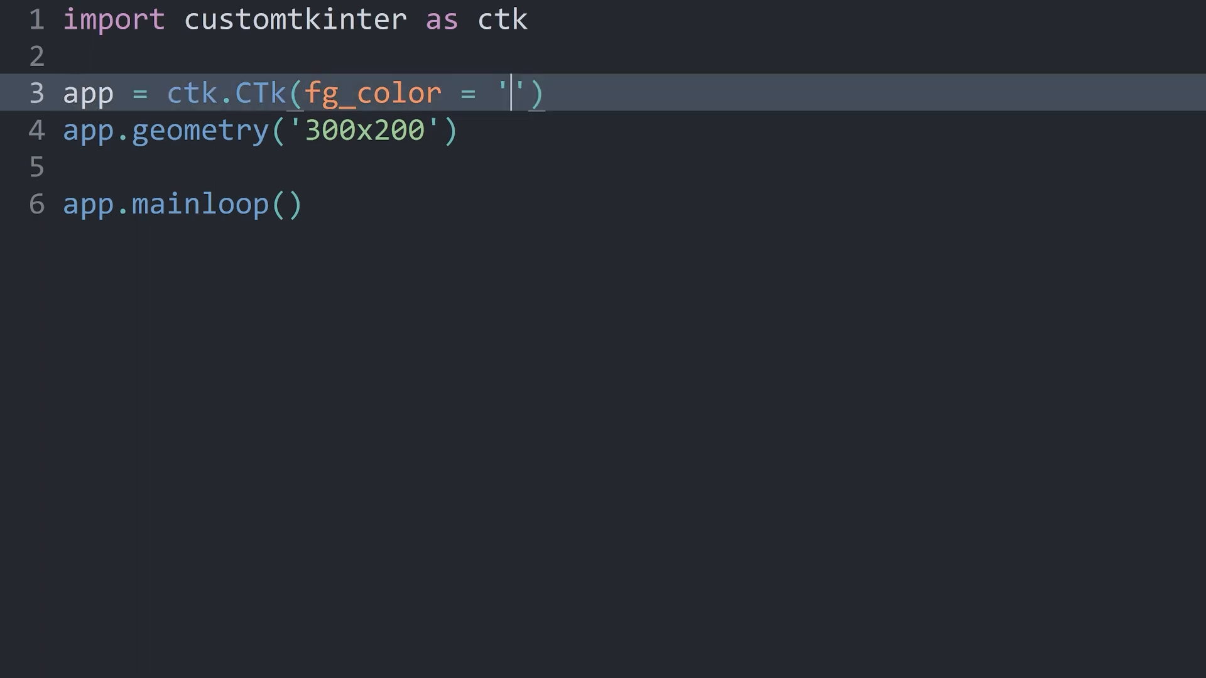
# - Set fg_color to '#FF00FF', run the script and close the magenta test window
pyautogui.write('#')
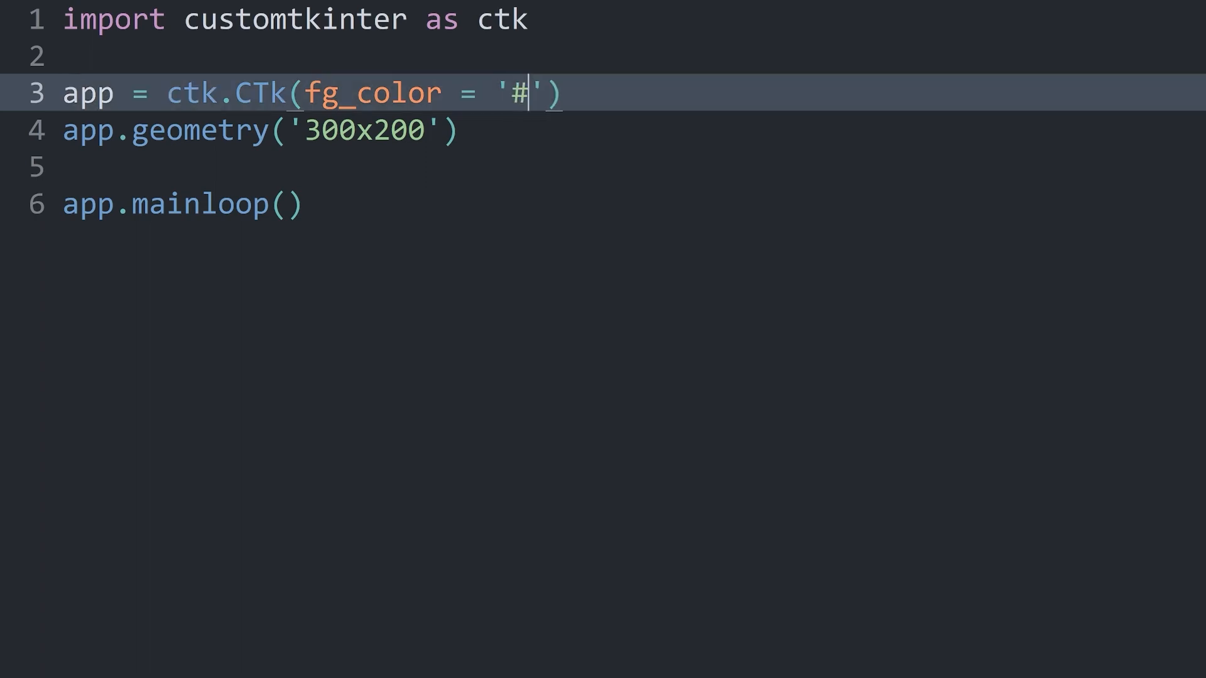
pyautogui.write('FF00')
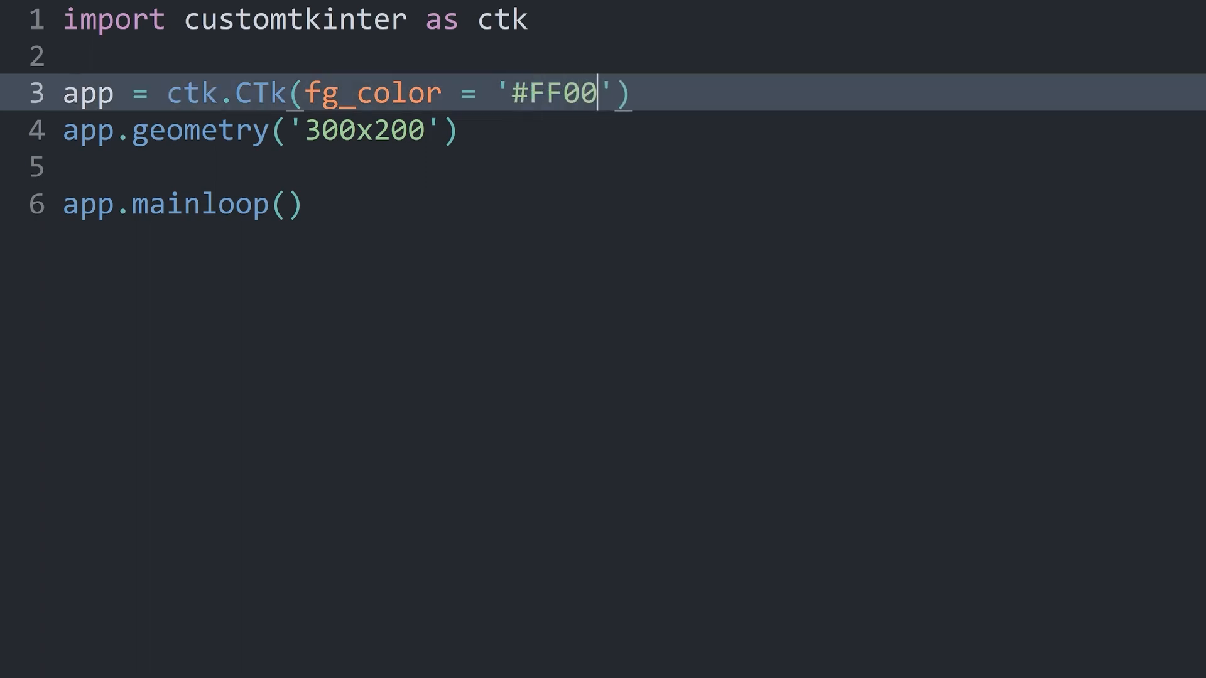
pyautogui.write('FF')
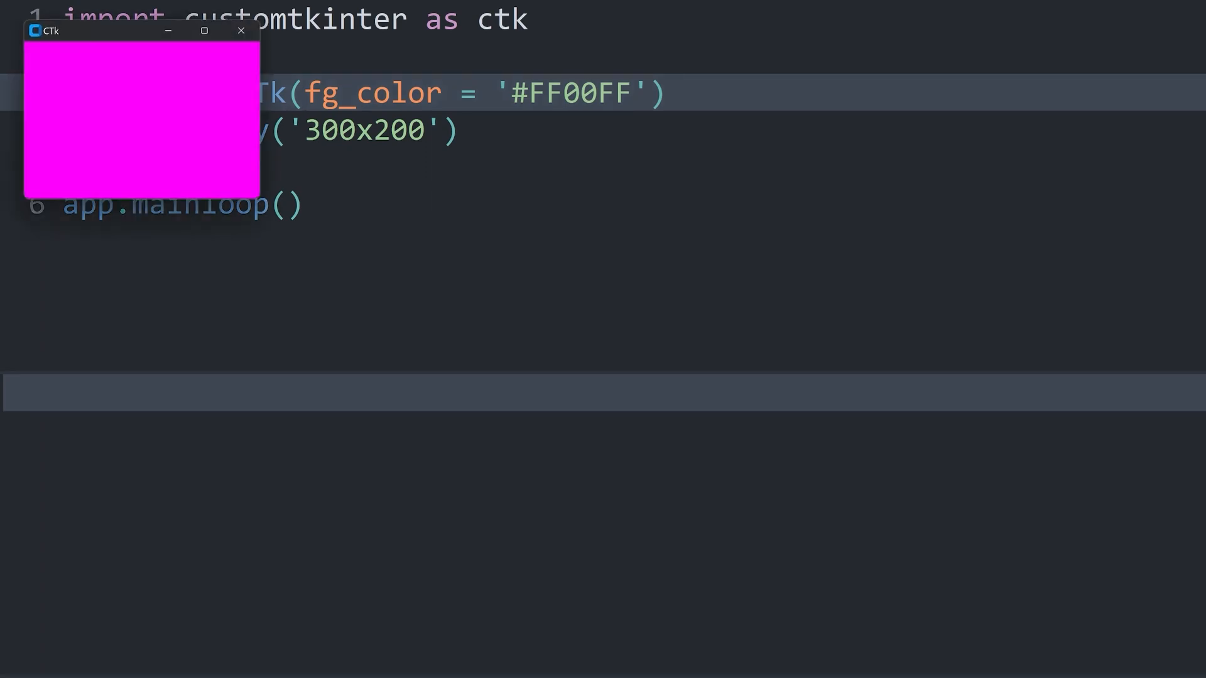
pyautogui.click(241, 30)
pyautogui.write('#')
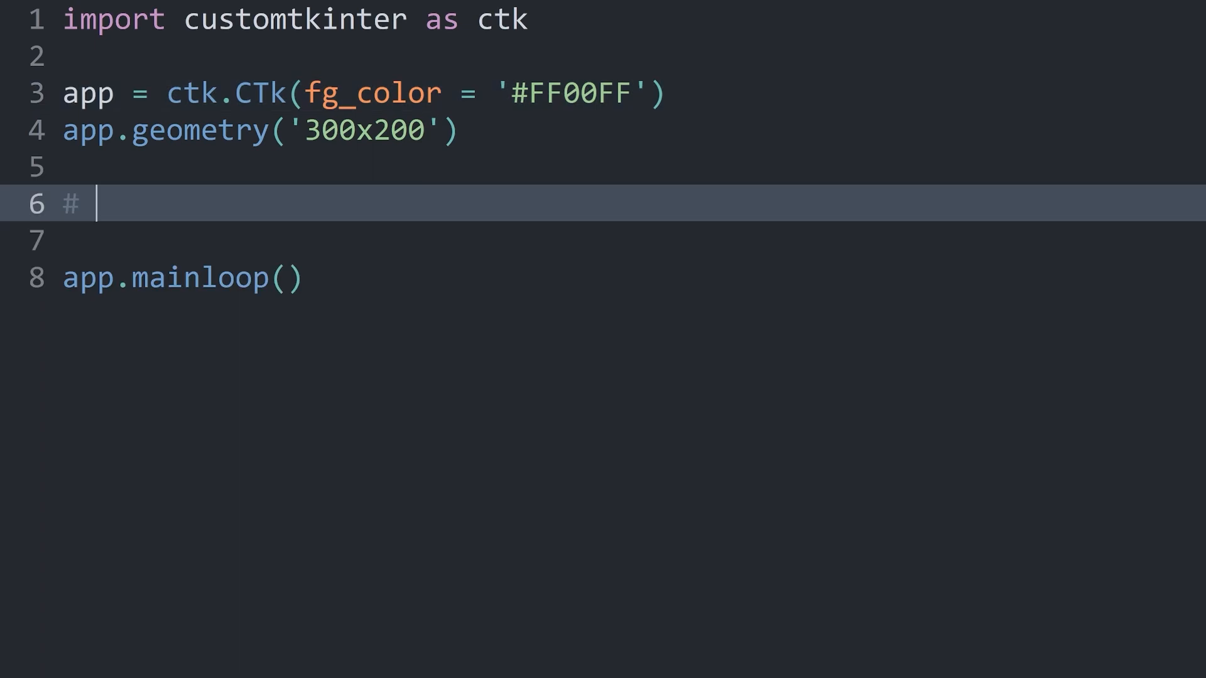
# - Finish the comment '# change the title bar color' above mainloop
pyautogui.write('change the title b')
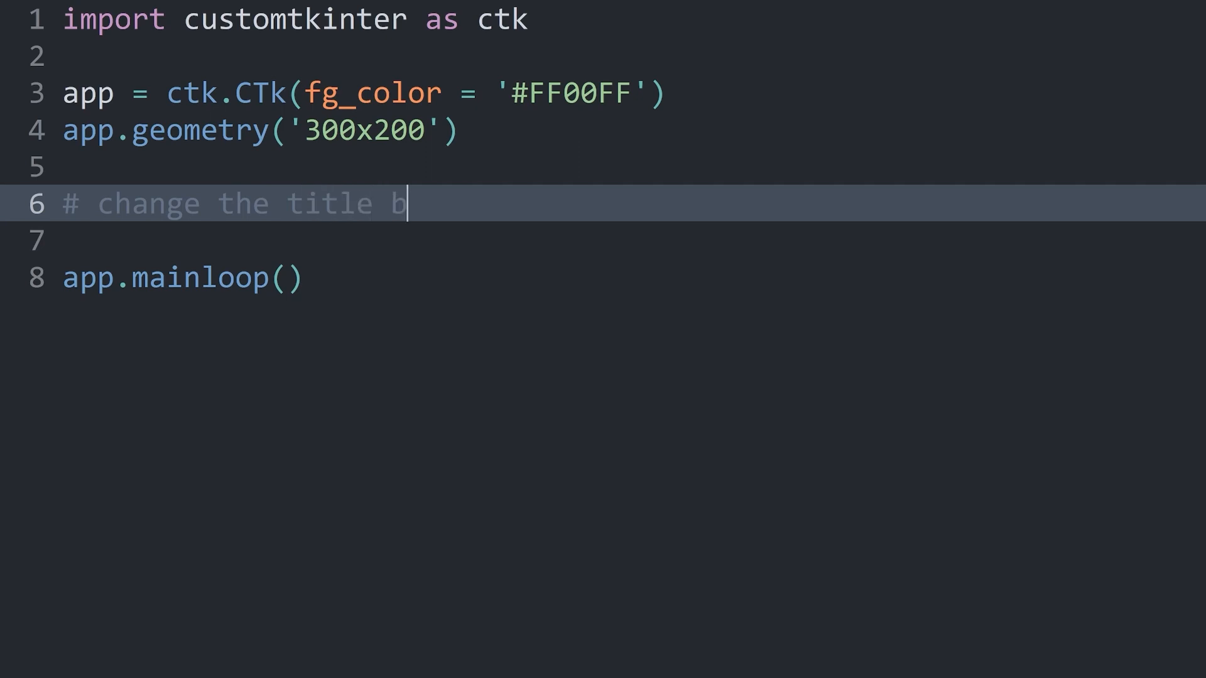
pyautogui.write('ar color')
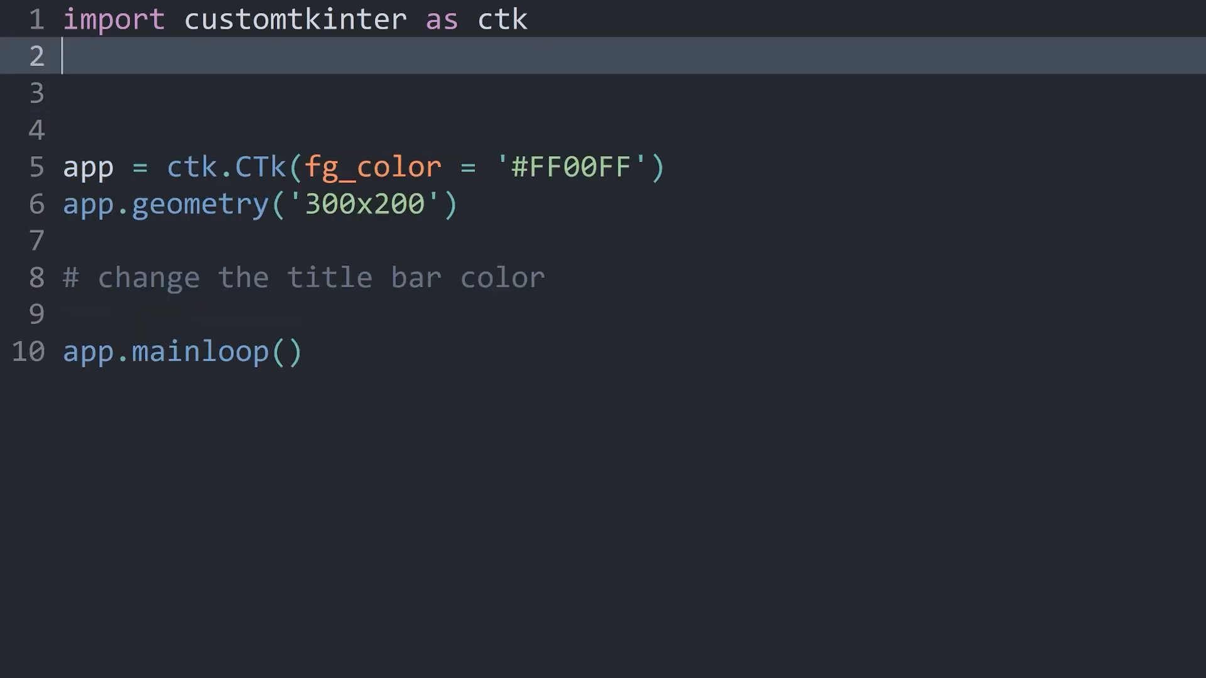
# - Add 'from ctypes import windll, byref, sizeof, c_int' at the top and open a line under the comment
pyautogui.write('from')
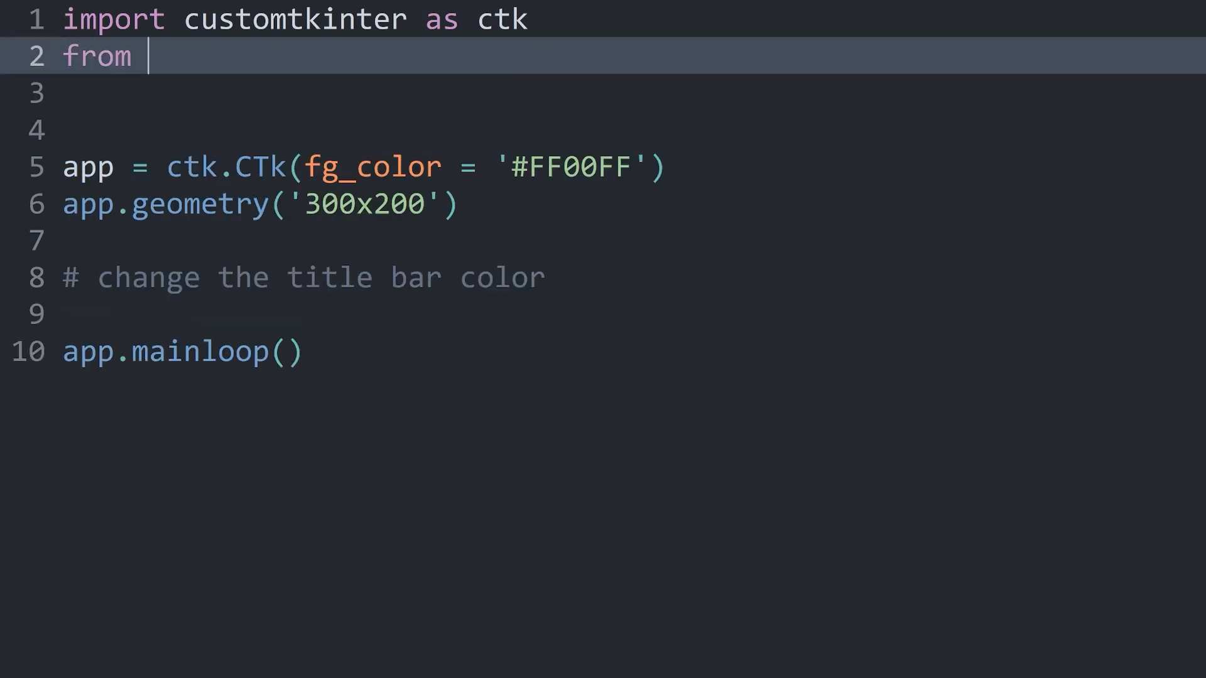
pyautogui.write('ctypes import windll')
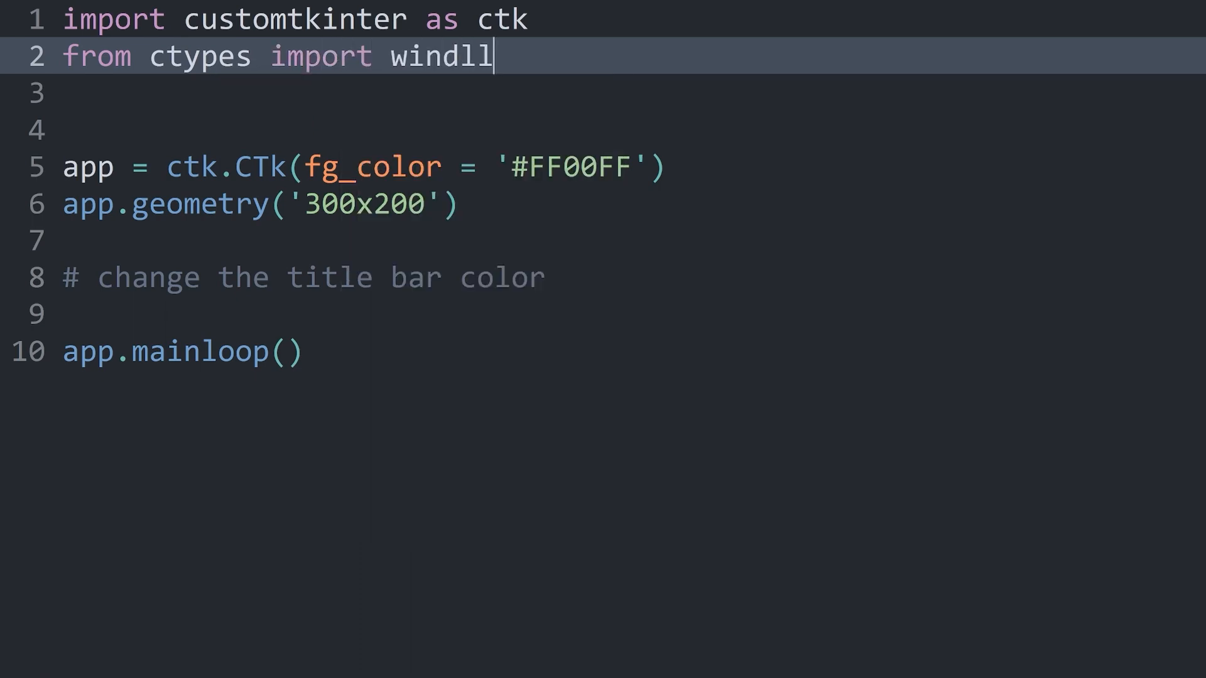
pyautogui.write(', byref,')
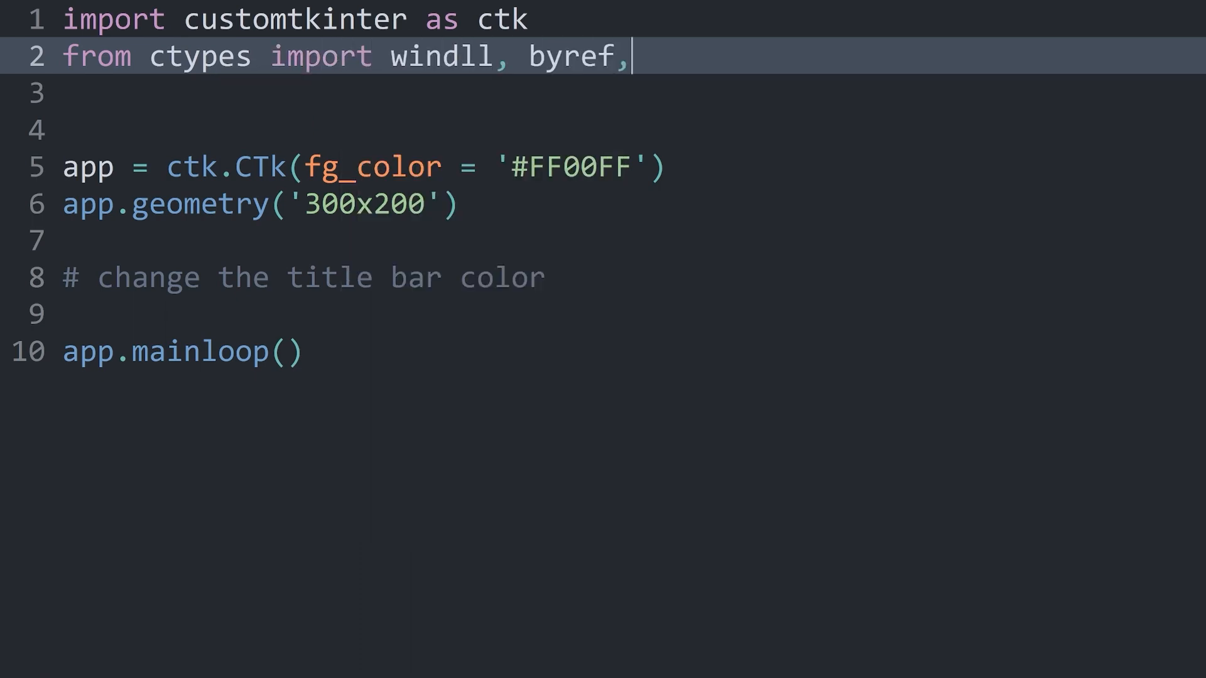
pyautogui.write('sizeof,')
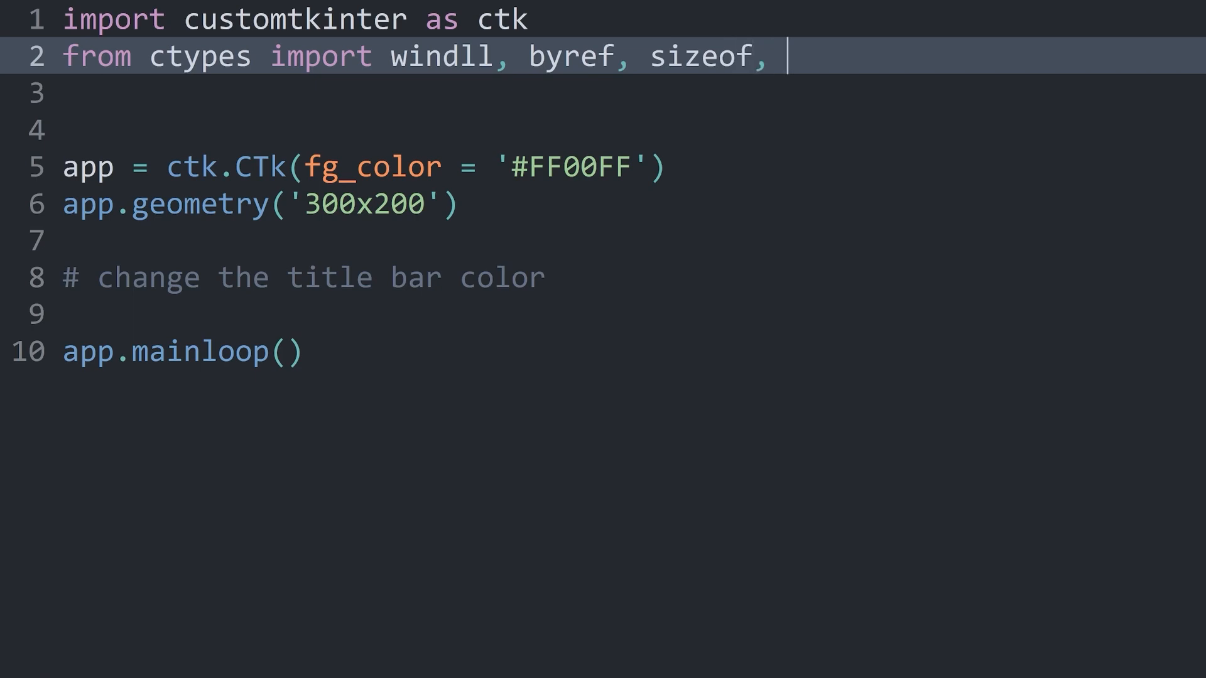
pyautogui.write('c_int')
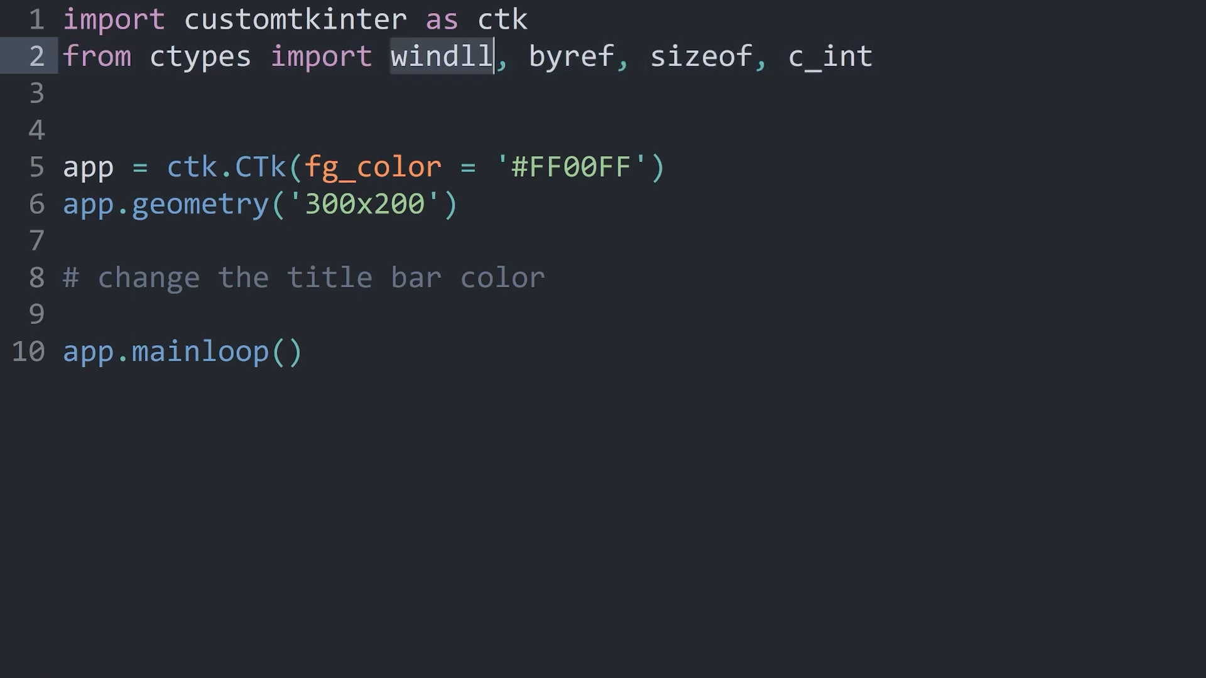
pyautogui.click(544, 278)
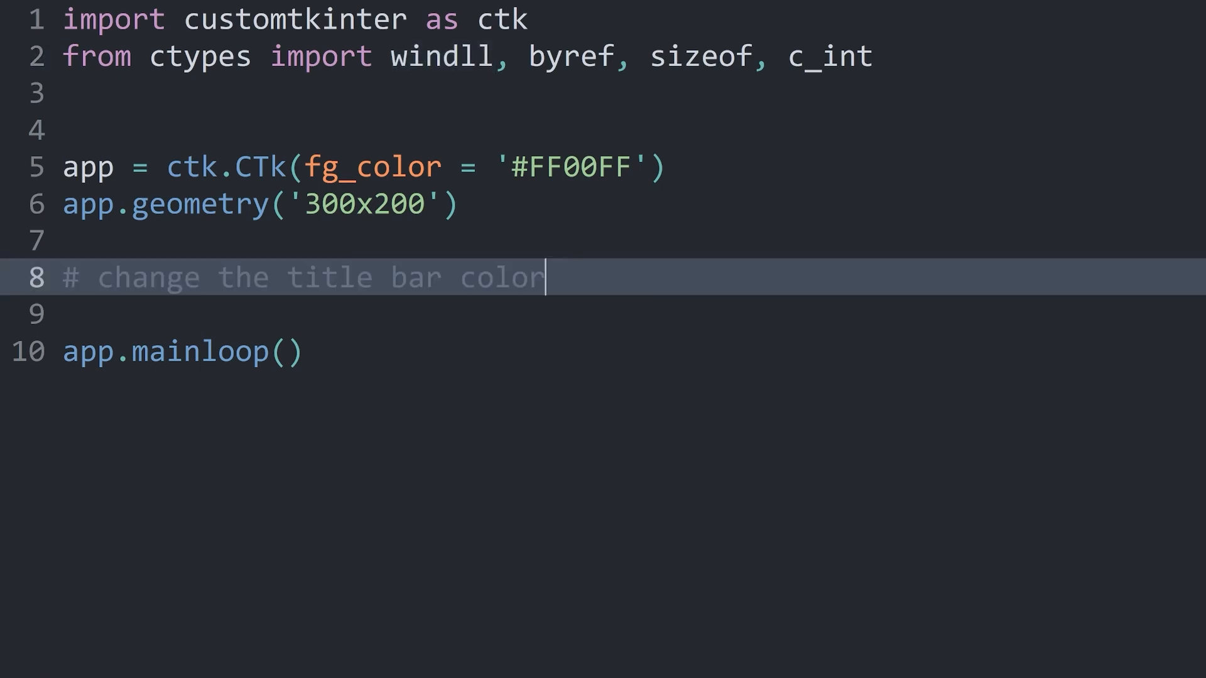
pyautogui.press('Return')
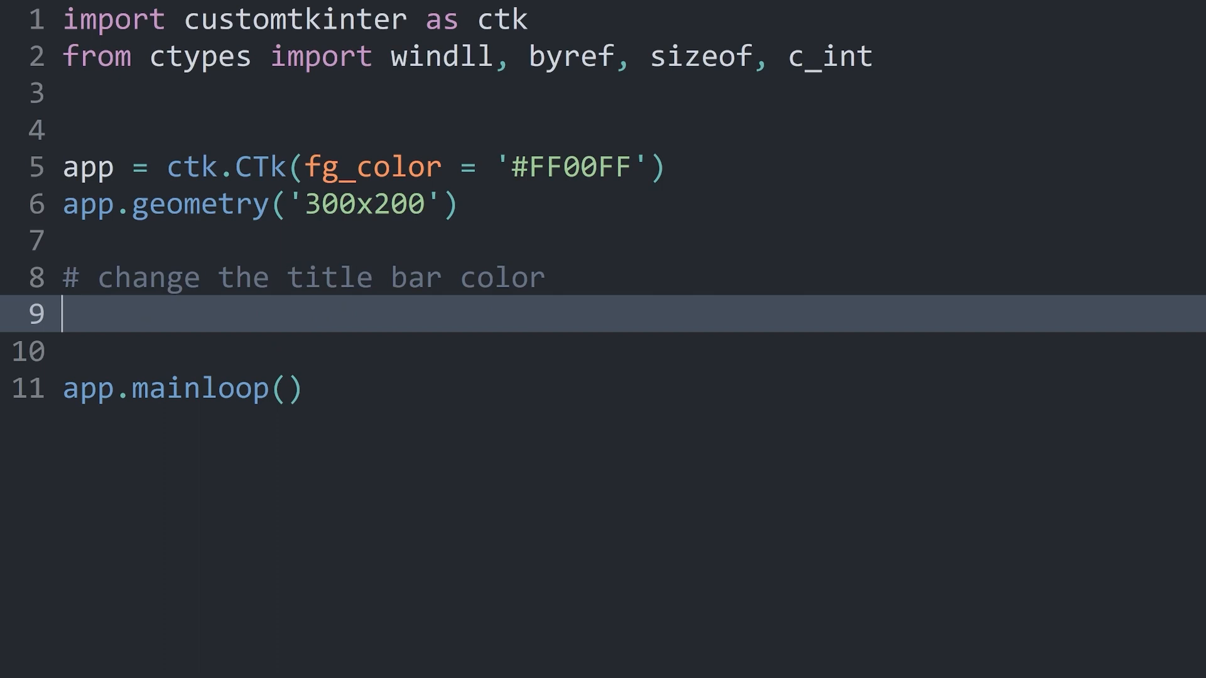
# - Write HWND = windll.user32.GetParent(app.winfo_id()) under the title bar comment
pyautogui.write('HWND')
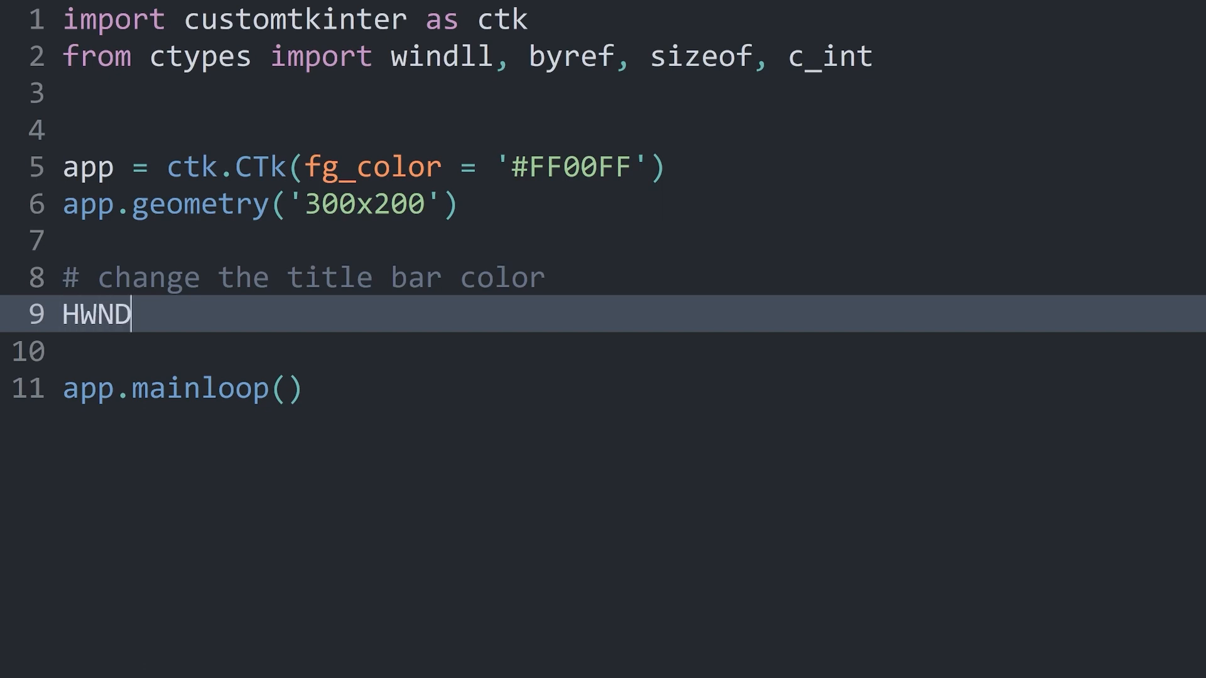
pyautogui.write('=')
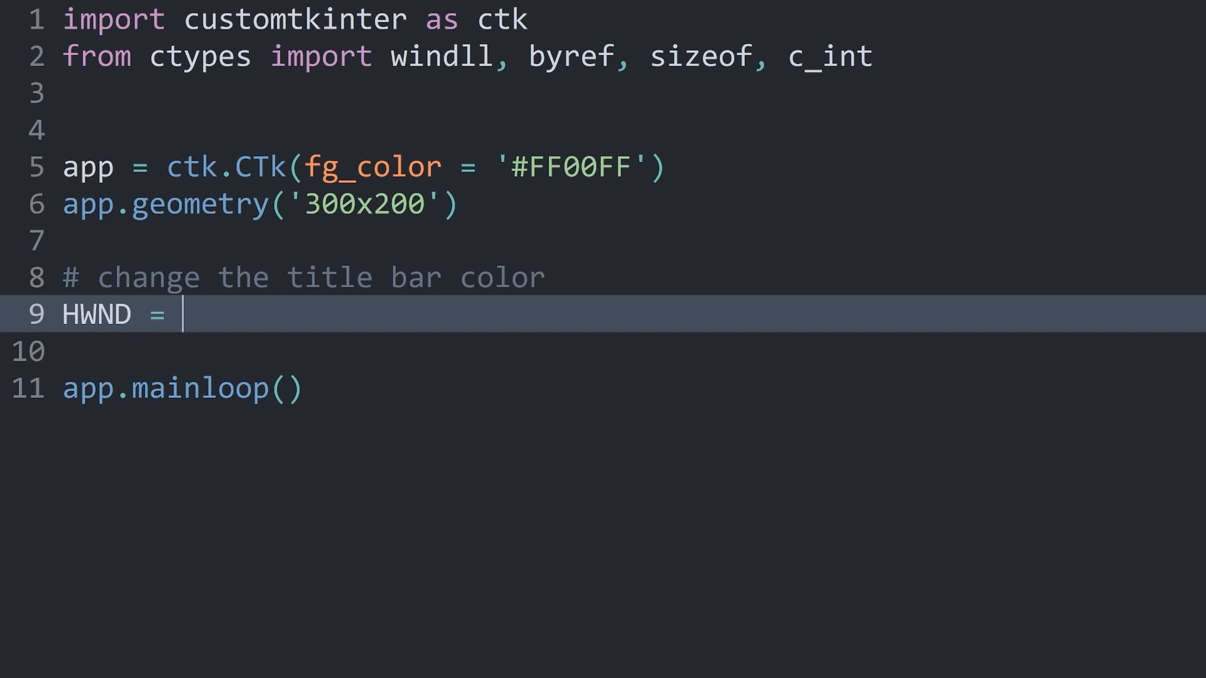
pyautogui.write('windll')
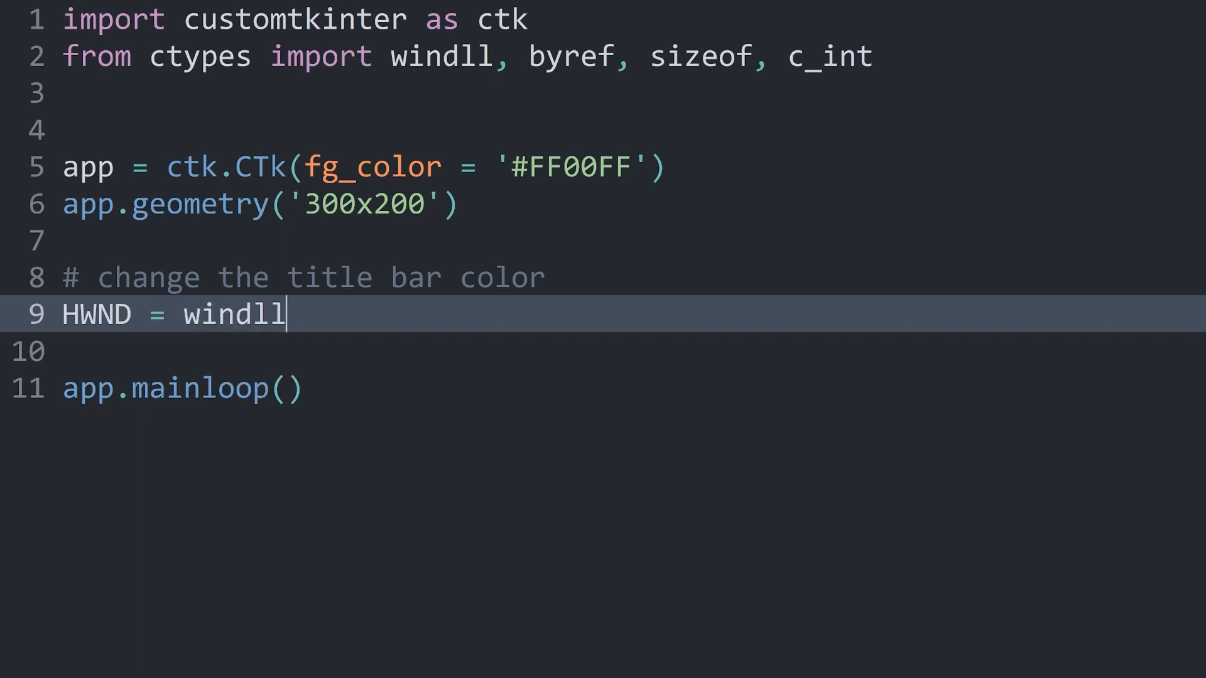
pyautogui.write('.user32')
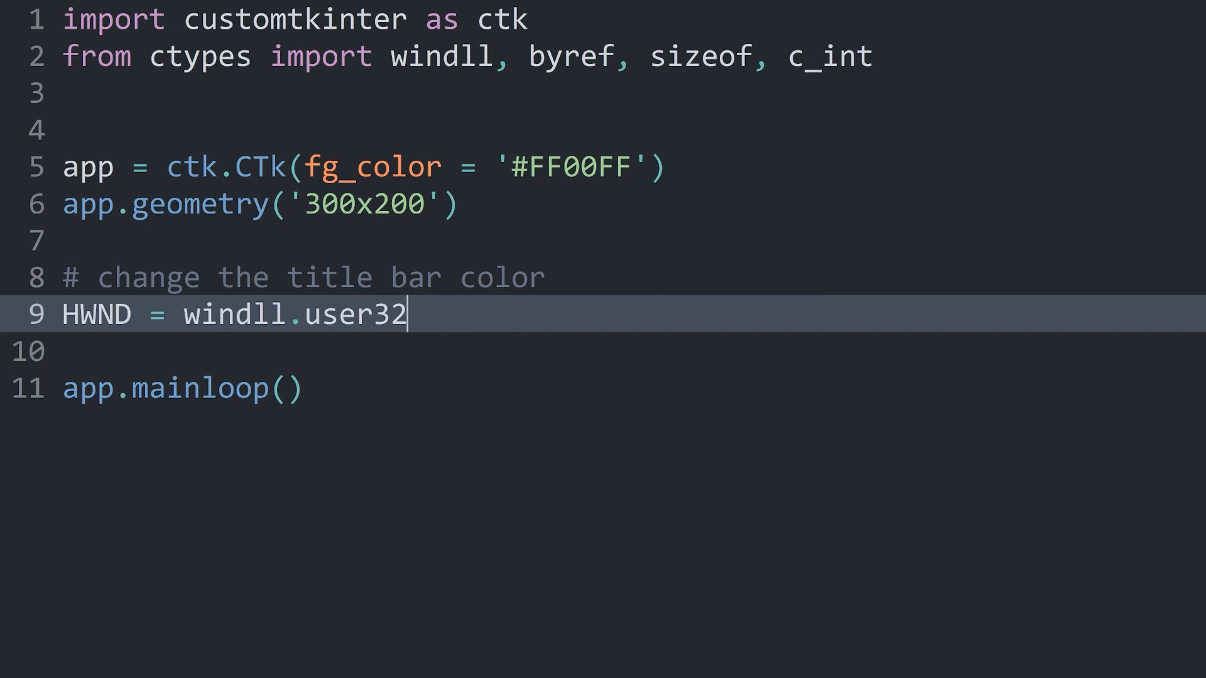
pyautogui.write('.GetParent')
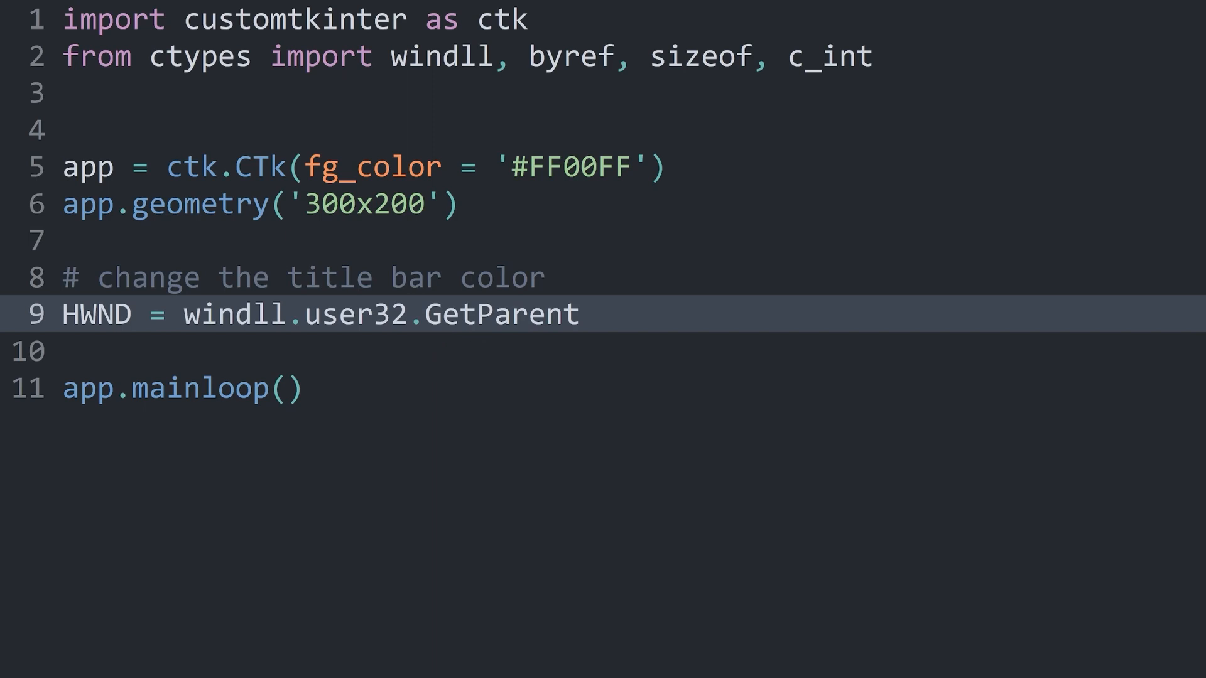
pyautogui.write('()')
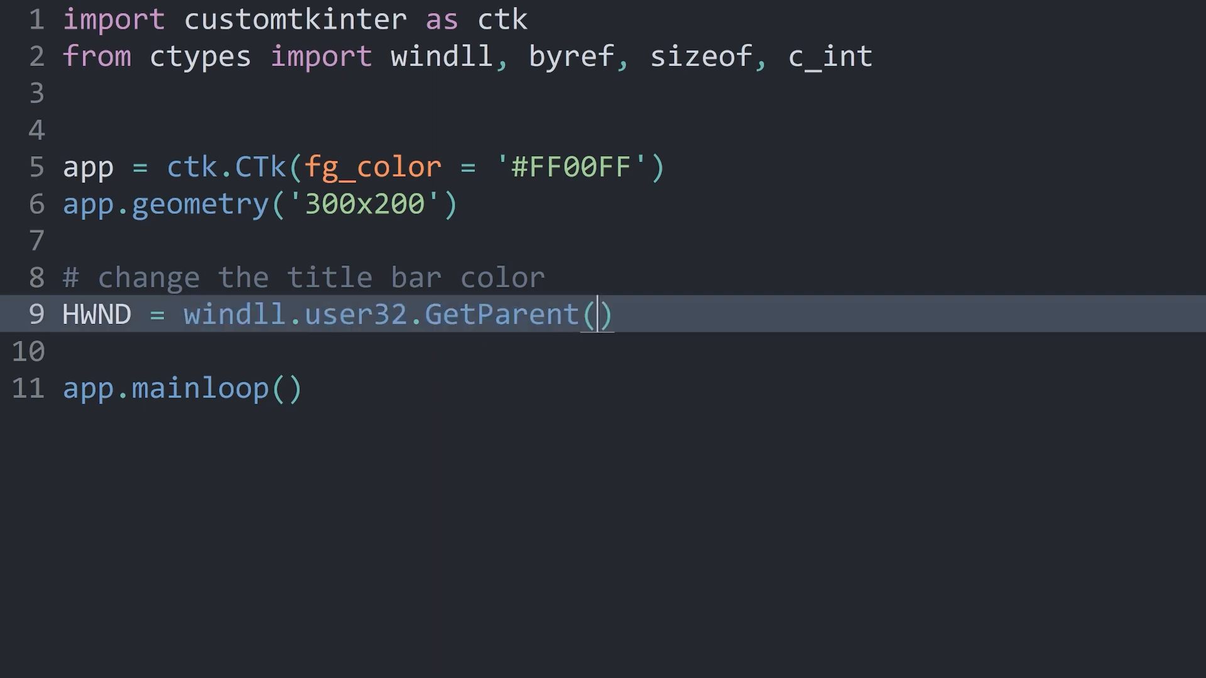
pyautogui.write('app.')
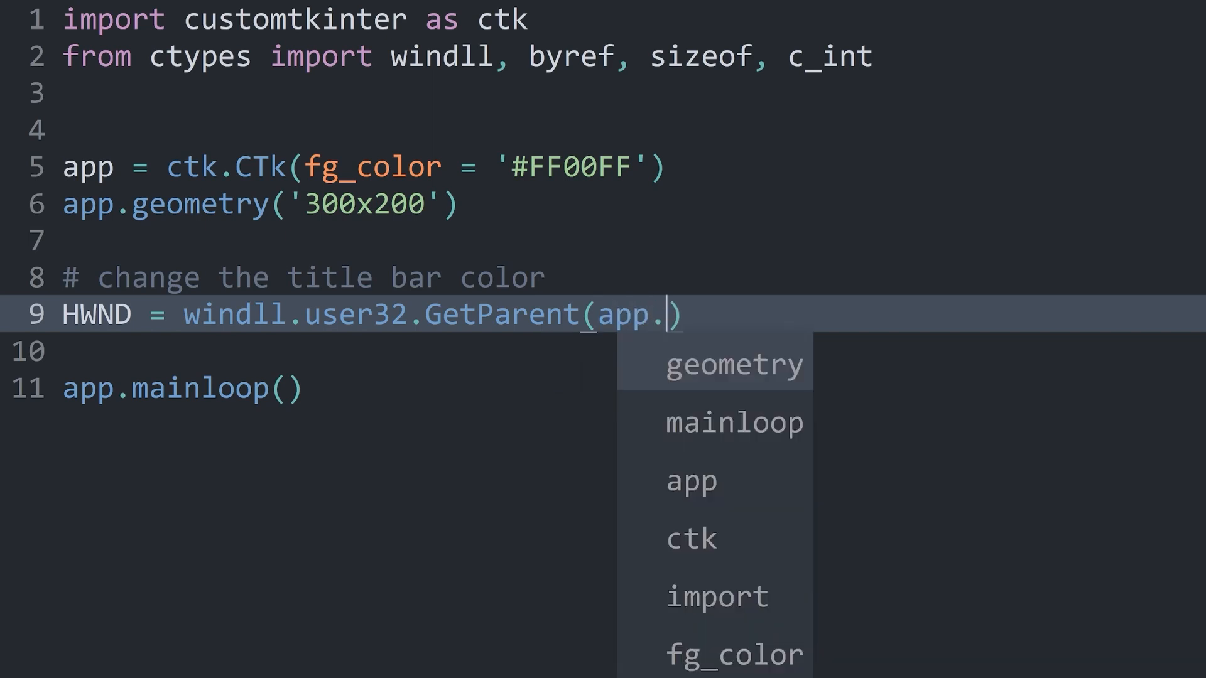
pyautogui.write('wino')
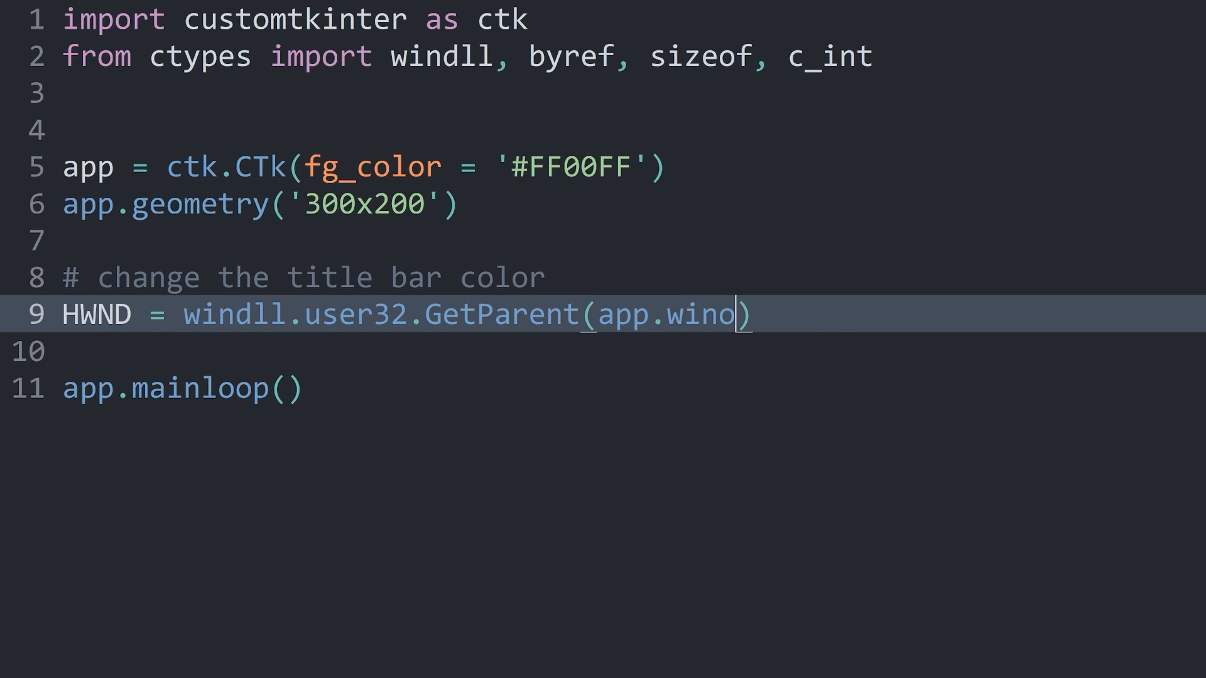
pyautogui.write('fo_id')
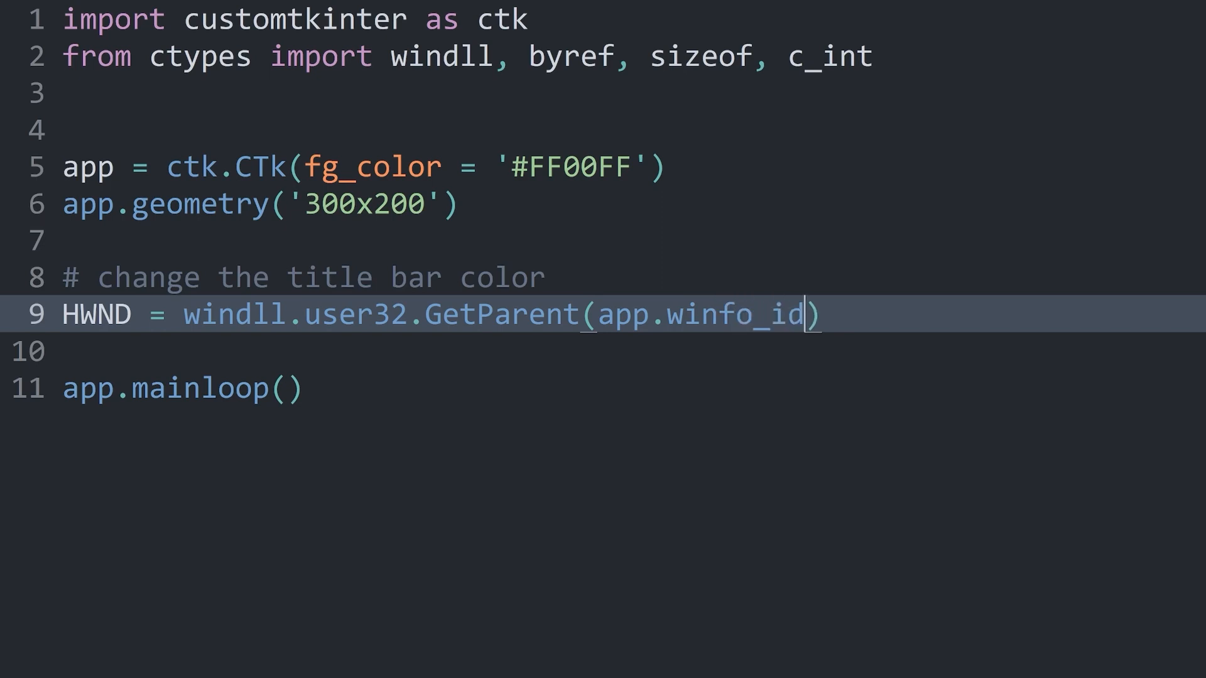
pyautogui.write('()')
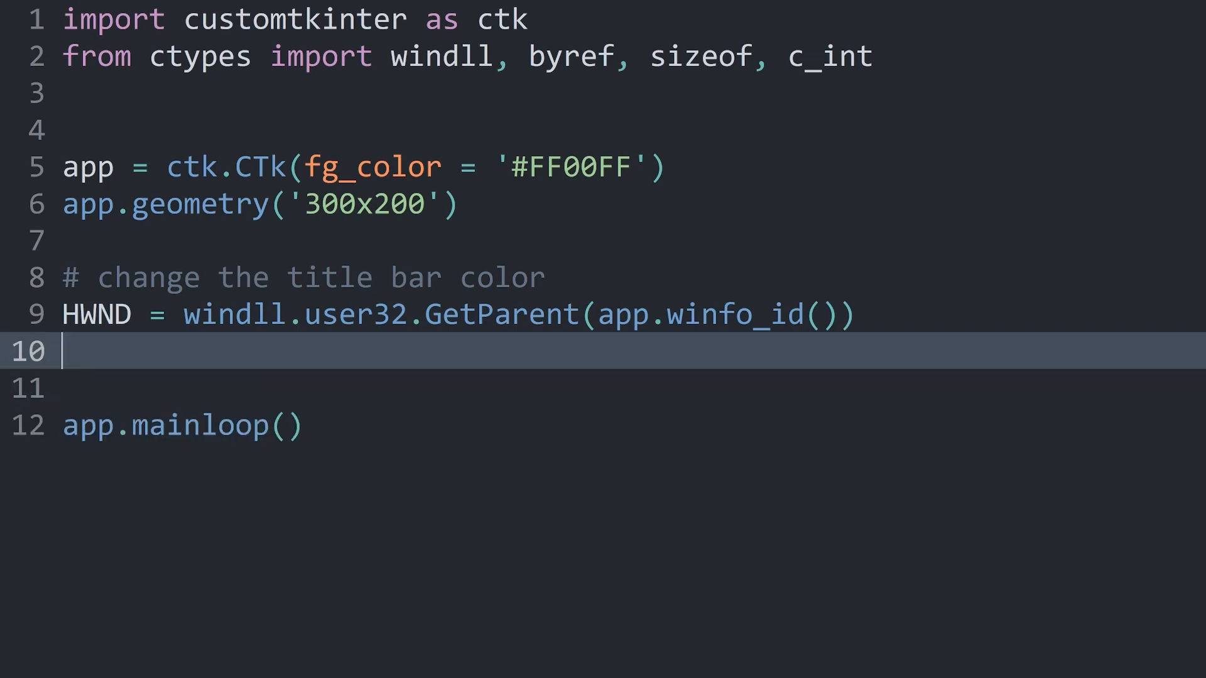
# - Write windll.dwmapi.DwmSetWindowAttribute(HWND, on line 10 using autocomplete
pyautogui.write('windll.d')
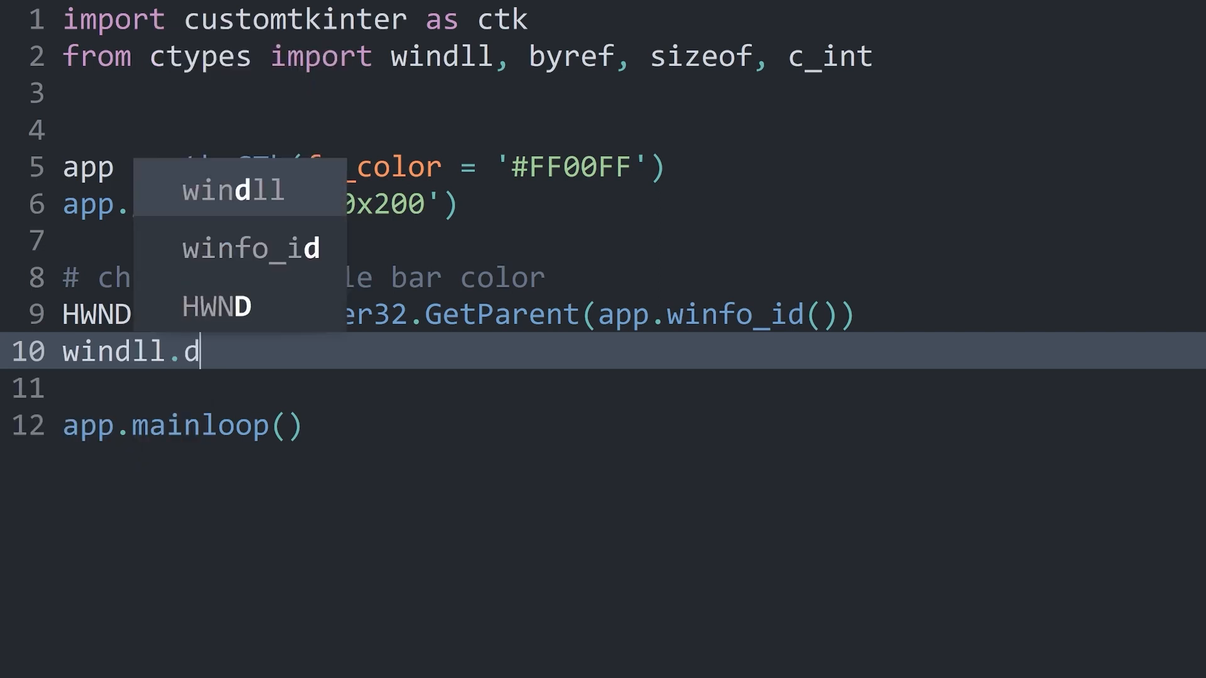
pyautogui.write('wmapi')
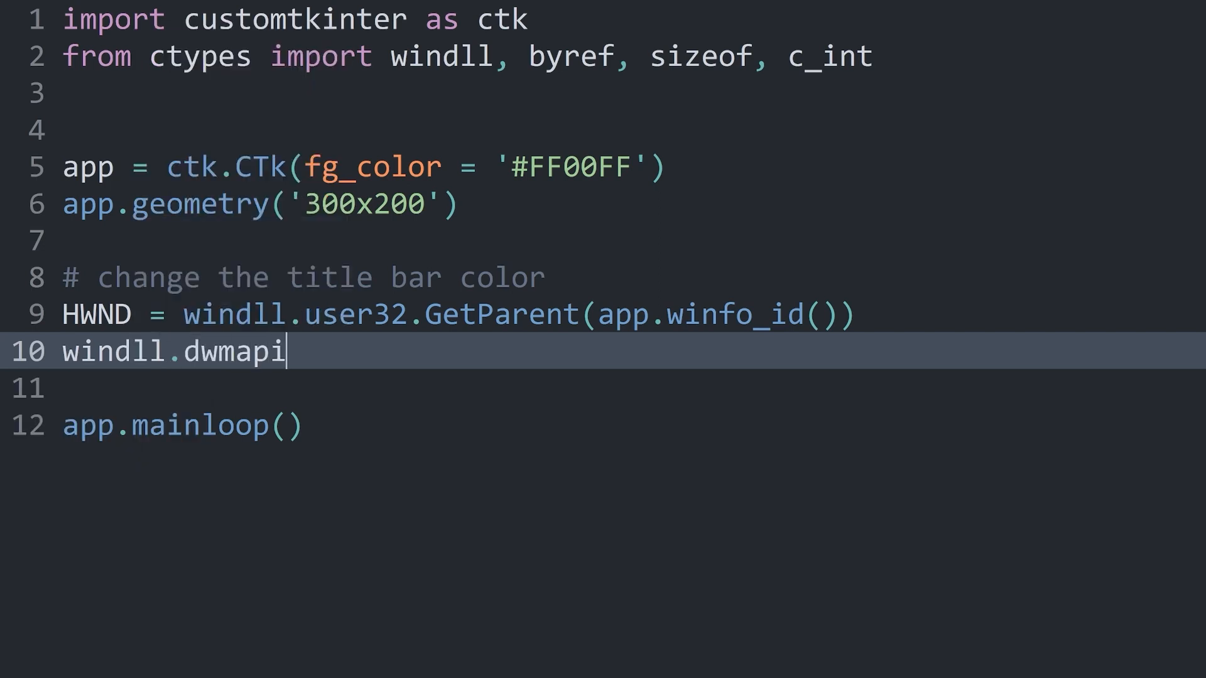
pyautogui.write('.D')
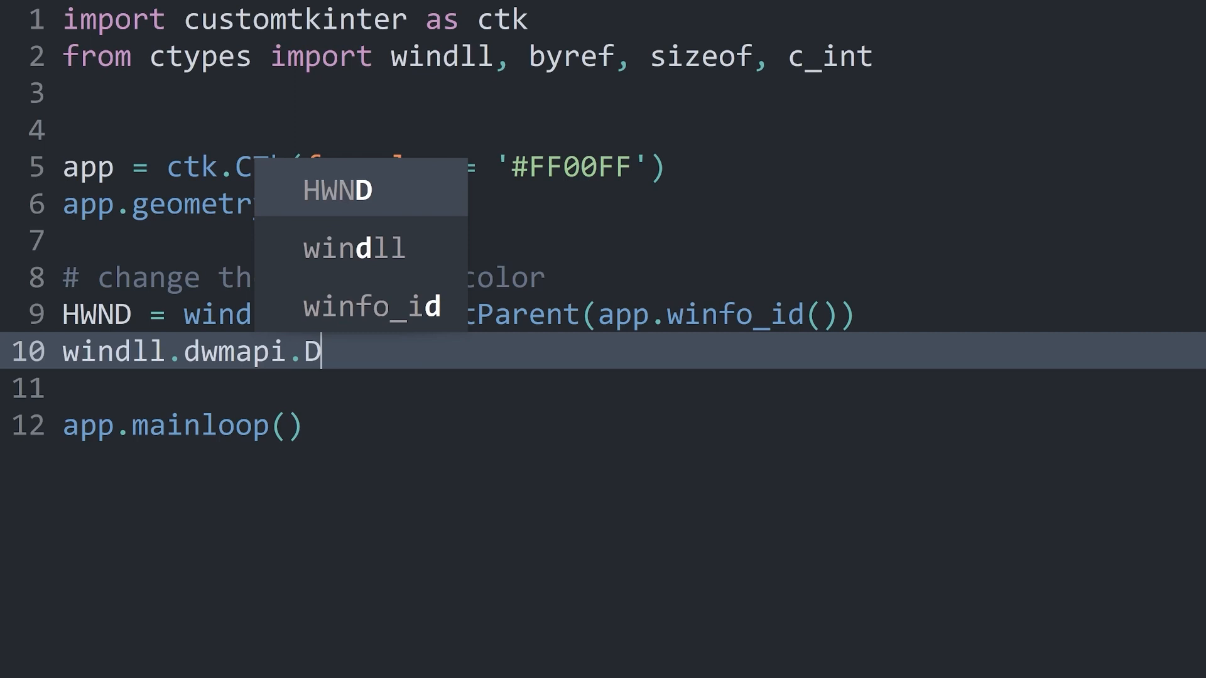
pyautogui.write('wmSetWin')
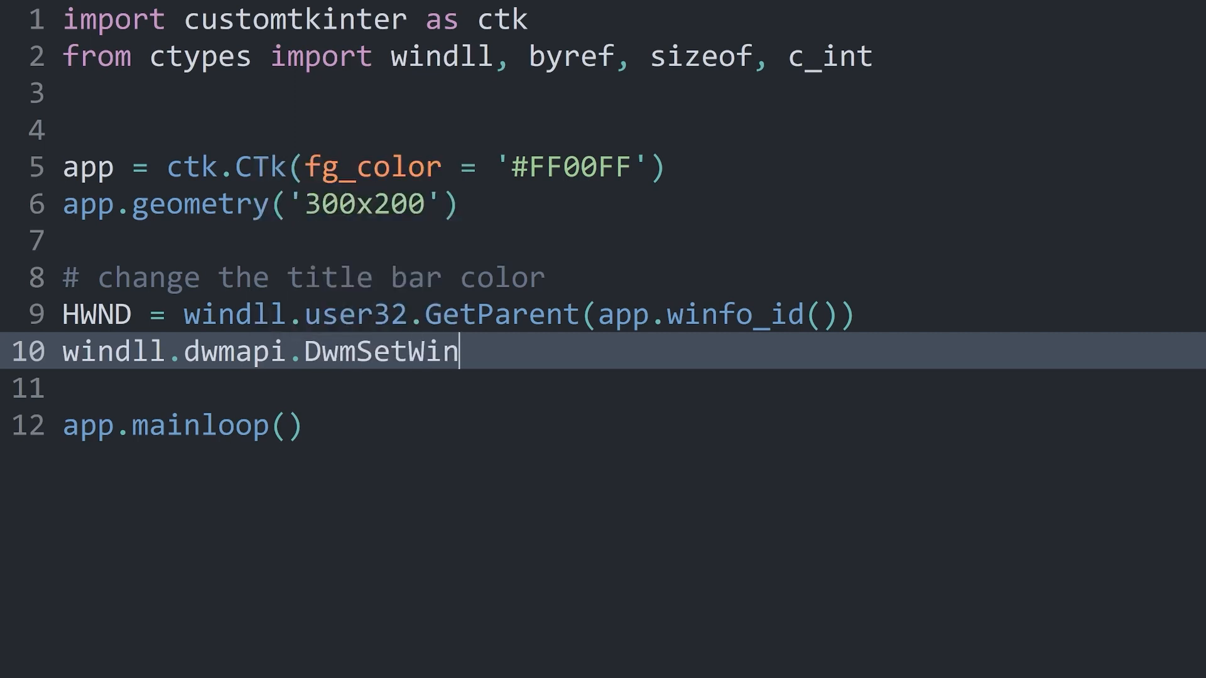
pyautogui.write('dowAttribute')
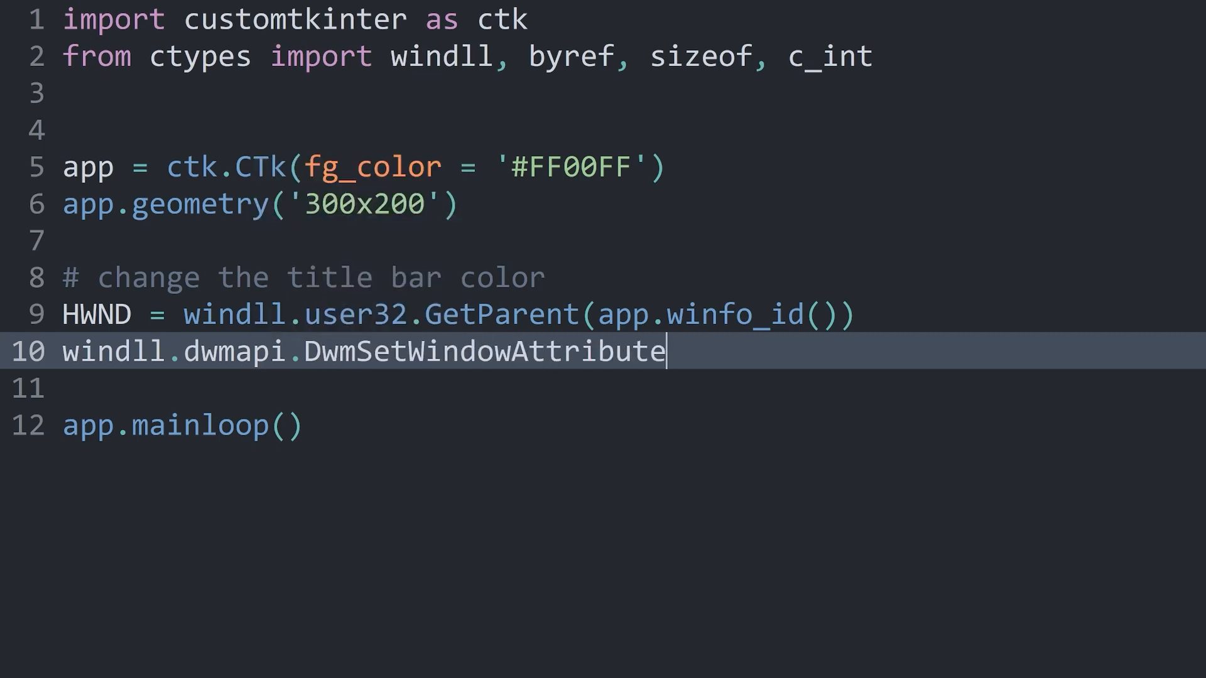
pyautogui.write('()')
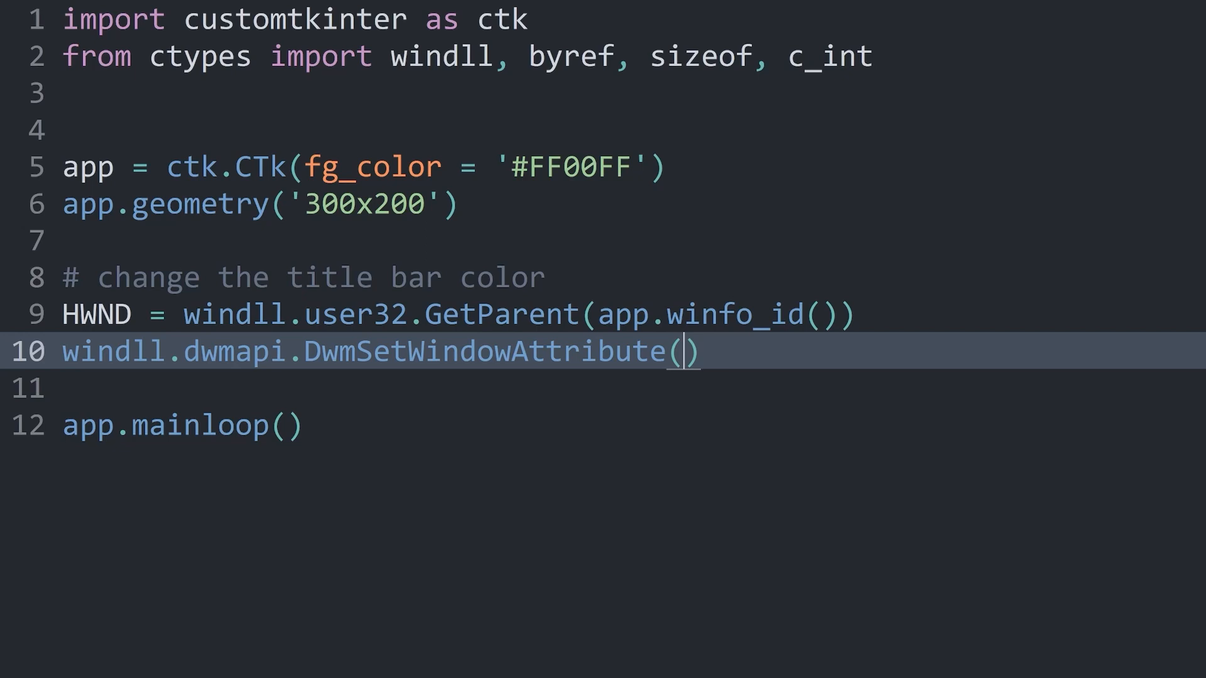
pyautogui.write('HWND')
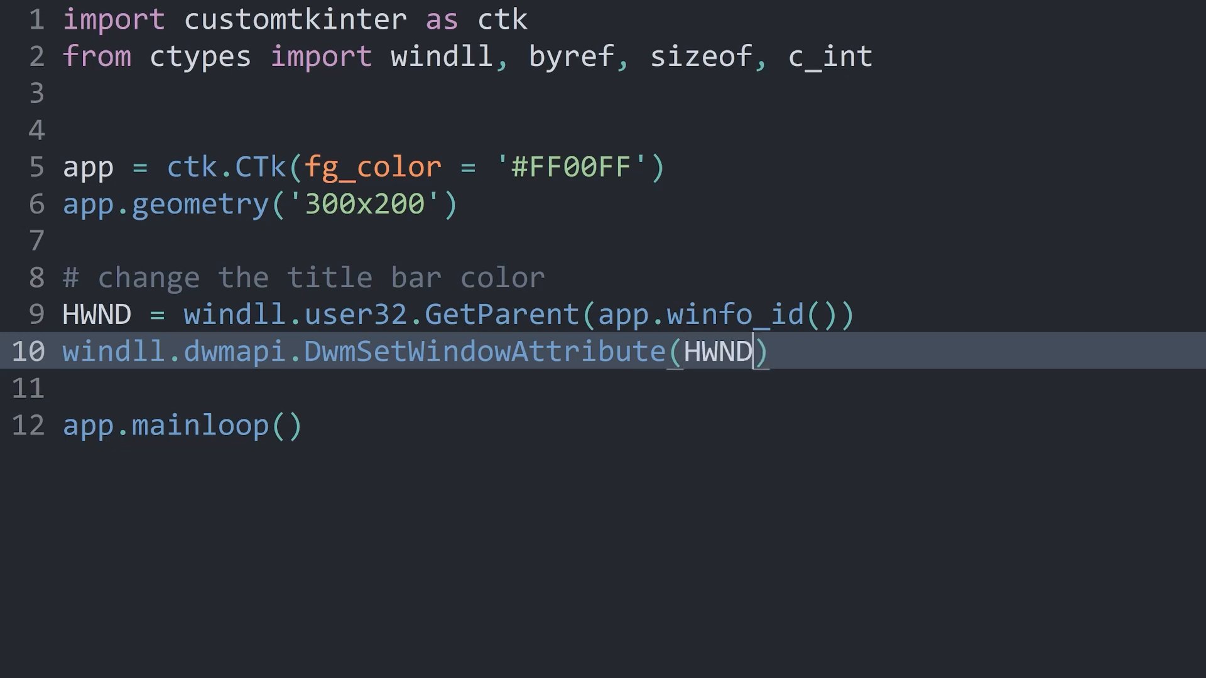
pyautogui.write(',')
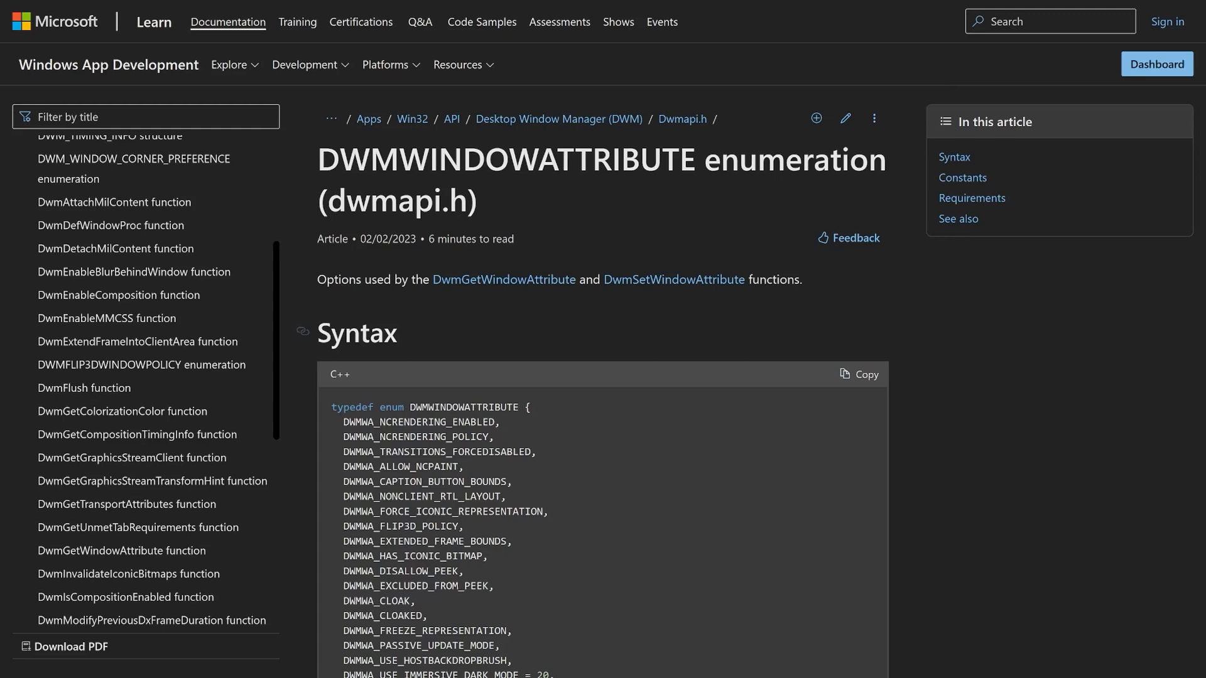
pyautogui.moveTo(674, 279)
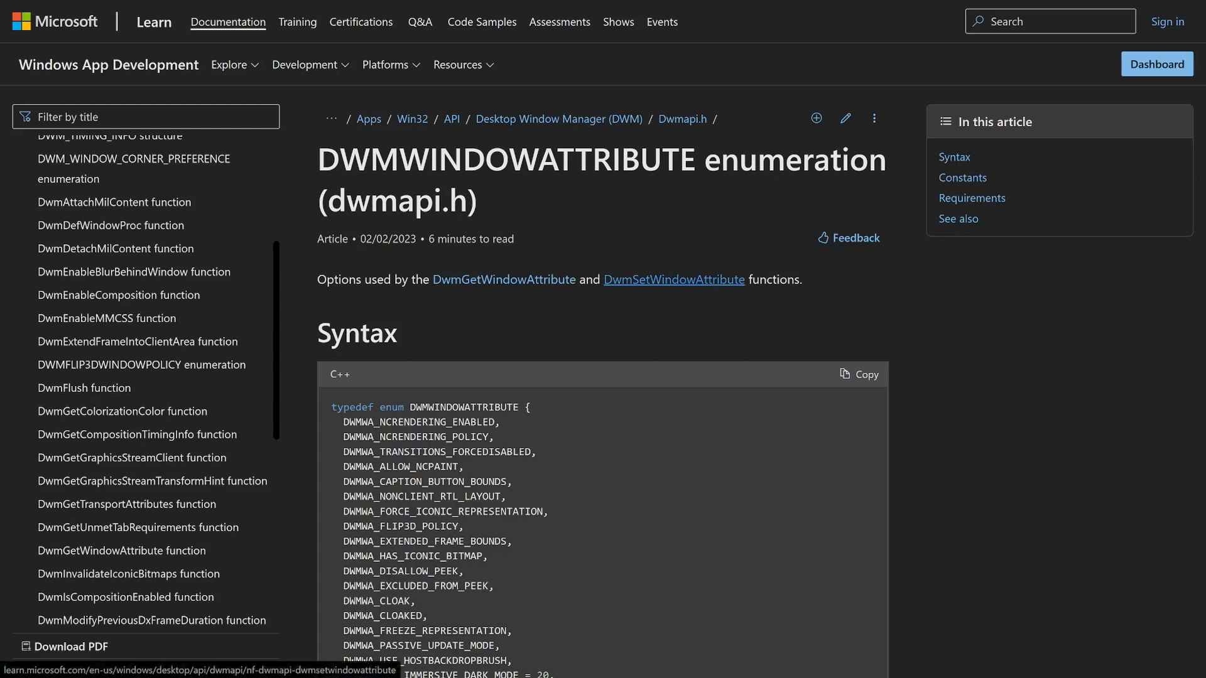
# - Scroll the DWMWINDOWATTRIBUTE page down to the enum list with the caption and text colour entries
pyautogui.scroll(-3)
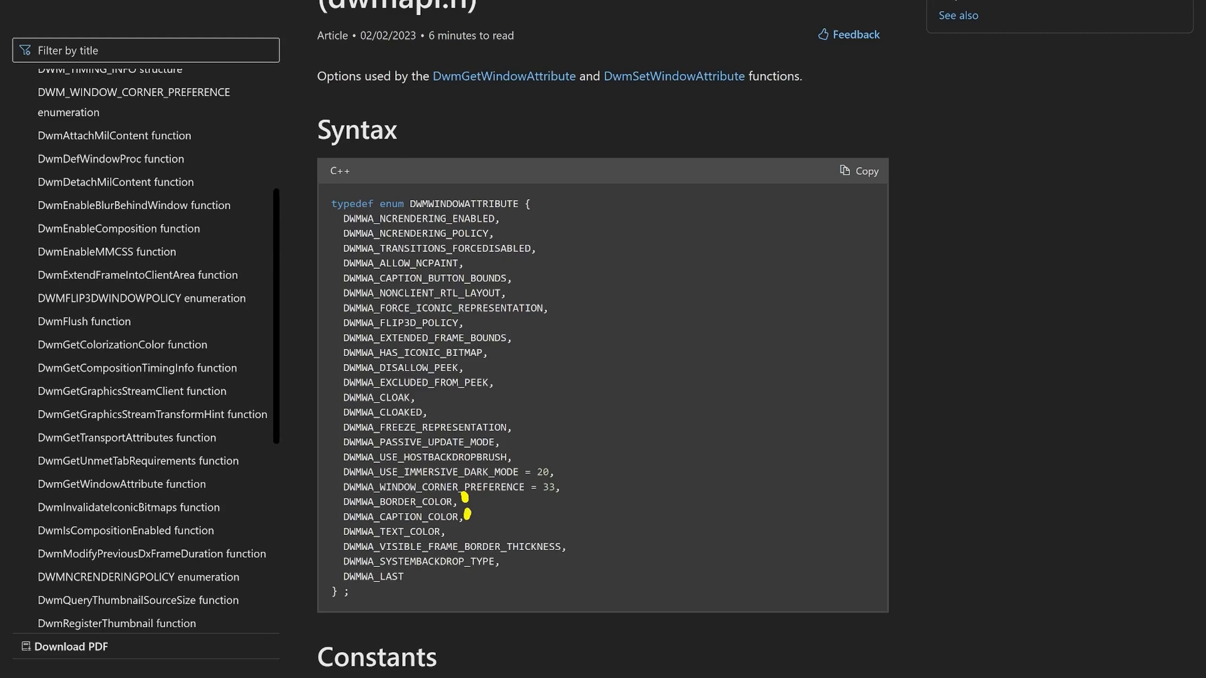
pyautogui.moveTo(448, 533)
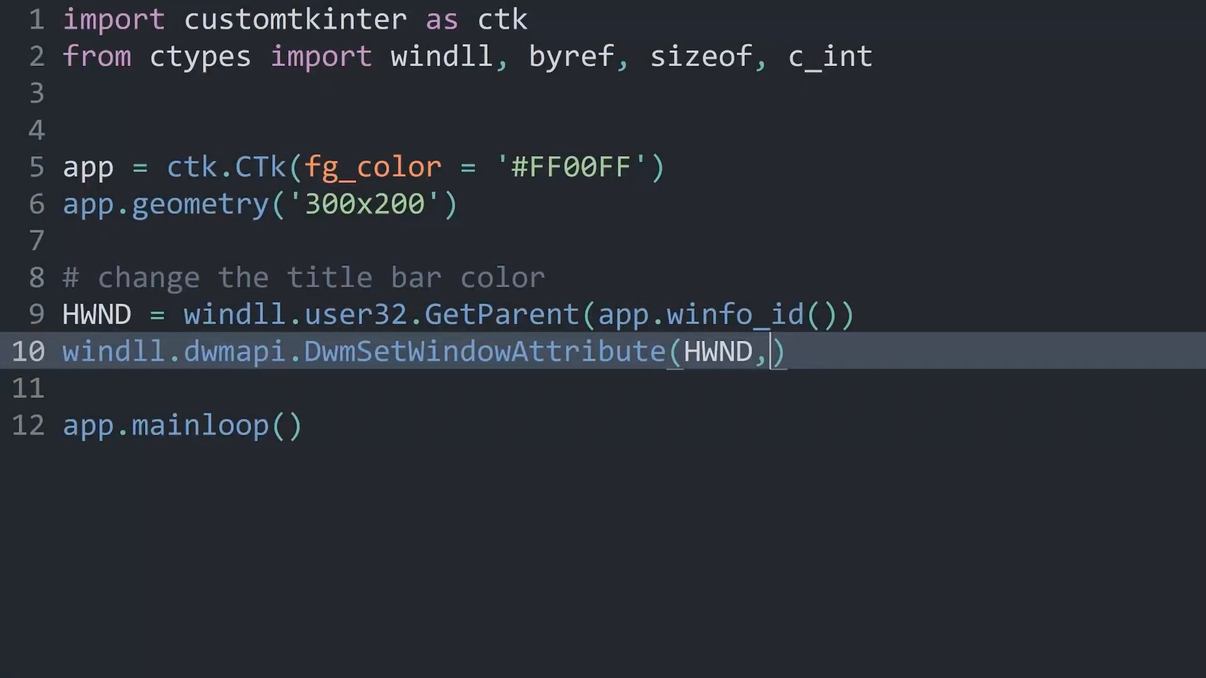
# - Pass 35 as the attribute argument, try 'red' then erase it, leaving an empty line above the call
pyautogui.write('35')
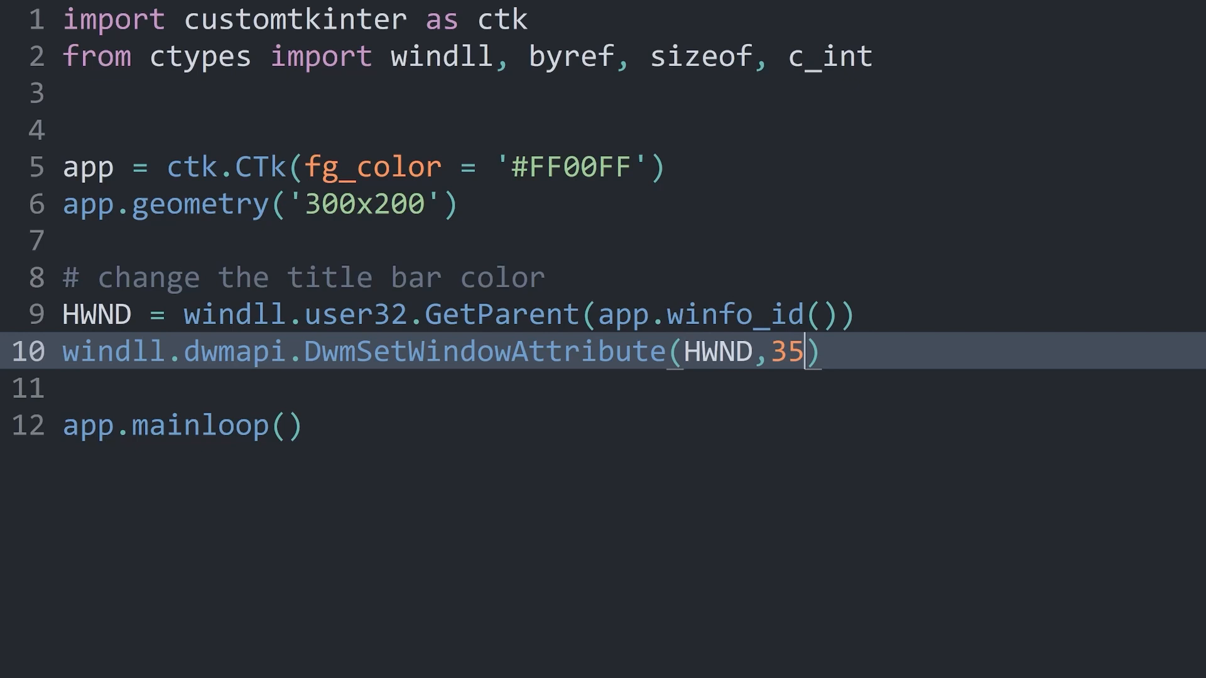
pyautogui.write(',')
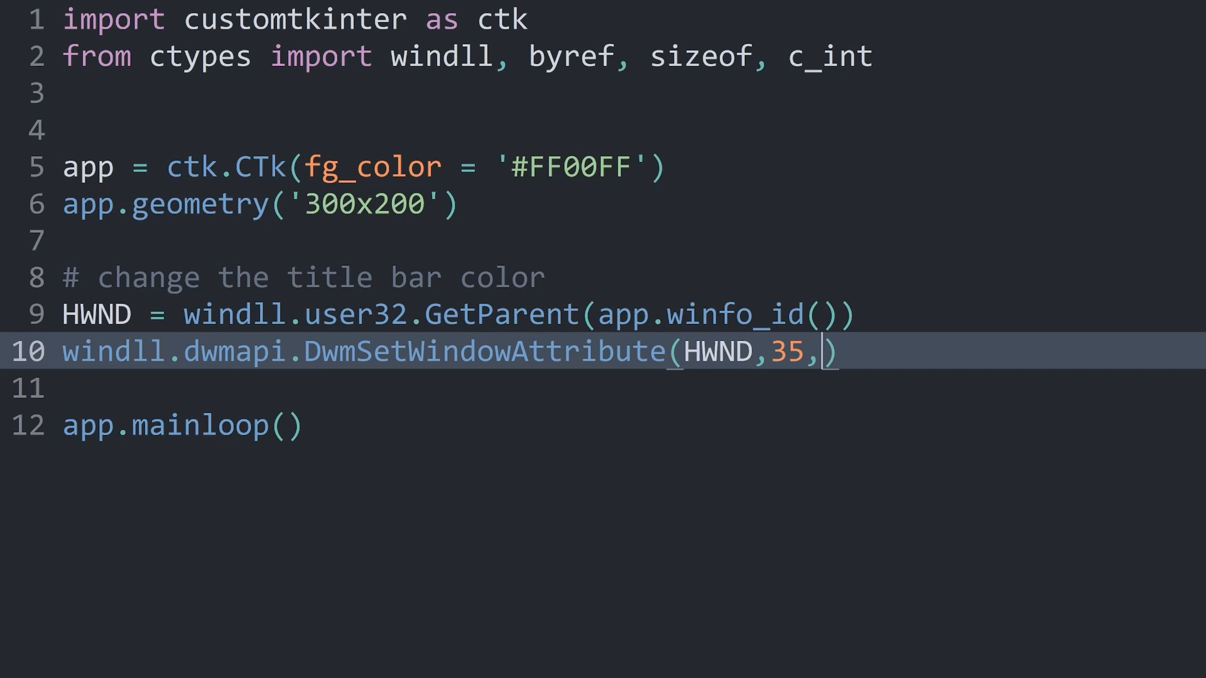
pyautogui.write("'red'")
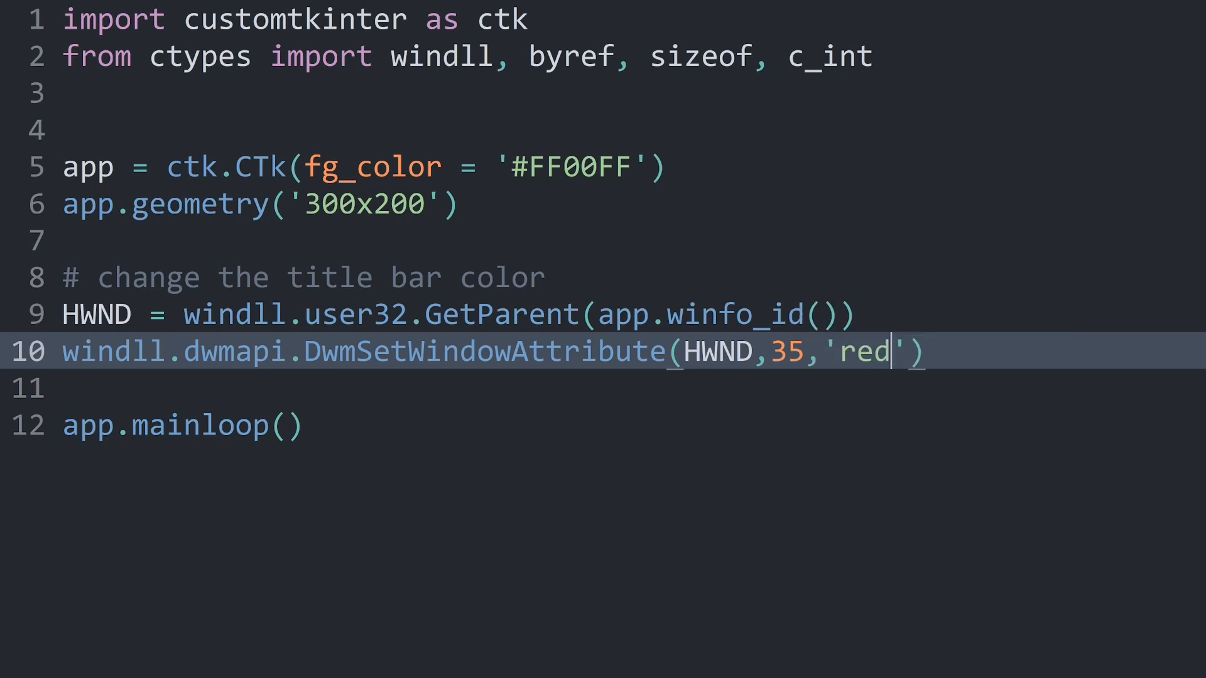
pyautogui.press('Backspace')
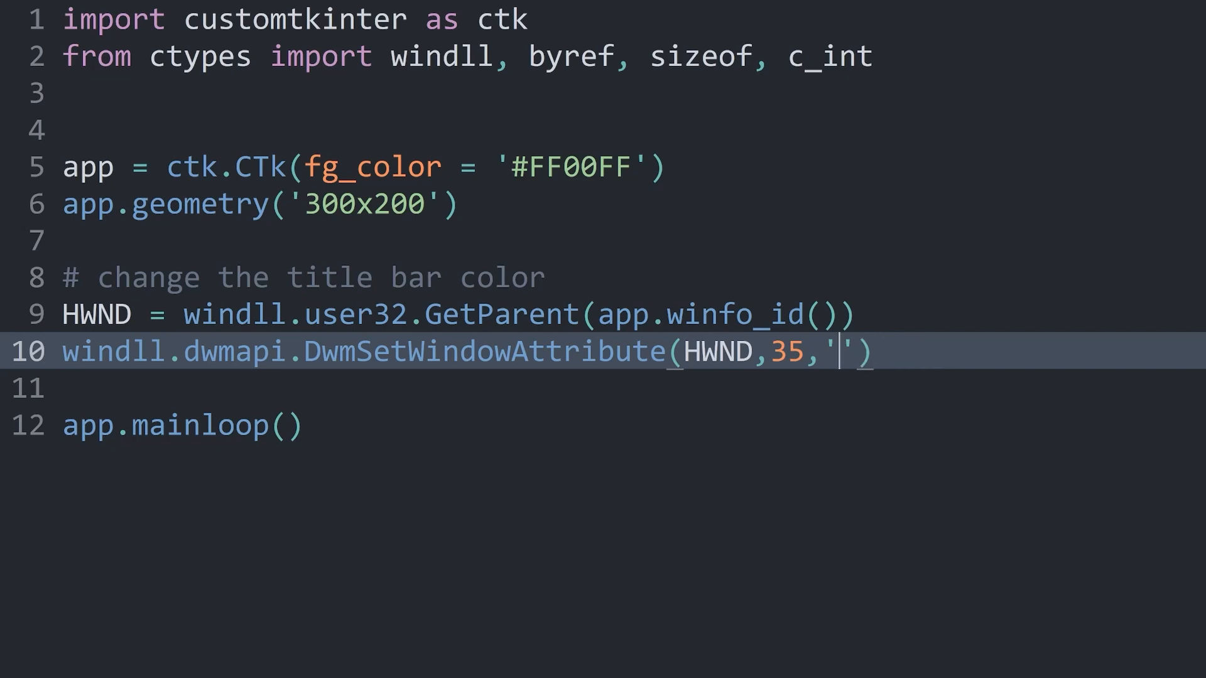
pyautogui.press('Backspace')
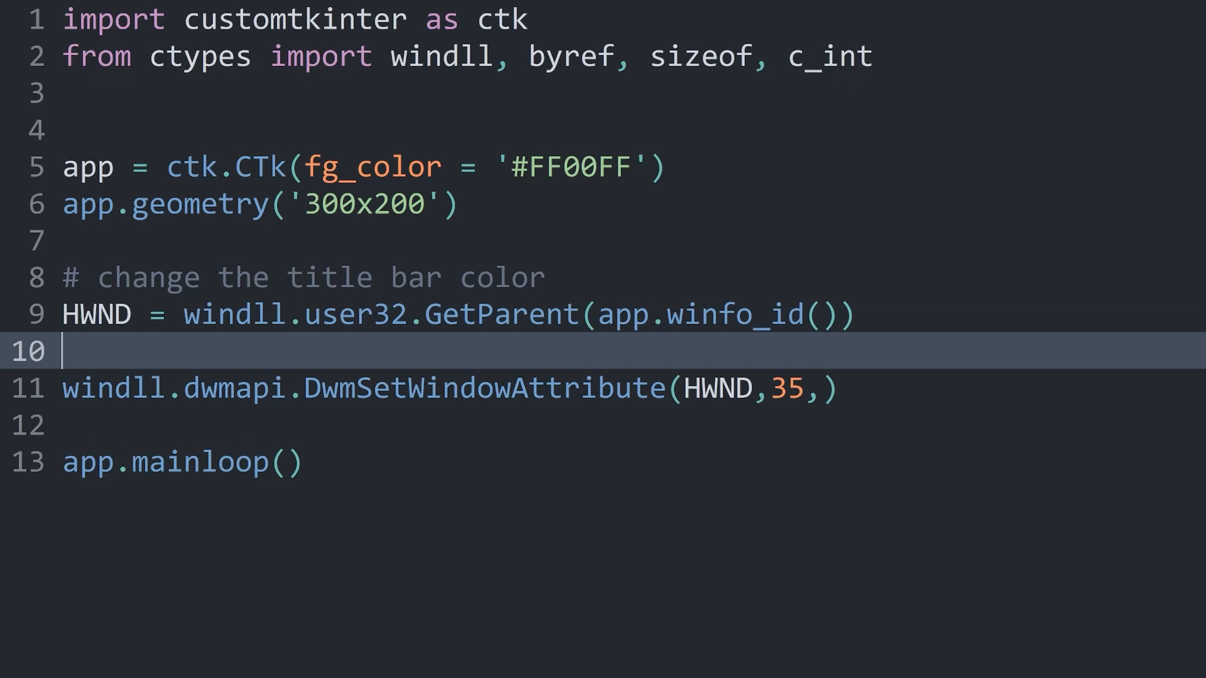
# - Define title_bar_color = 0x00BBGGRR as a colour pattern placeholder above the call
pyautogui.write('title_')
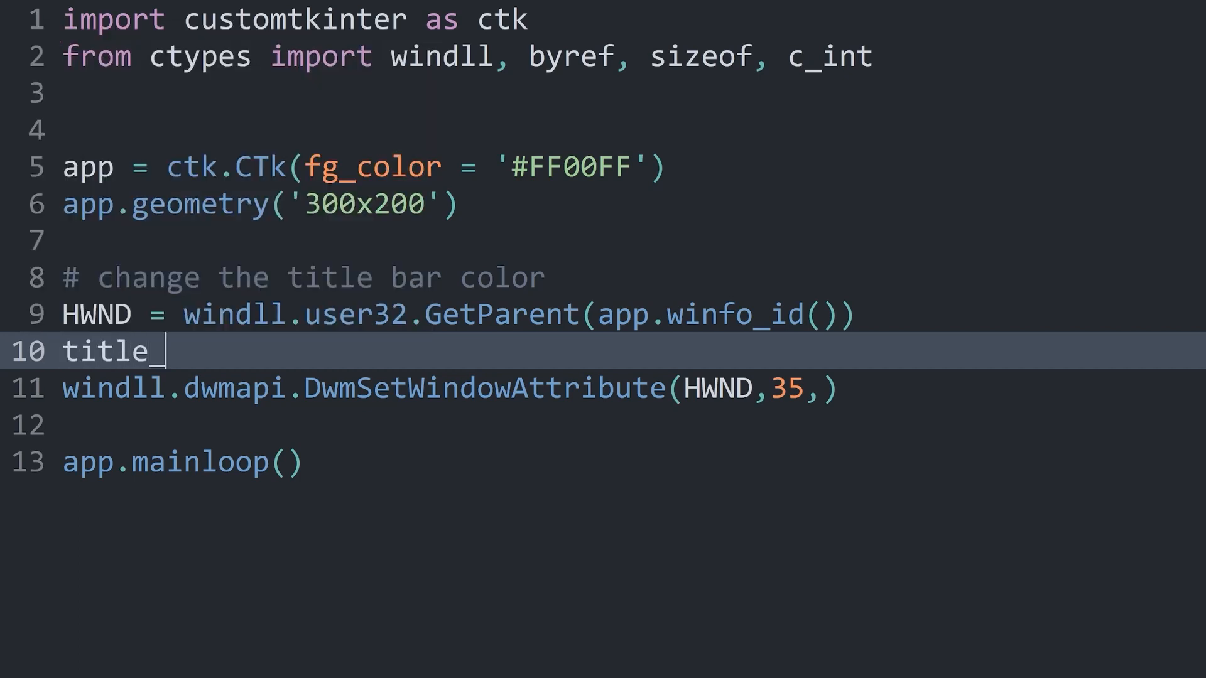
pyautogui.write('bar_color =')
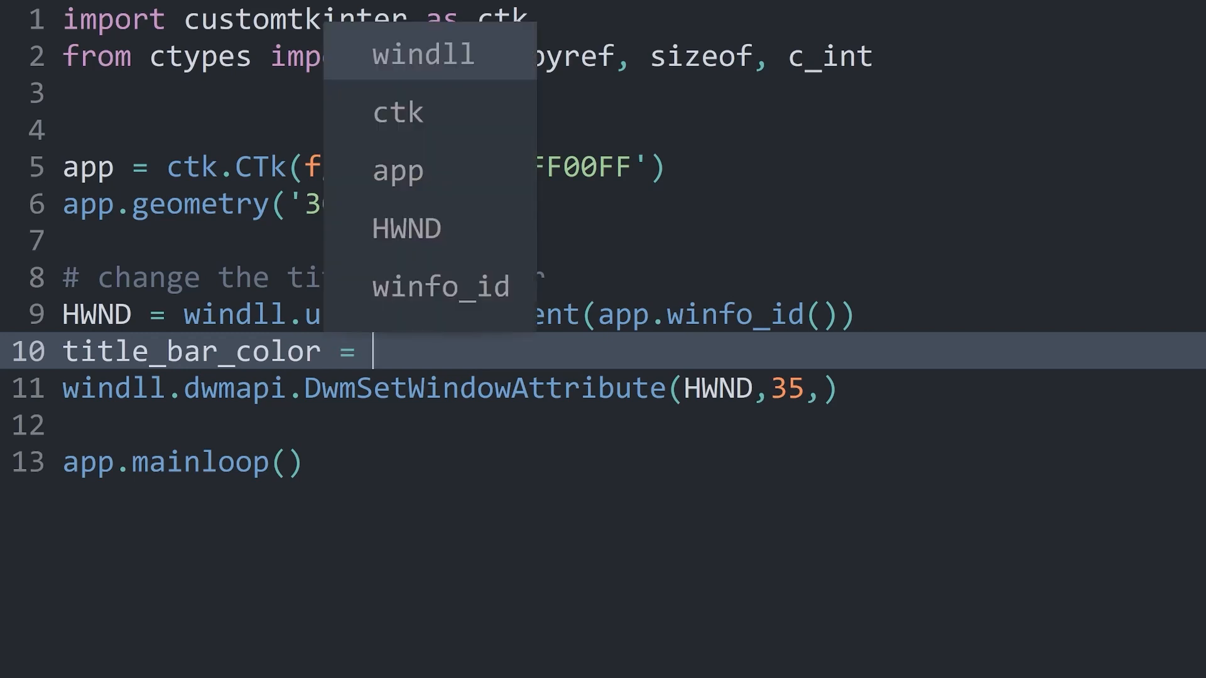
pyautogui.write('0x')
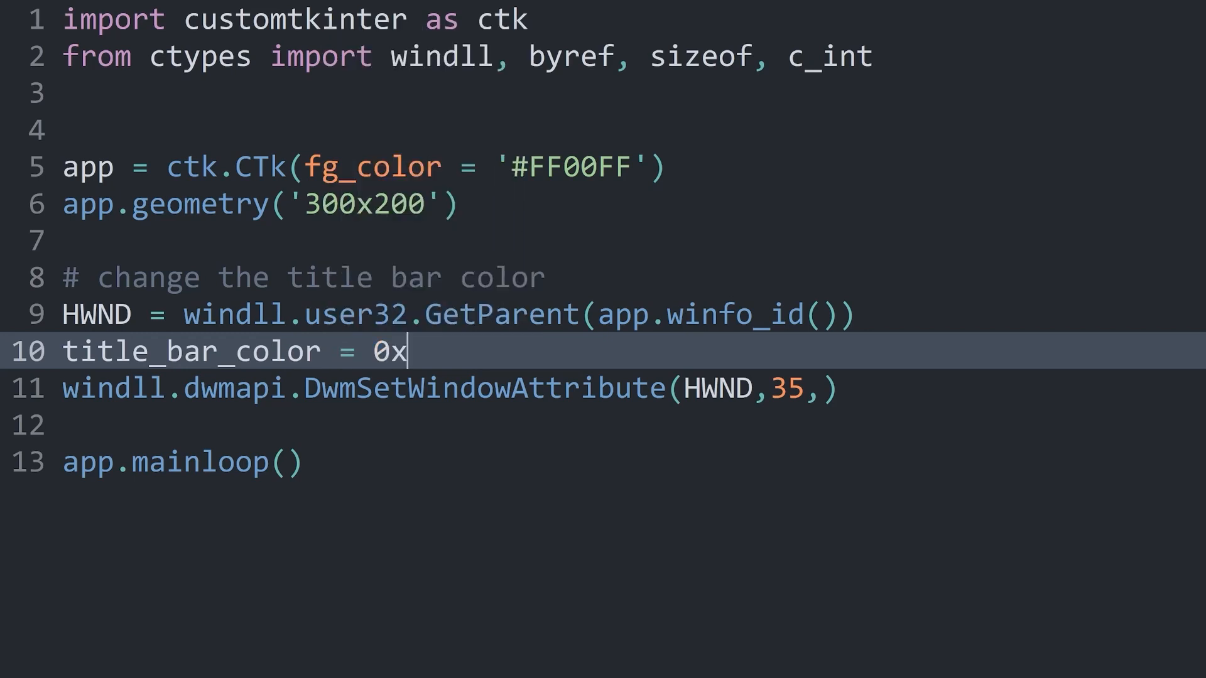
pyautogui.write('00')
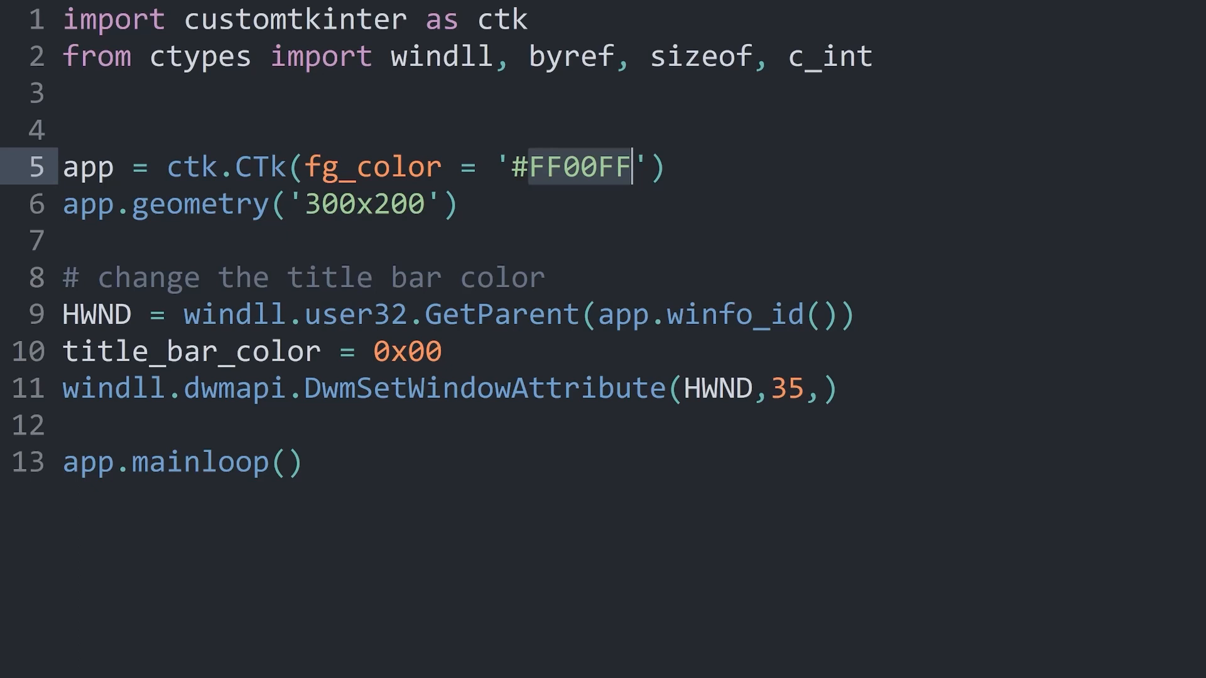
pyautogui.click(443, 351)
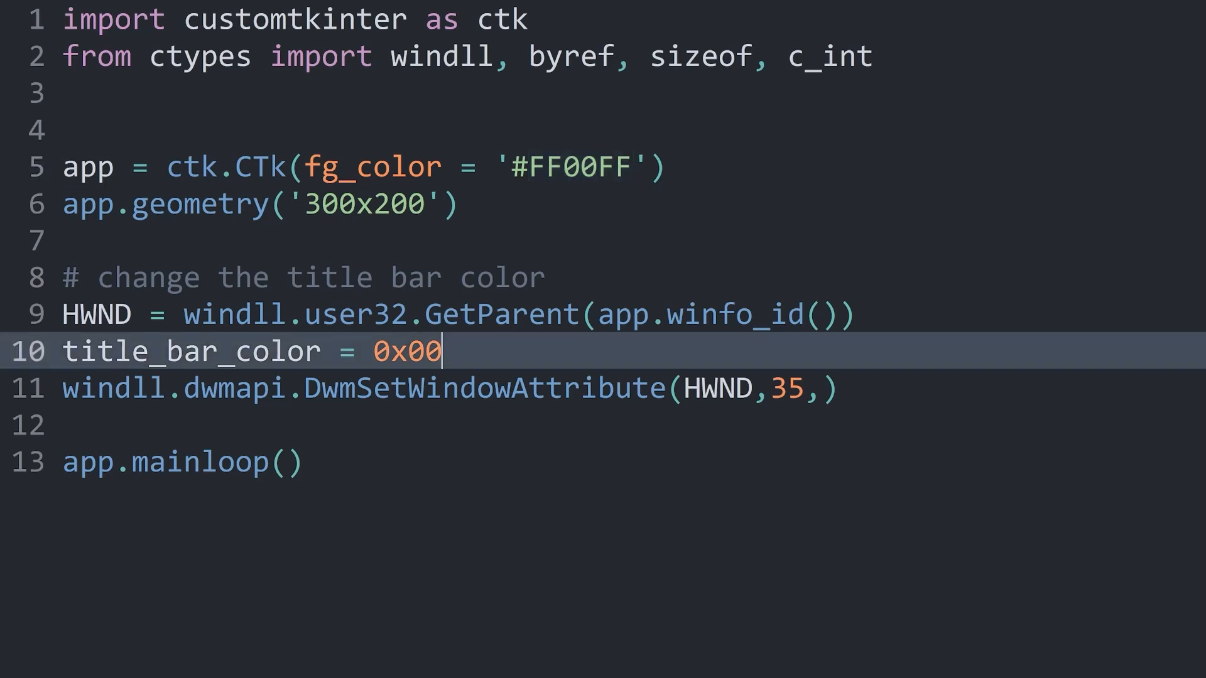
pyautogui.write('B')
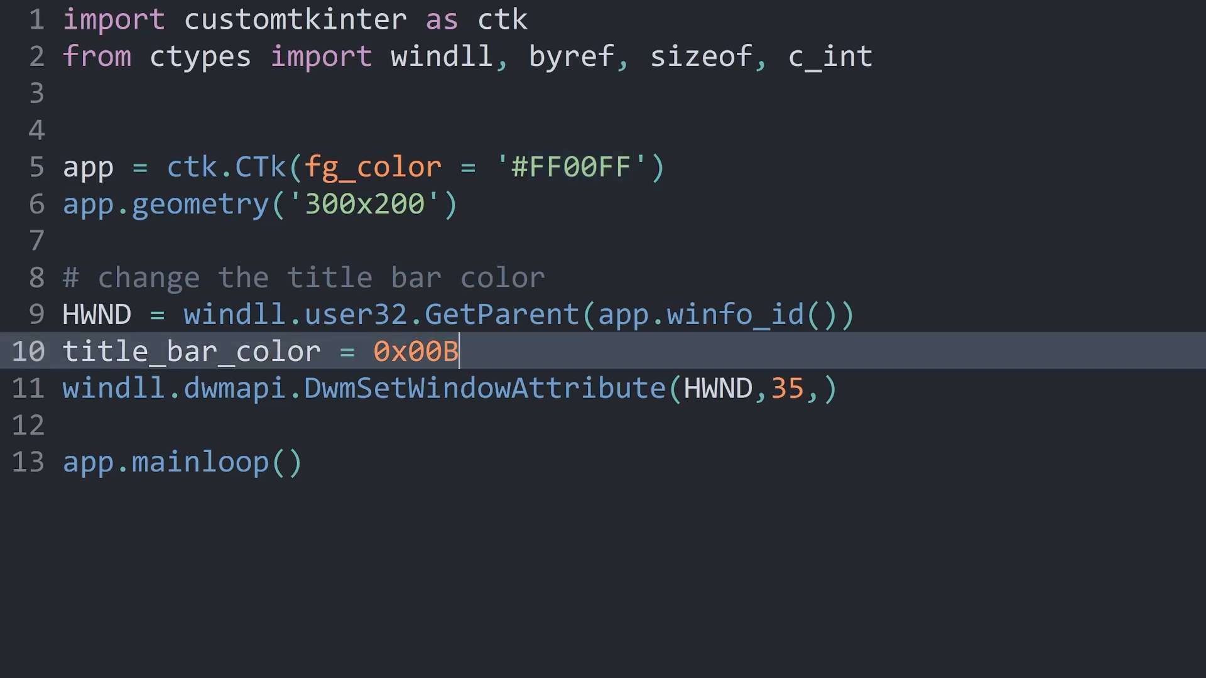
pyautogui.write('B')
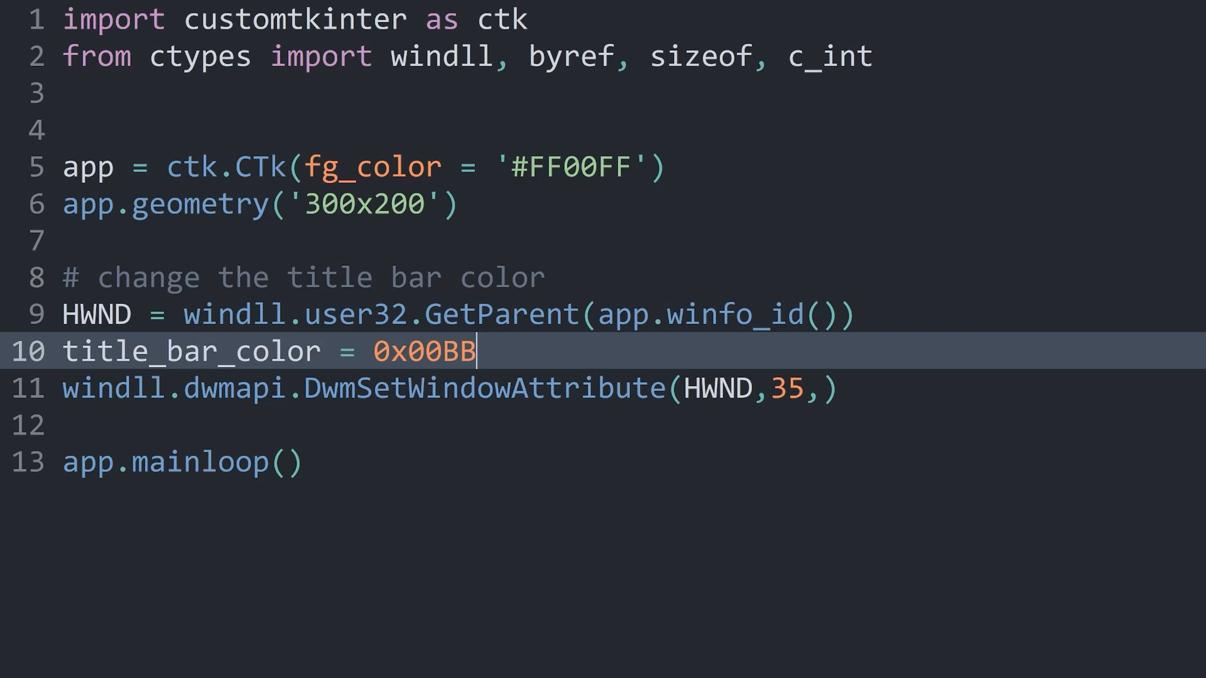
pyautogui.write('GGRR')
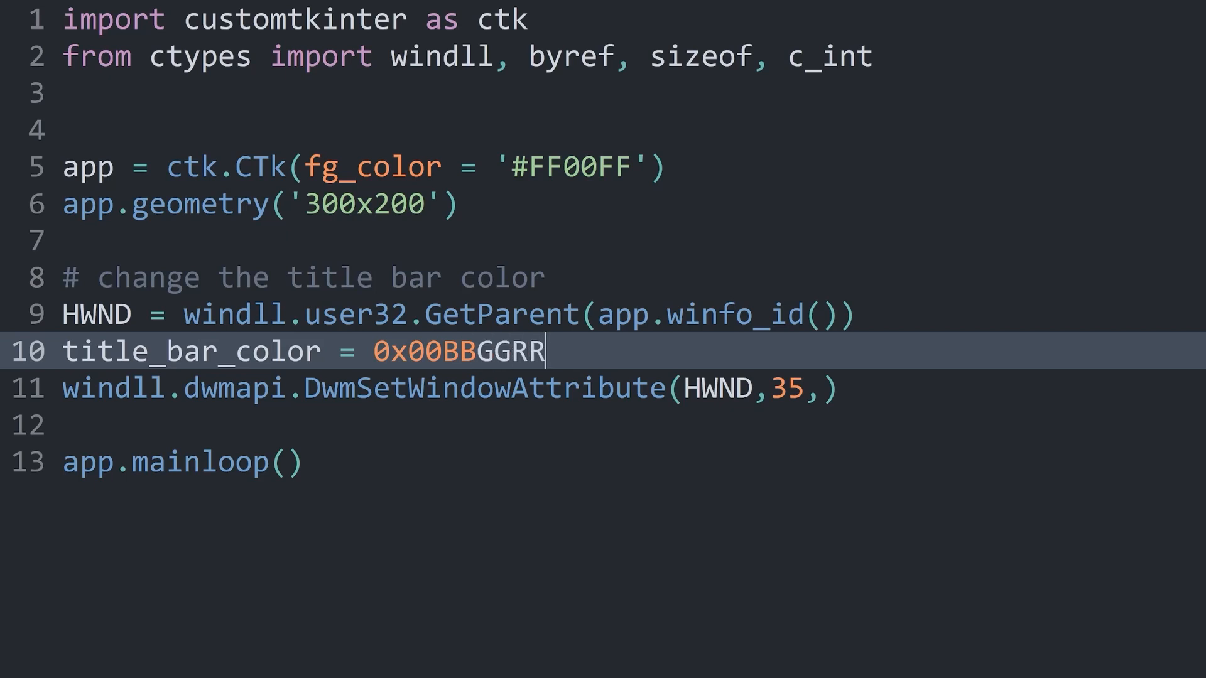
# - Overwrite the BB, GG and RR placeholders so title_bar_color reads 0x000000FF
pyautogui.press('BackSpace')
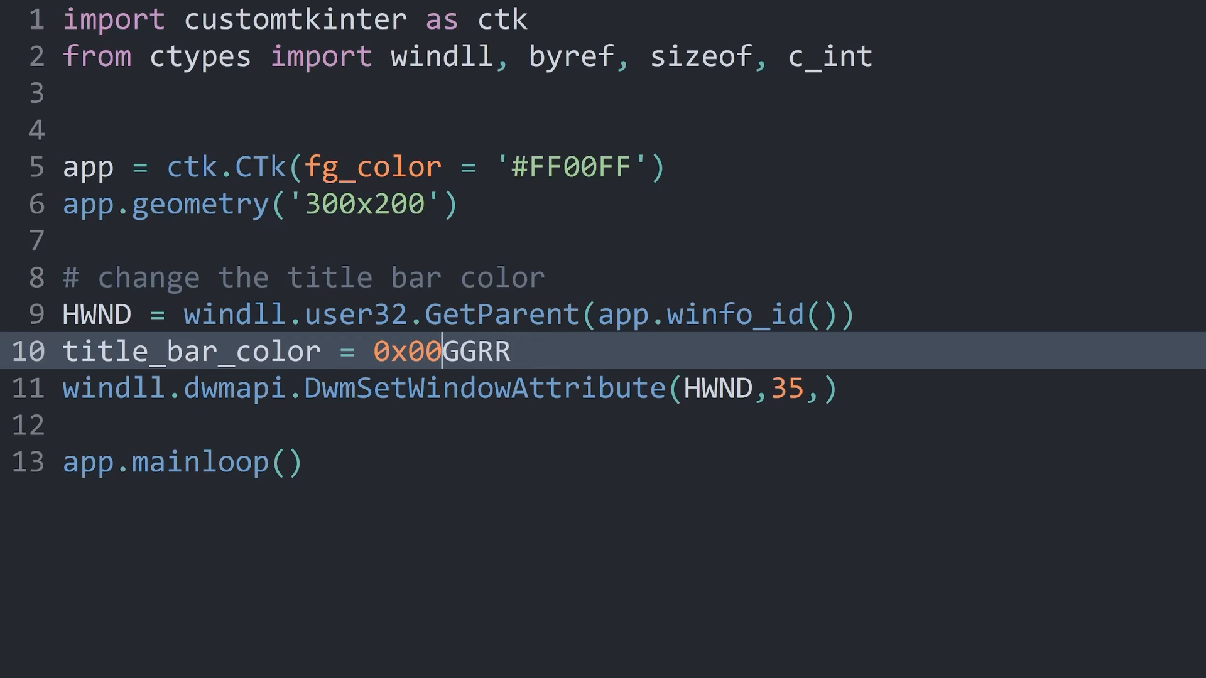
pyautogui.write('00')
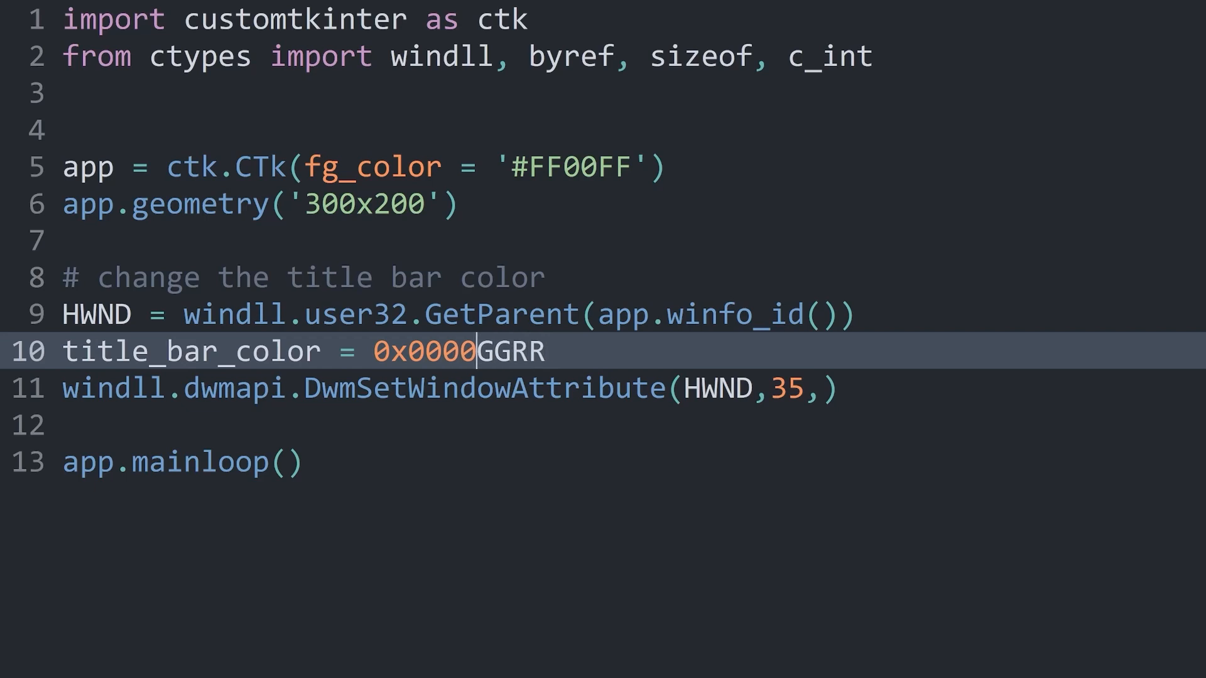
pyautogui.write('00')
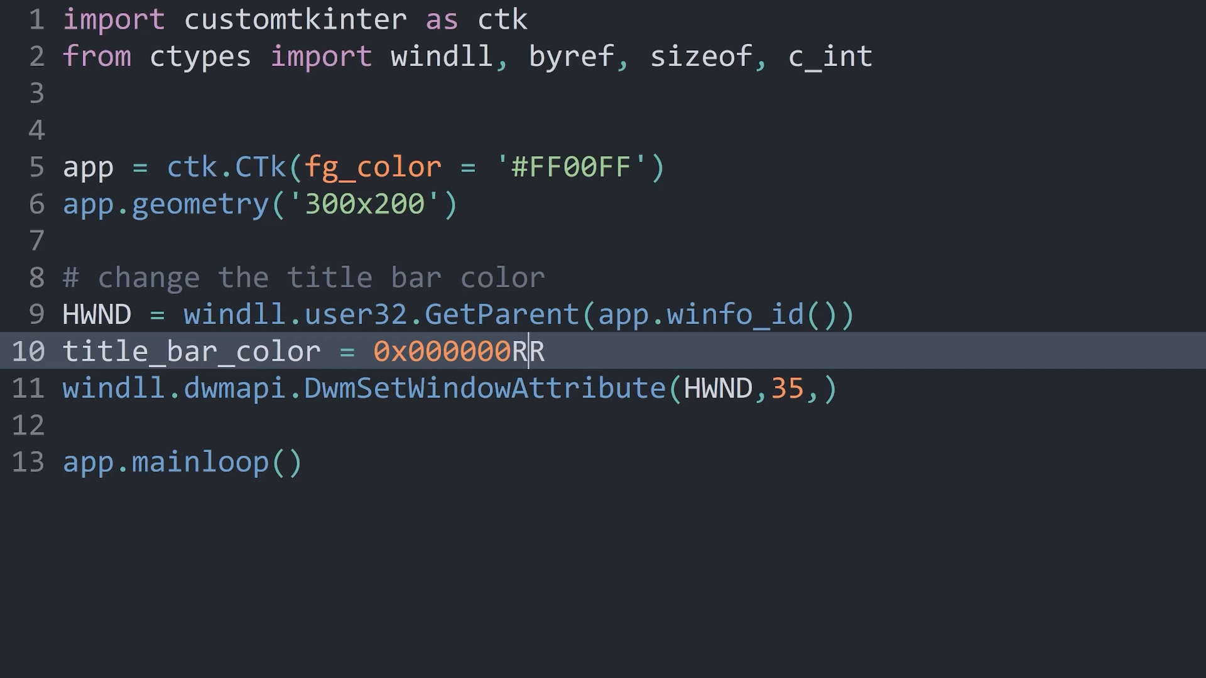
pyautogui.press('Backspace')
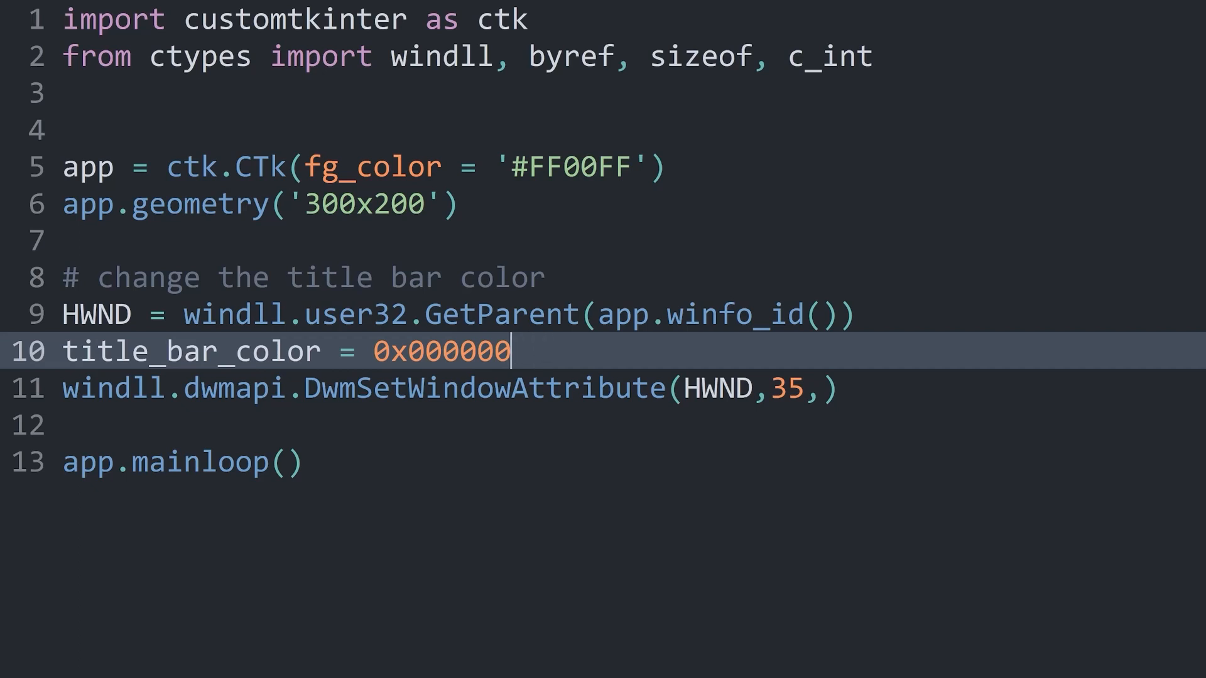
pyautogui.write('FF')
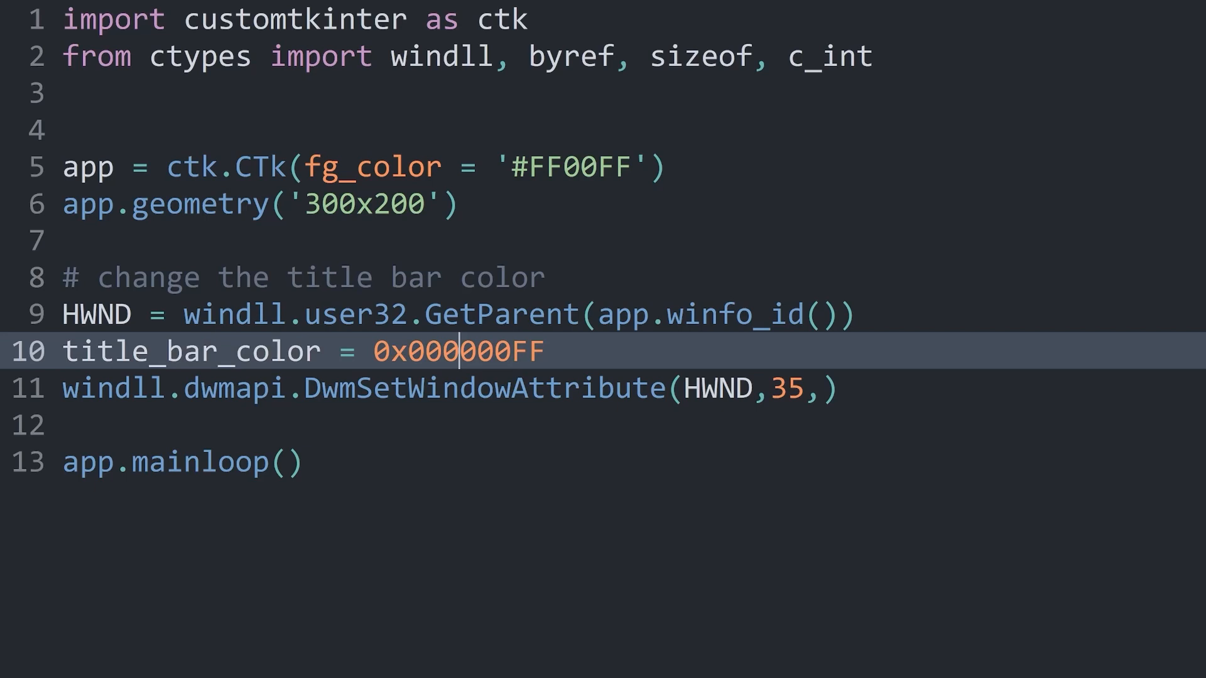
pyautogui.click(544, 351)
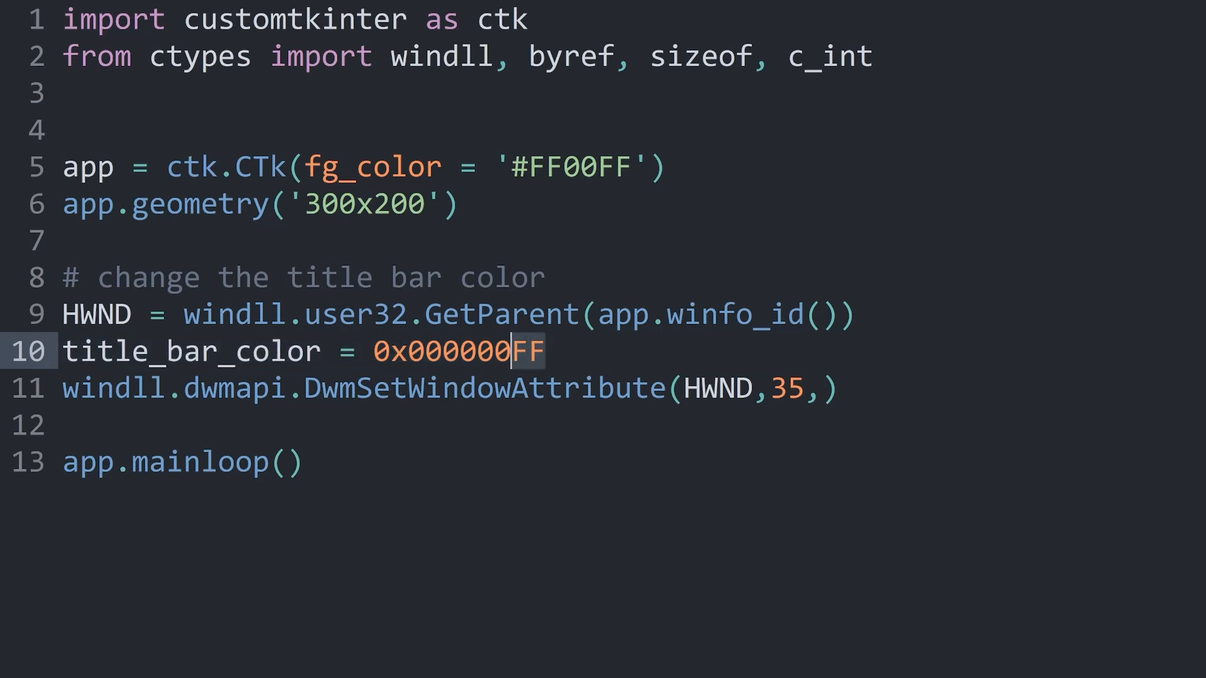
pyautogui.press('enter')
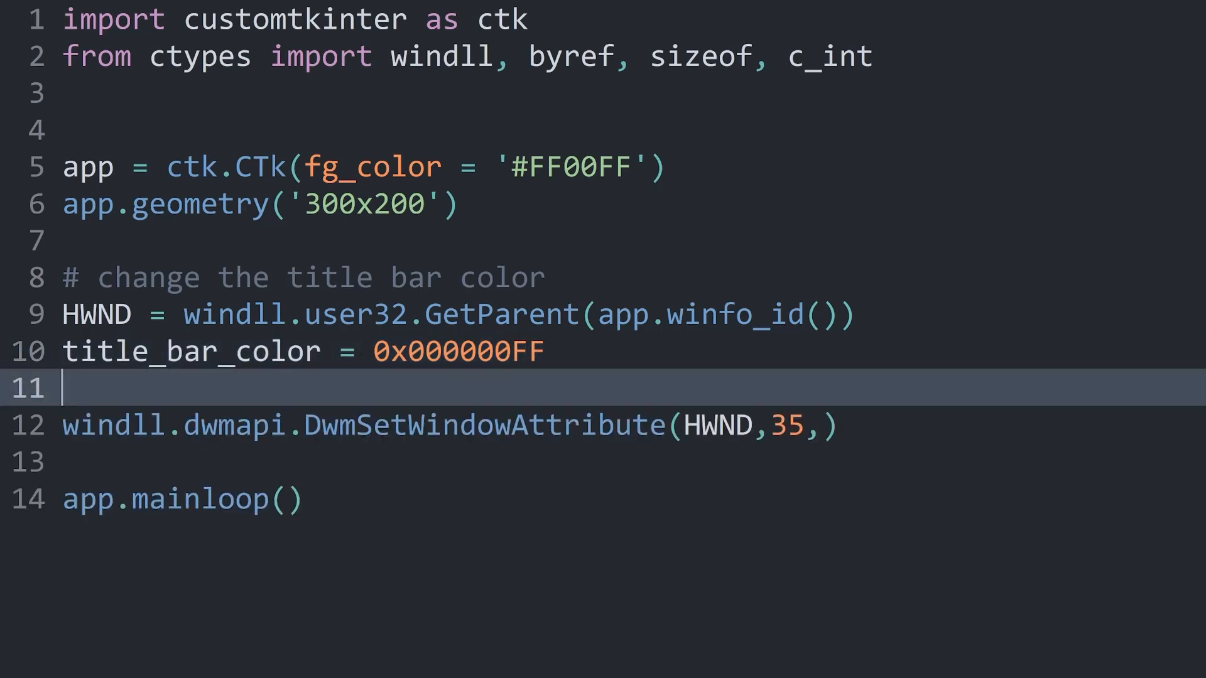
pyautogui.write('print()')
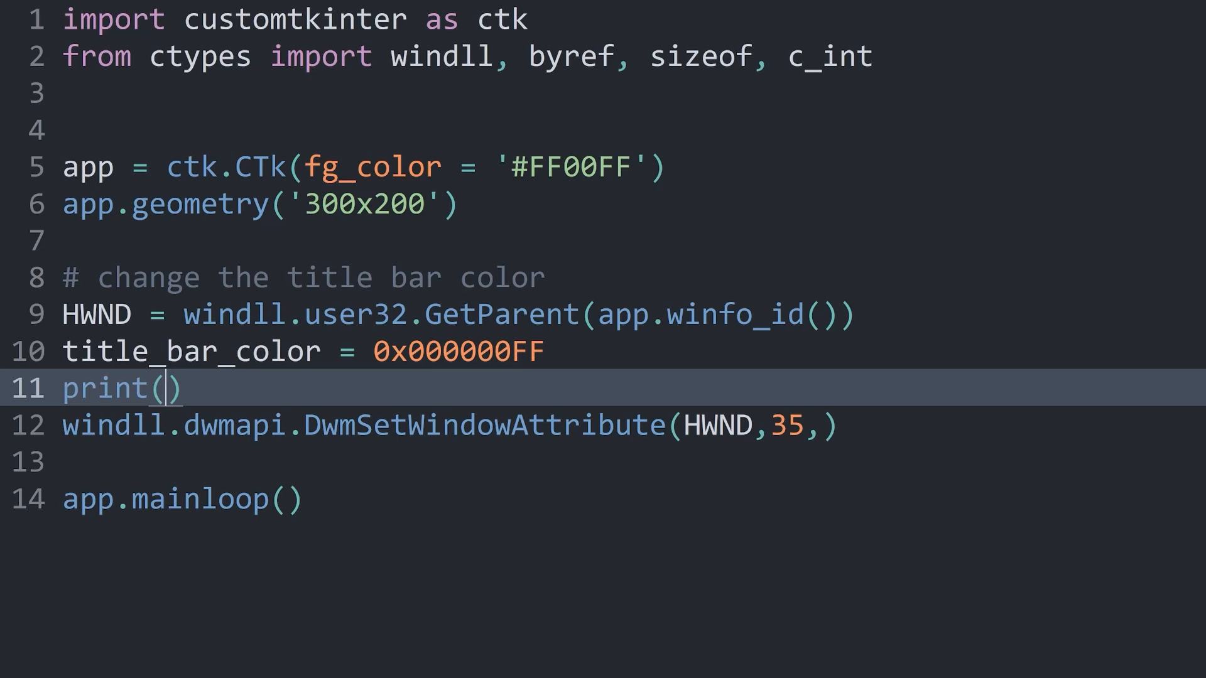
pyautogui.write('type(title_bar_color')
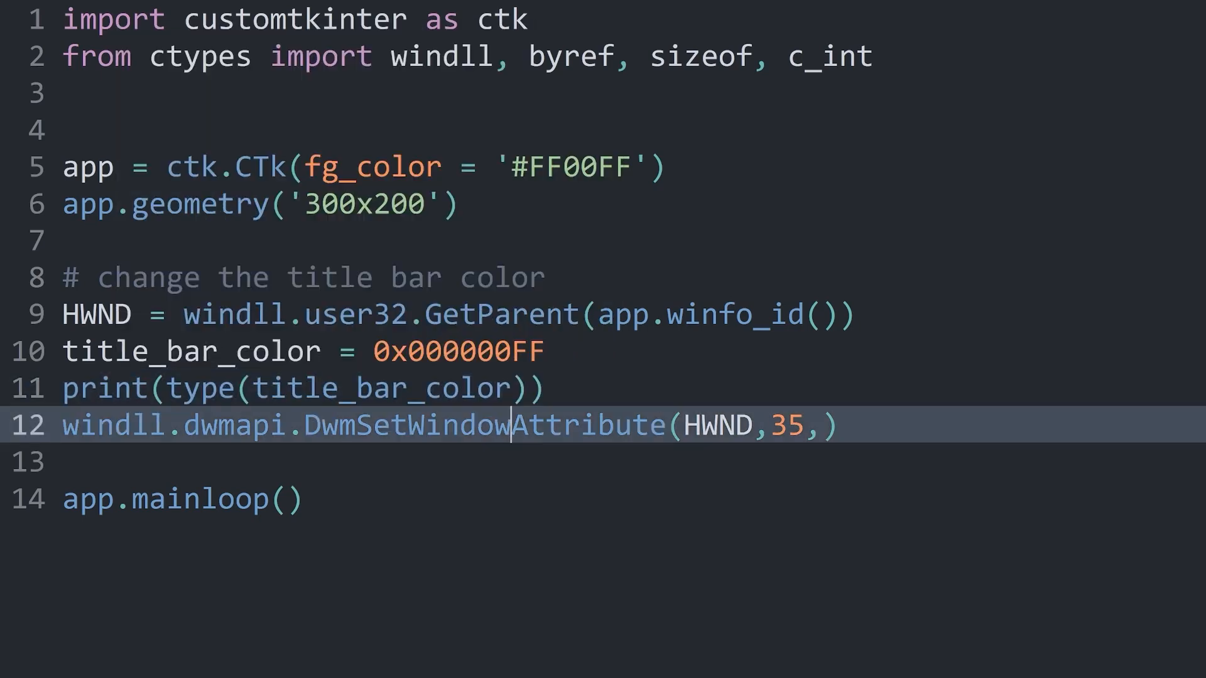
pyautogui.press('ctrl+/')
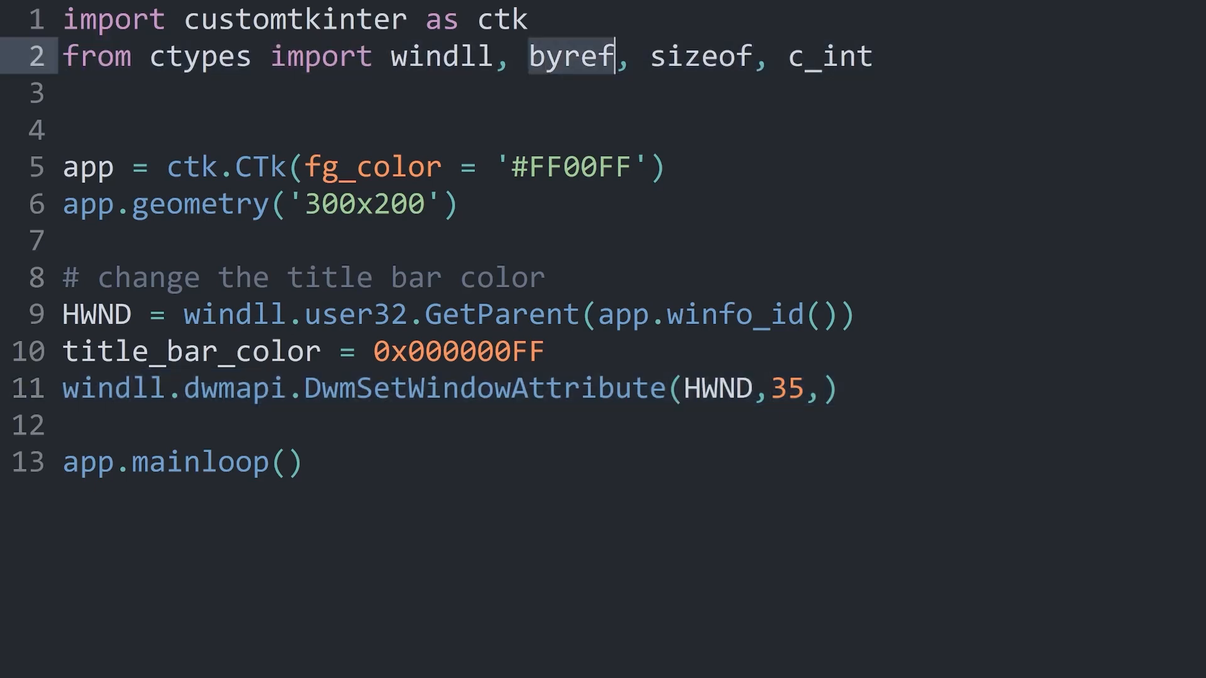
# - Add byref(c_int(title_bar_color)) after 35 in the DwmSetWindowAttribute call
pyautogui.click(830, 57)
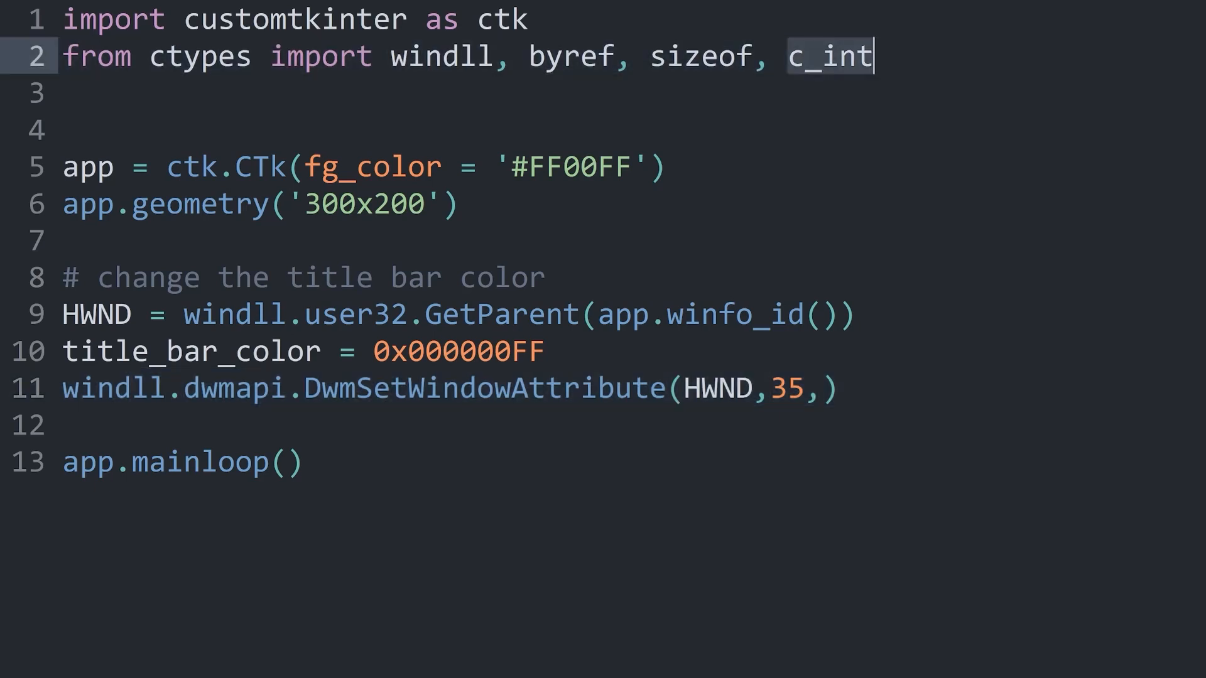
pyautogui.write('byref')
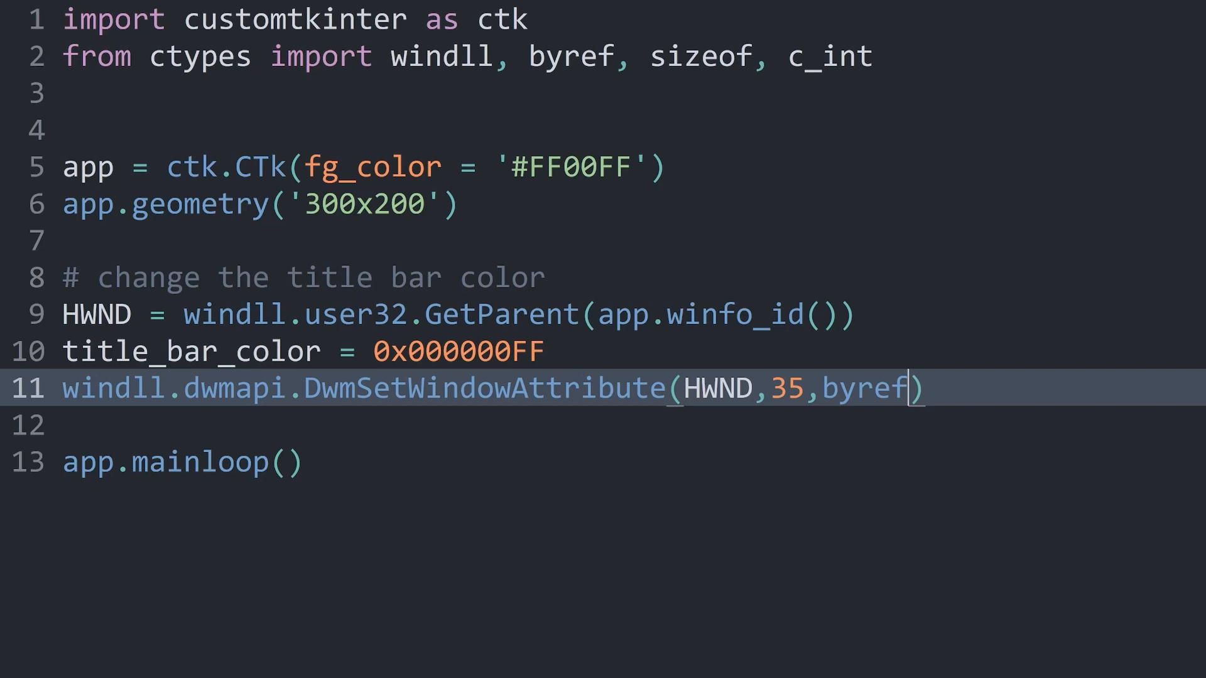
pyautogui.write('(')
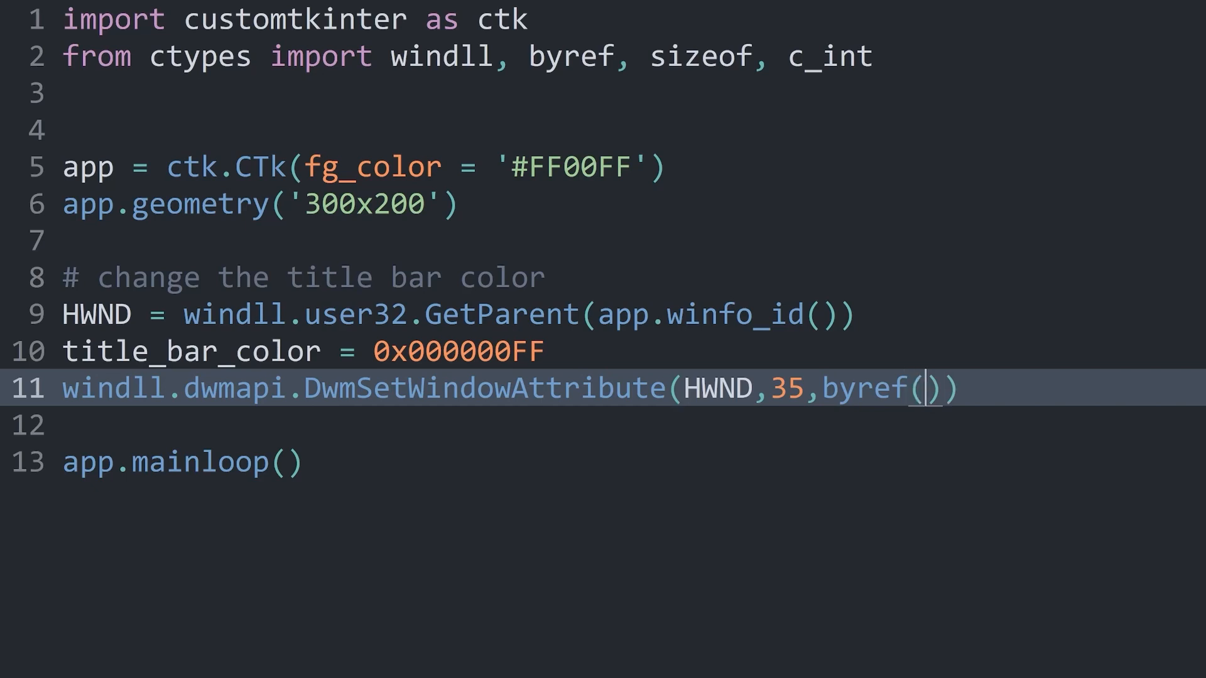
pyautogui.write('c_int')
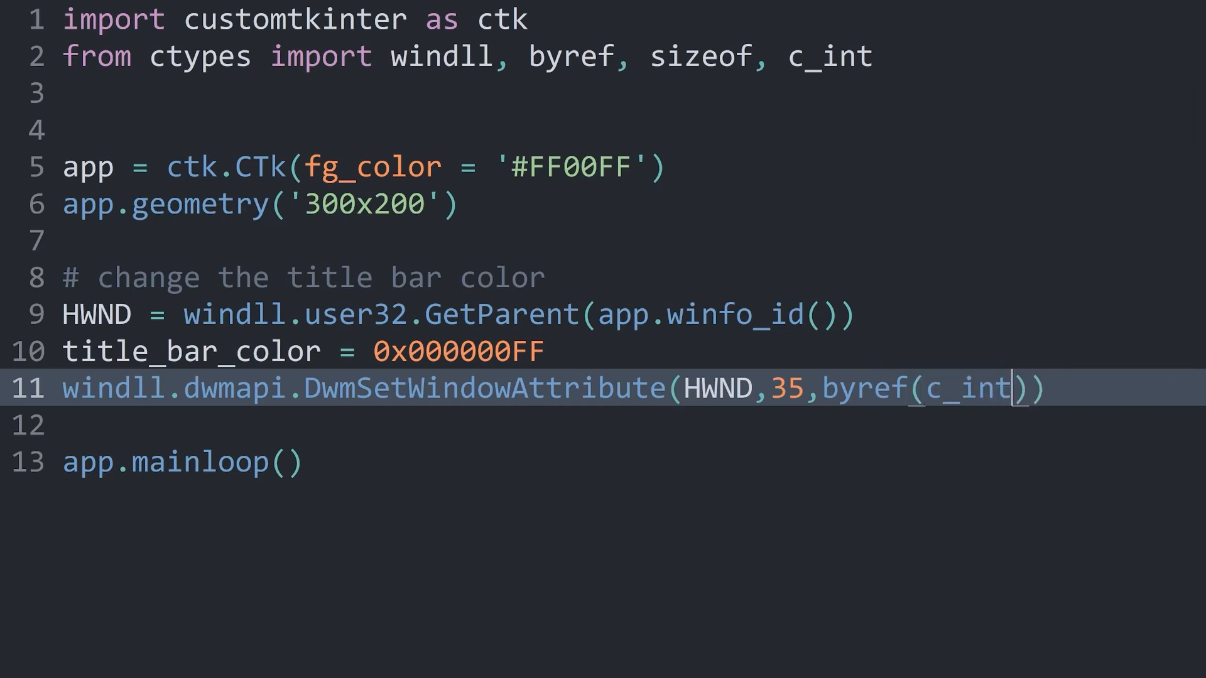
pyautogui.write('(title_bar_')
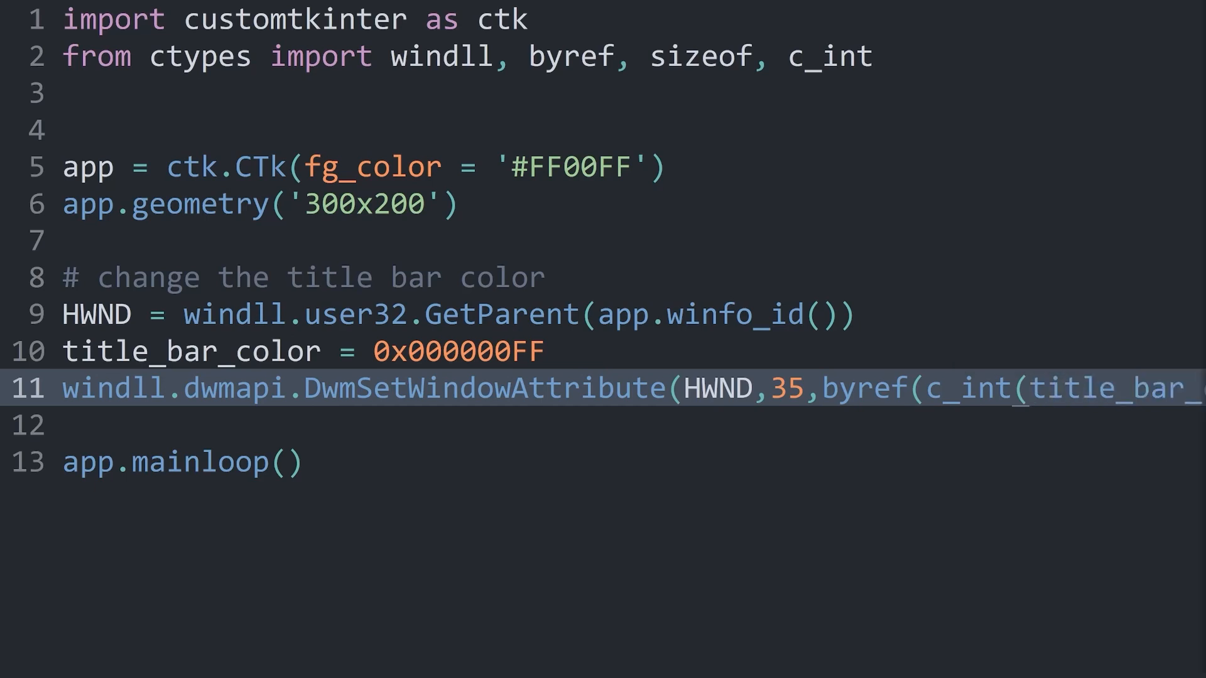
# - Put each argument on its own line and add sizeof(c_int) as the last argument
pyautogui.press('Enter')
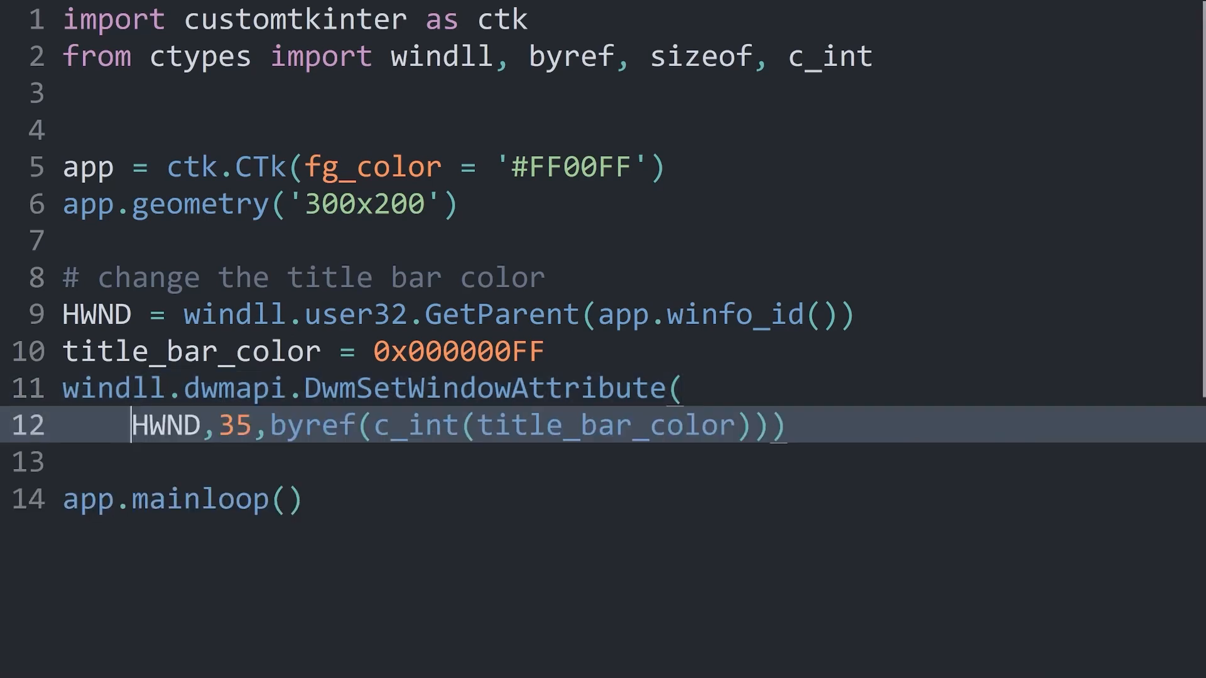
pyautogui.press('enter')
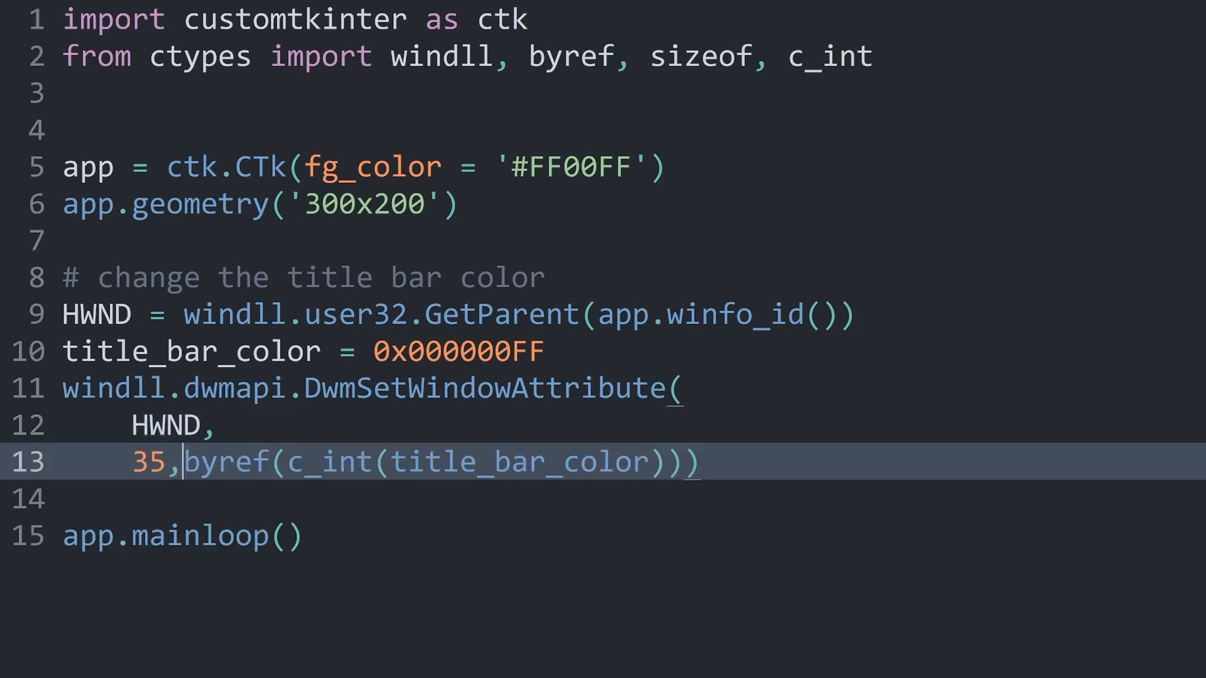
pyautogui.write(',')
pyautogui.press('Enter')
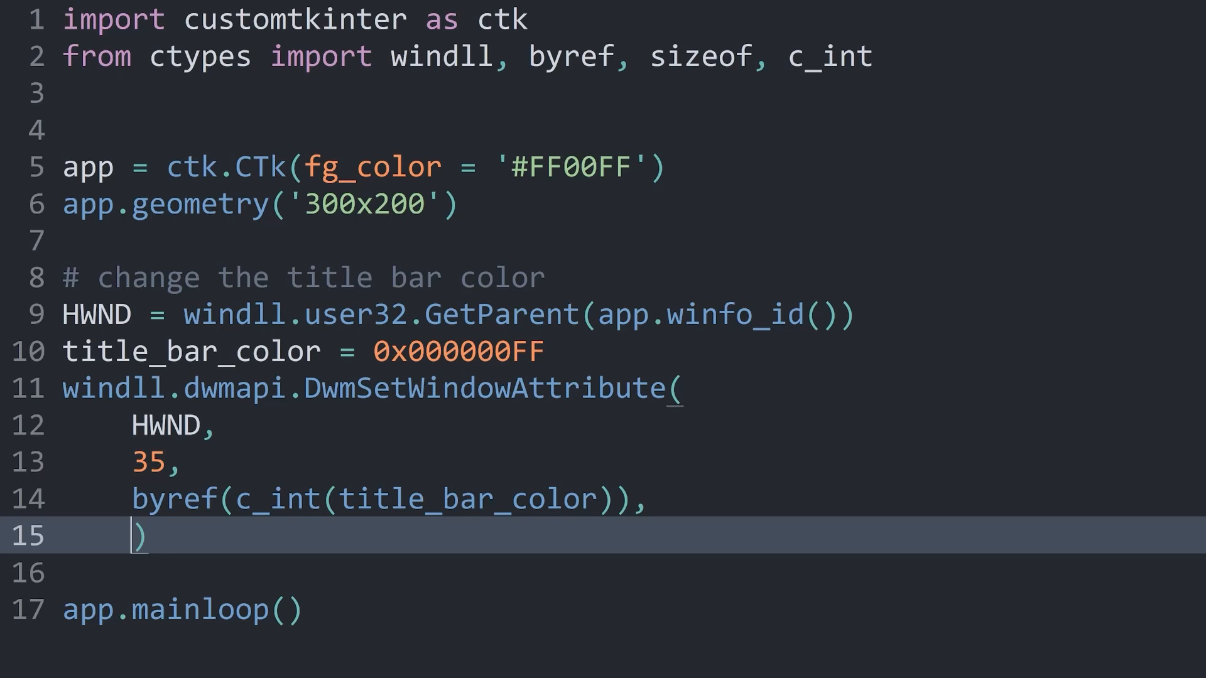
pyautogui.write('sizeof(')
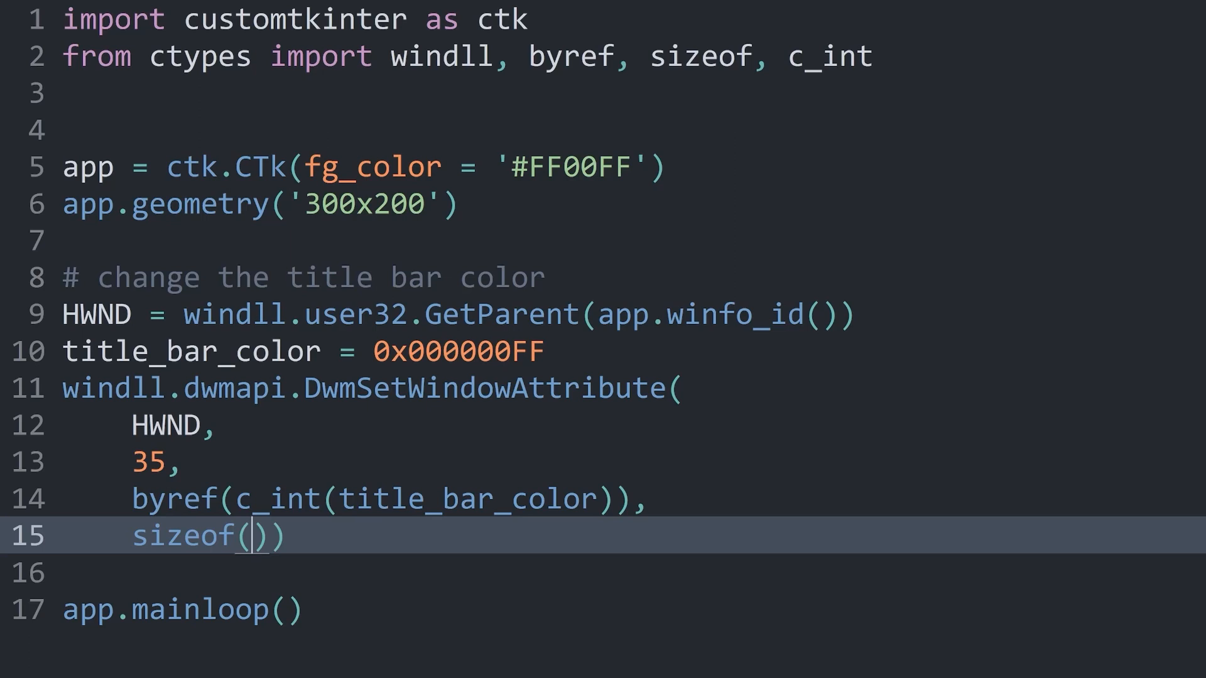
pyautogui.write('c_int')
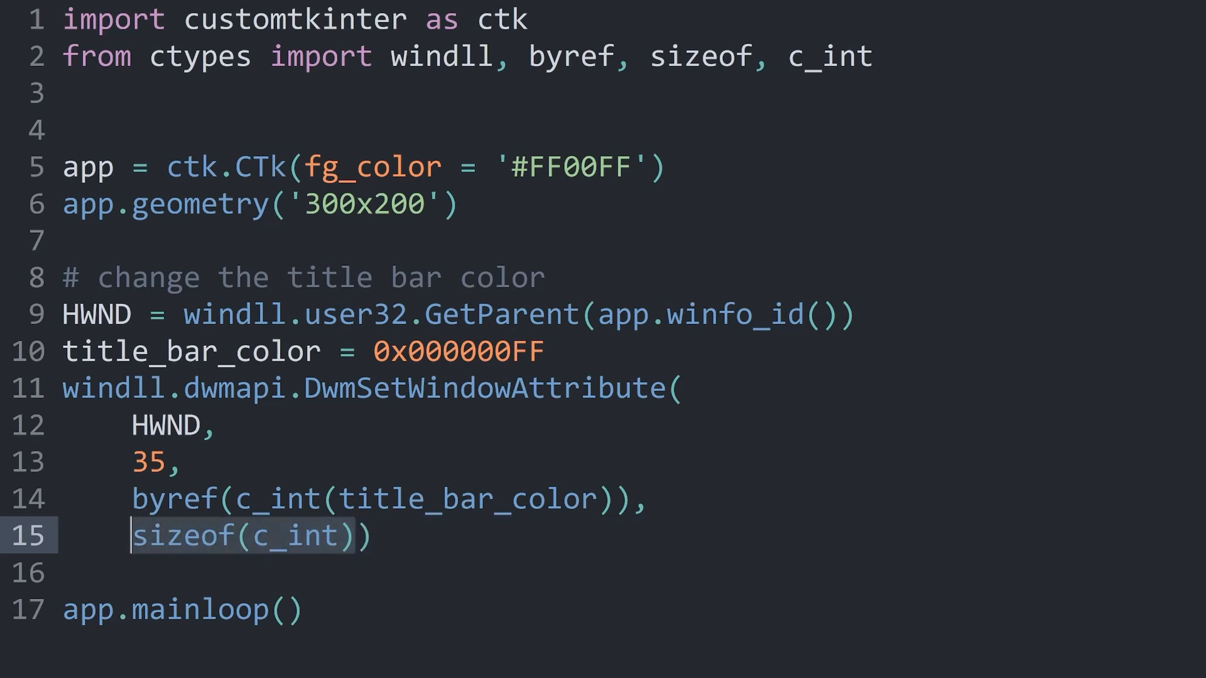
# - Change title_bar_color to 0x00FF0000 and run the script to get a blue title bar
pyautogui.click(370, 536)
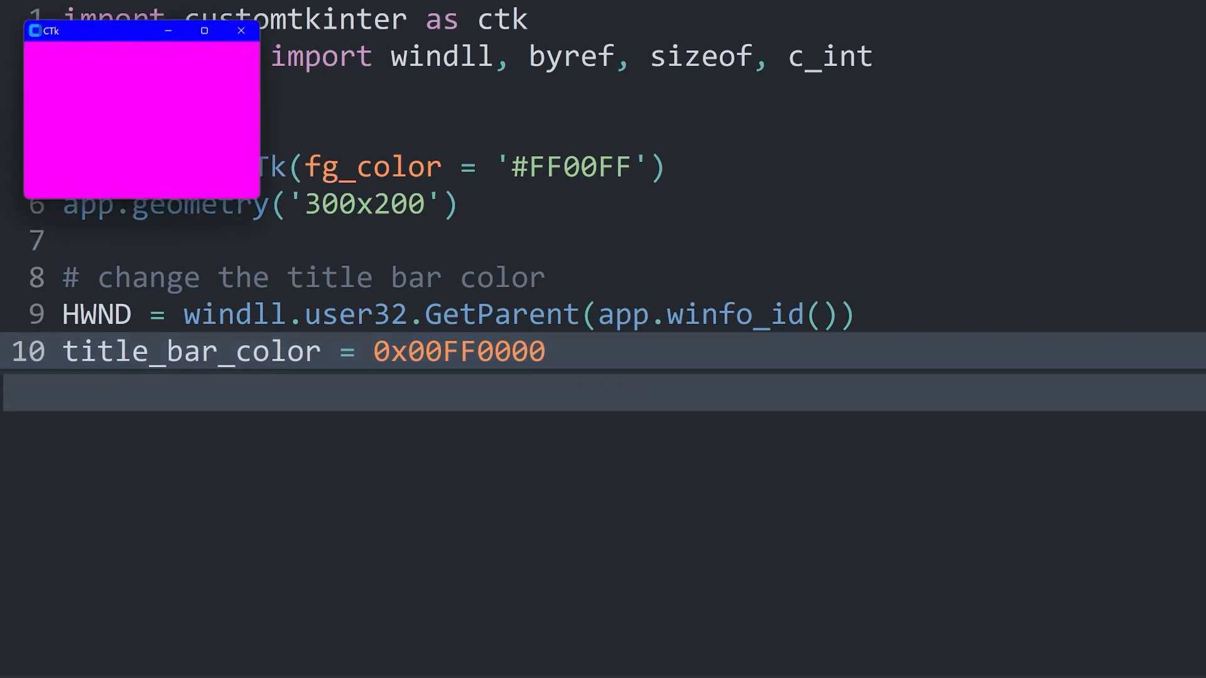
pyautogui.moveTo(241, 31)
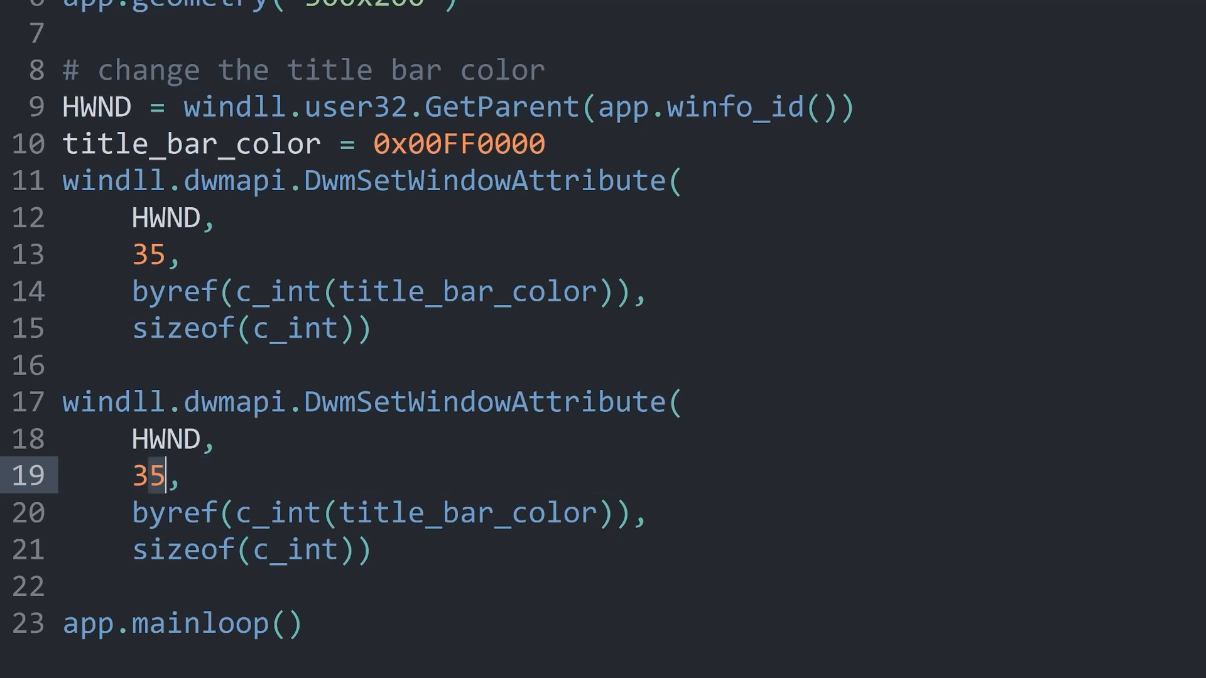
# - Change the duplicated DwmSetWindowAttribute call's attribute from 35 to 36 and rerun the script
pyautogui.write('6')
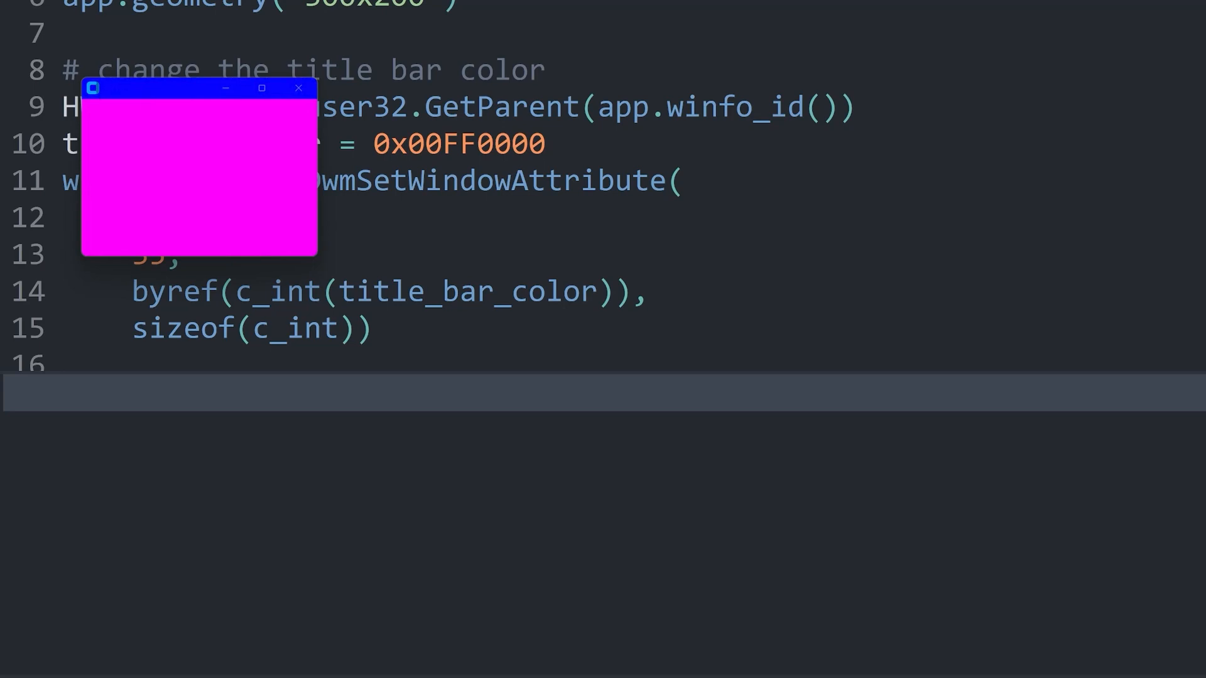
pyautogui.moveTo(299, 88)
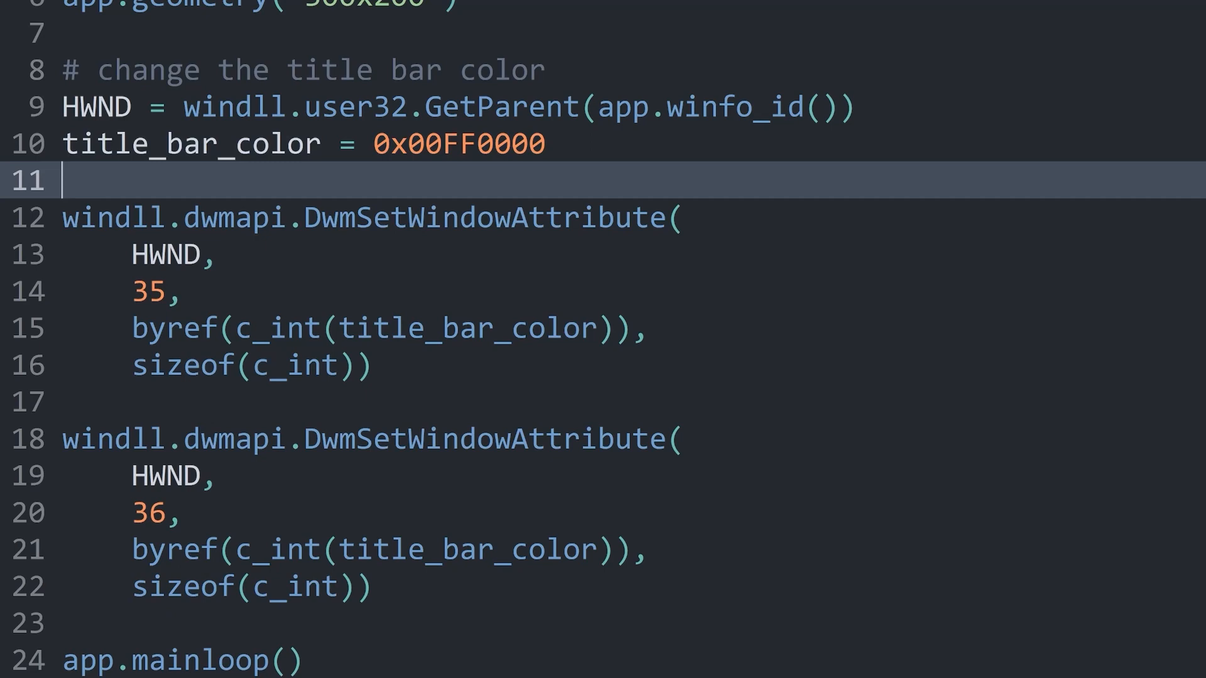
# - Define a title_text_color variable with the value 0x0000FF99
pyautogui.write('title_text_')
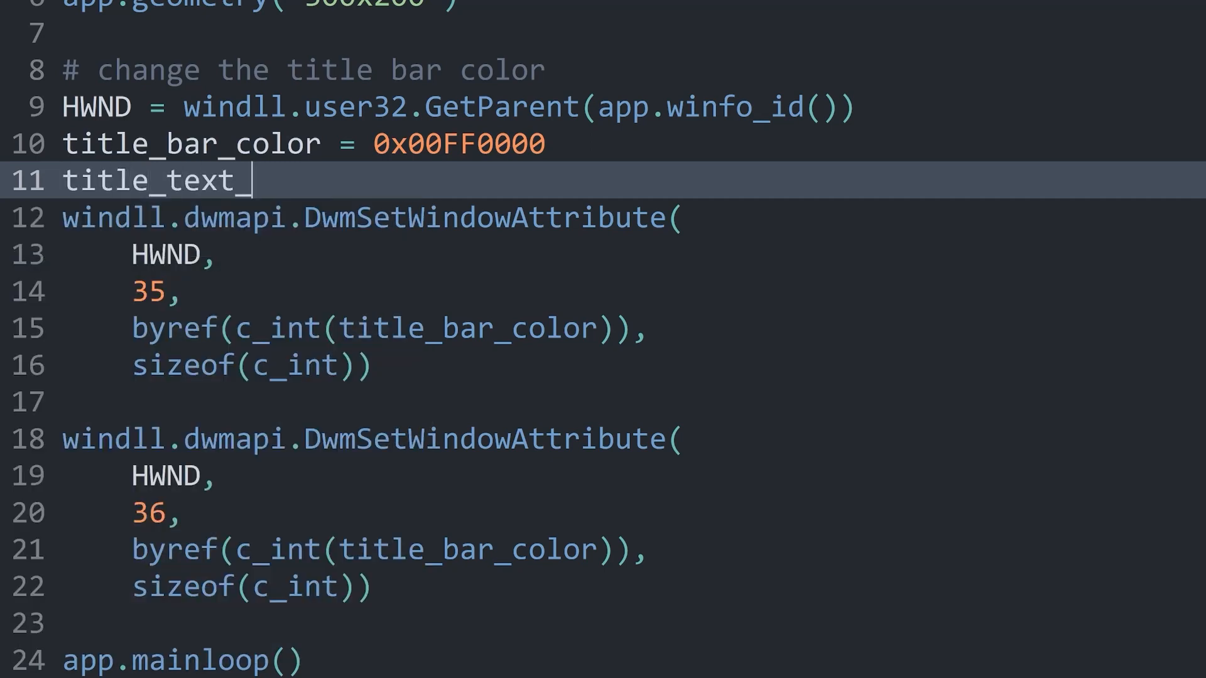
pyautogui.write('color =')
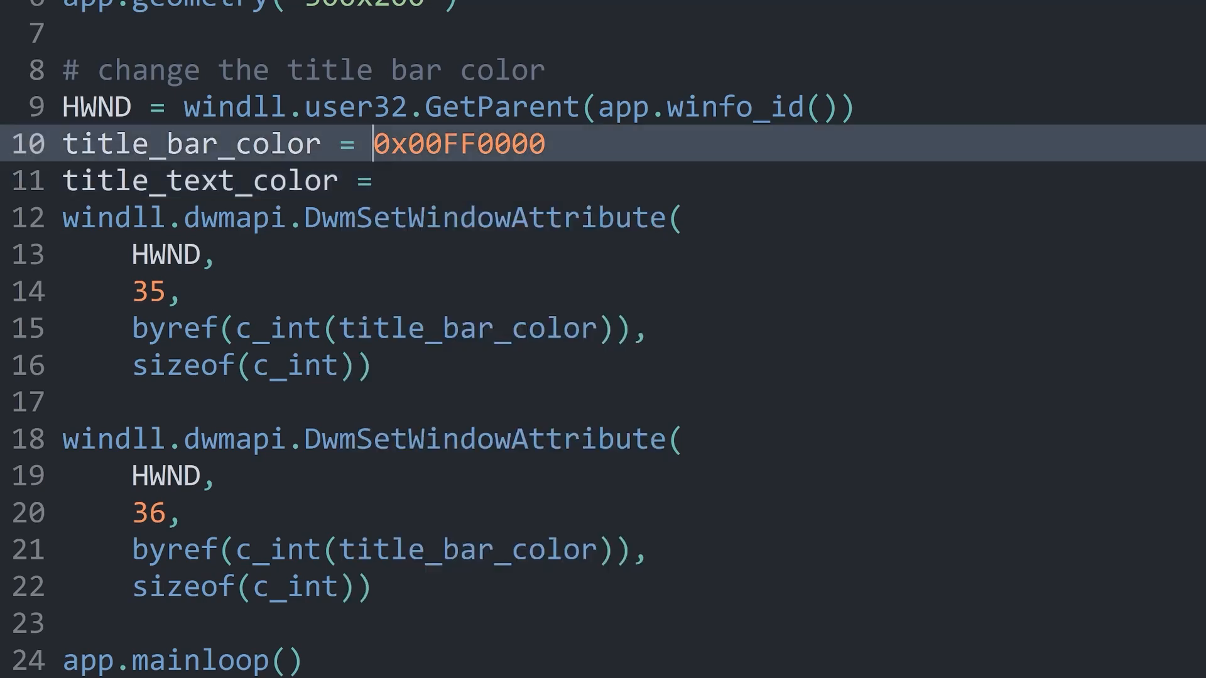
pyautogui.click(385, 180)
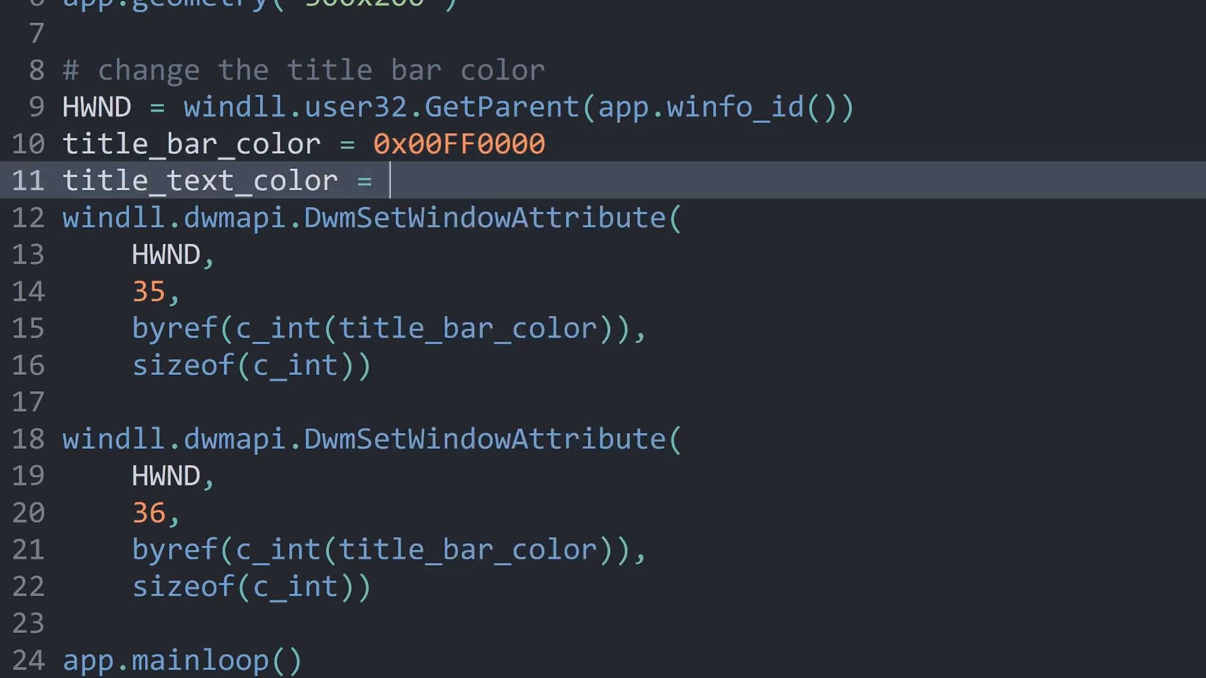
pyautogui.write('0x00FF000000')
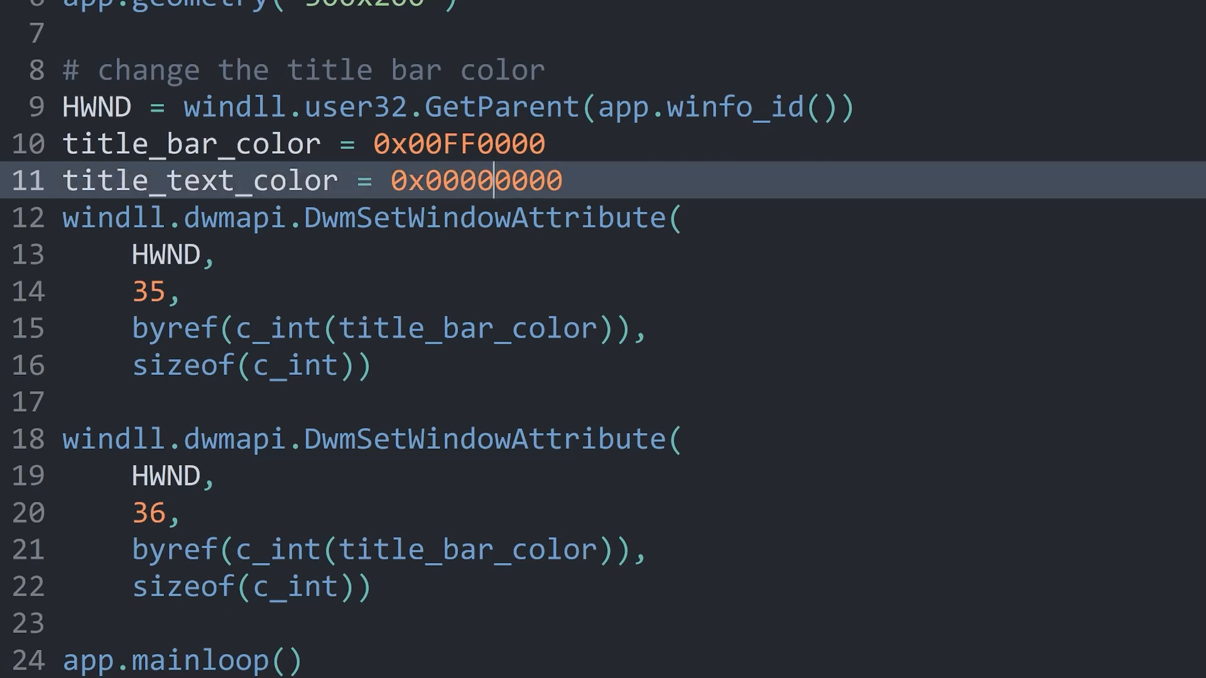
pyautogui.write('FF')
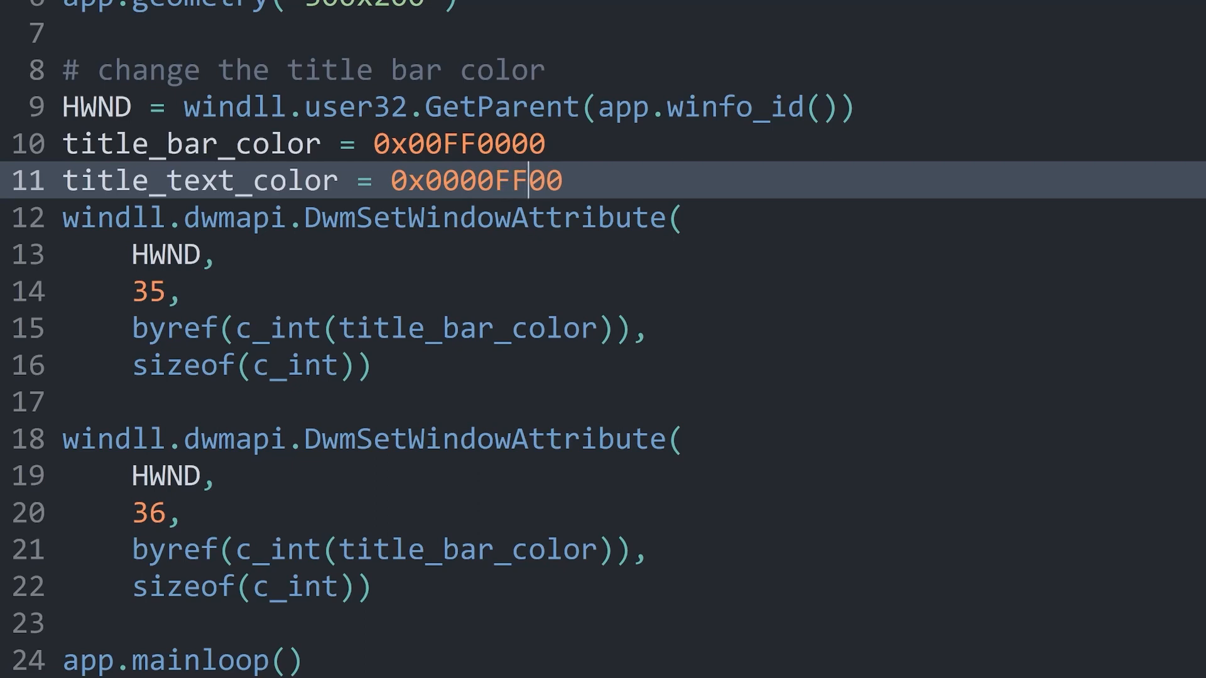
pyautogui.press('BackSpace')
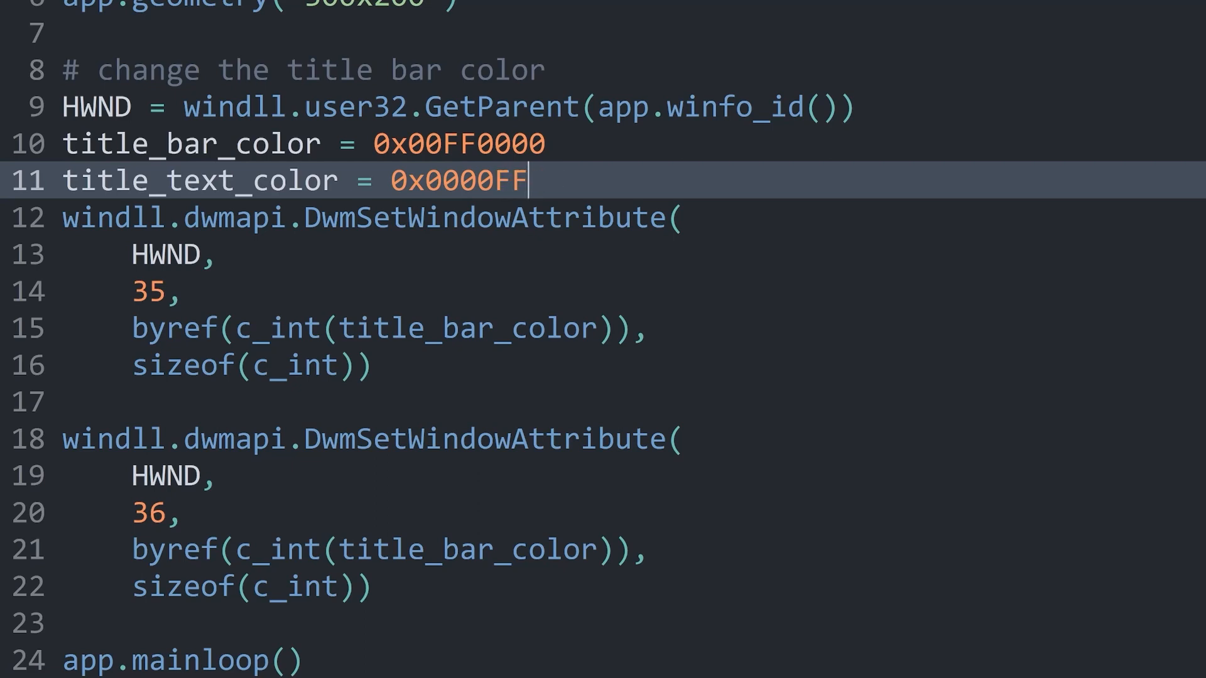
pyautogui.write('99')
pyautogui.click(391, 550)
pyautogui.write('text')
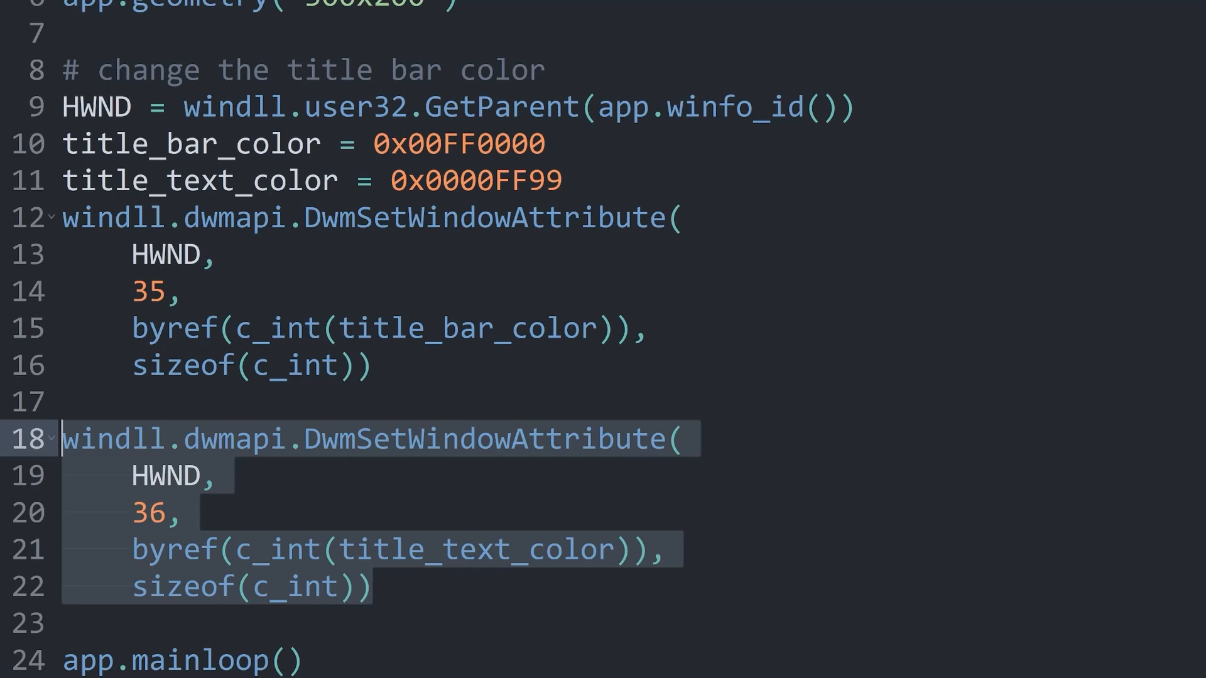
# - Pass title_text_color to the attribute-36 DwmSetWindowAttribute call
pyautogui.click(373, 587)
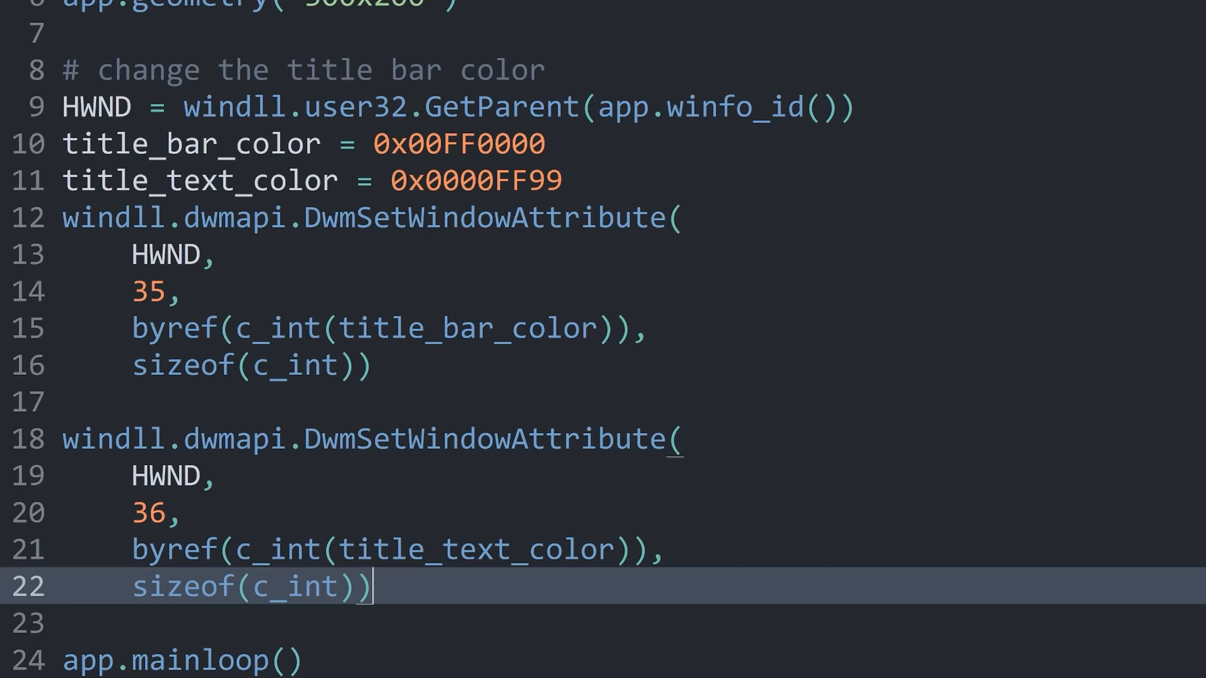
pyautogui.scroll(3)
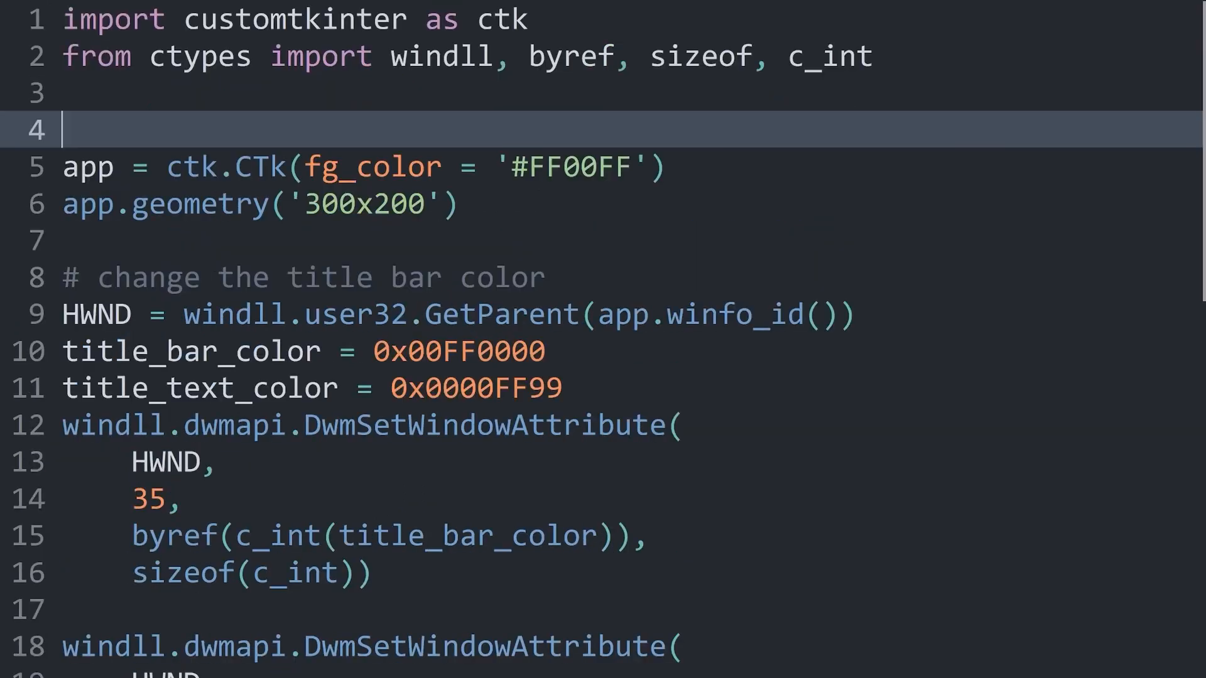
# - Add the comments '# exercise:' and '# try and except' below the imports
pyautogui.press('Backspace')
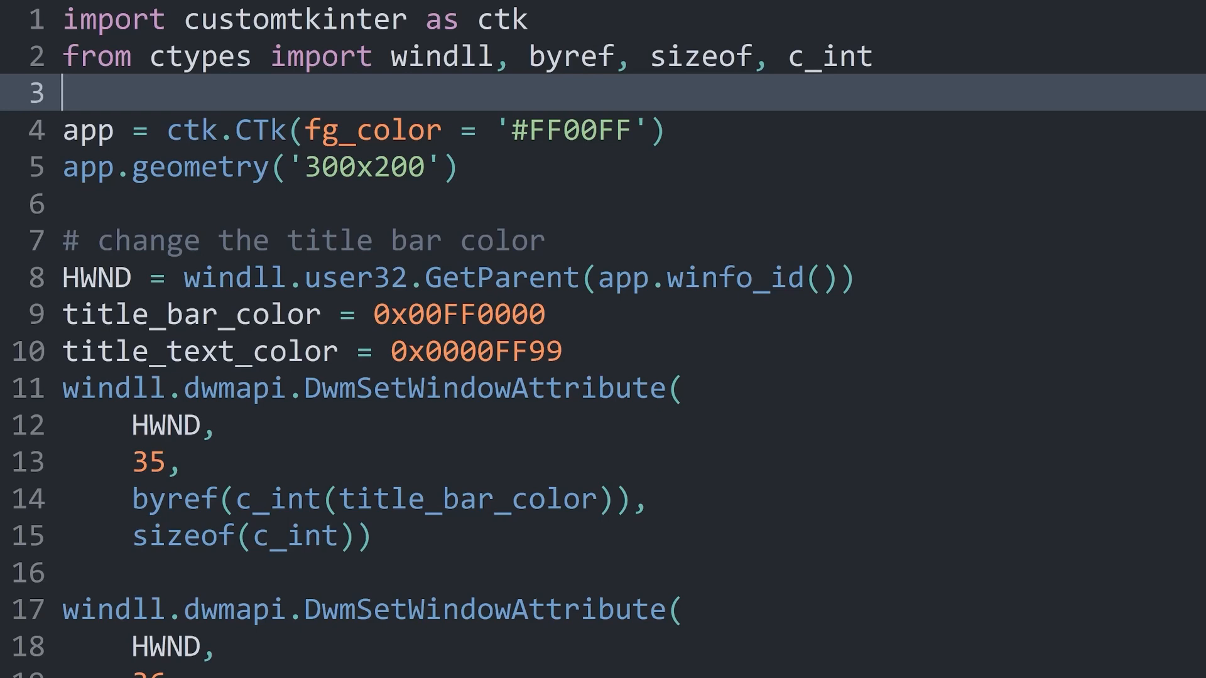
pyautogui.doubleClick(442, 55)
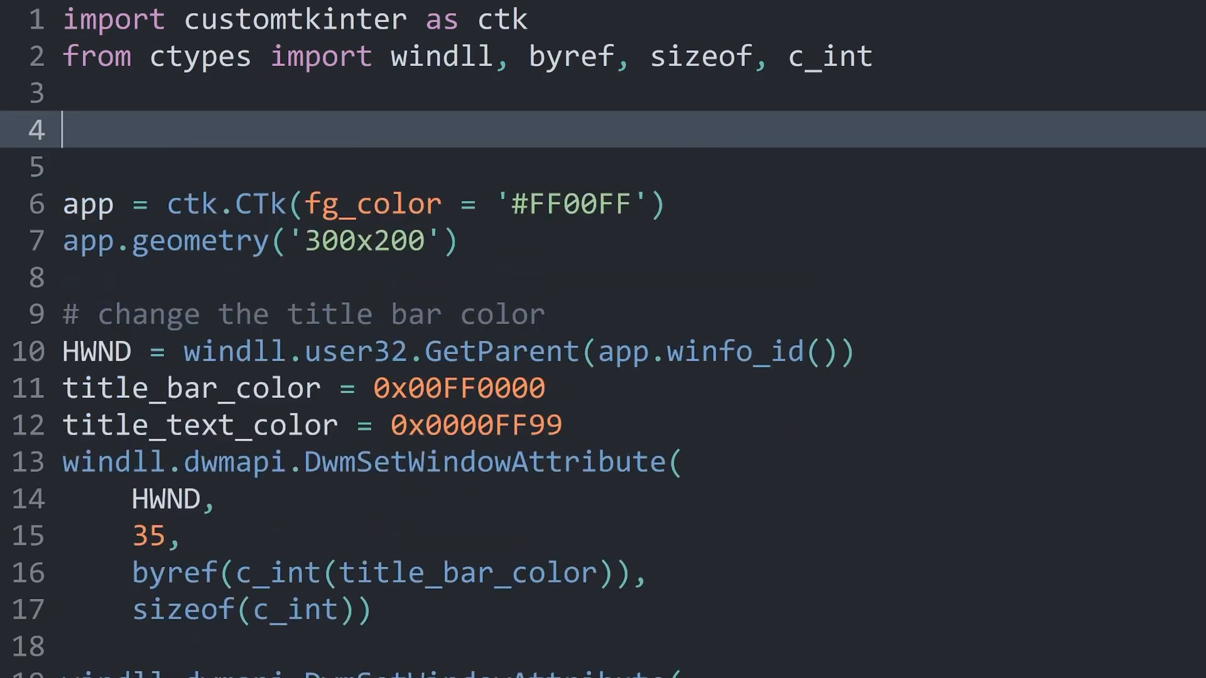
pyautogui.write('# try and ex')
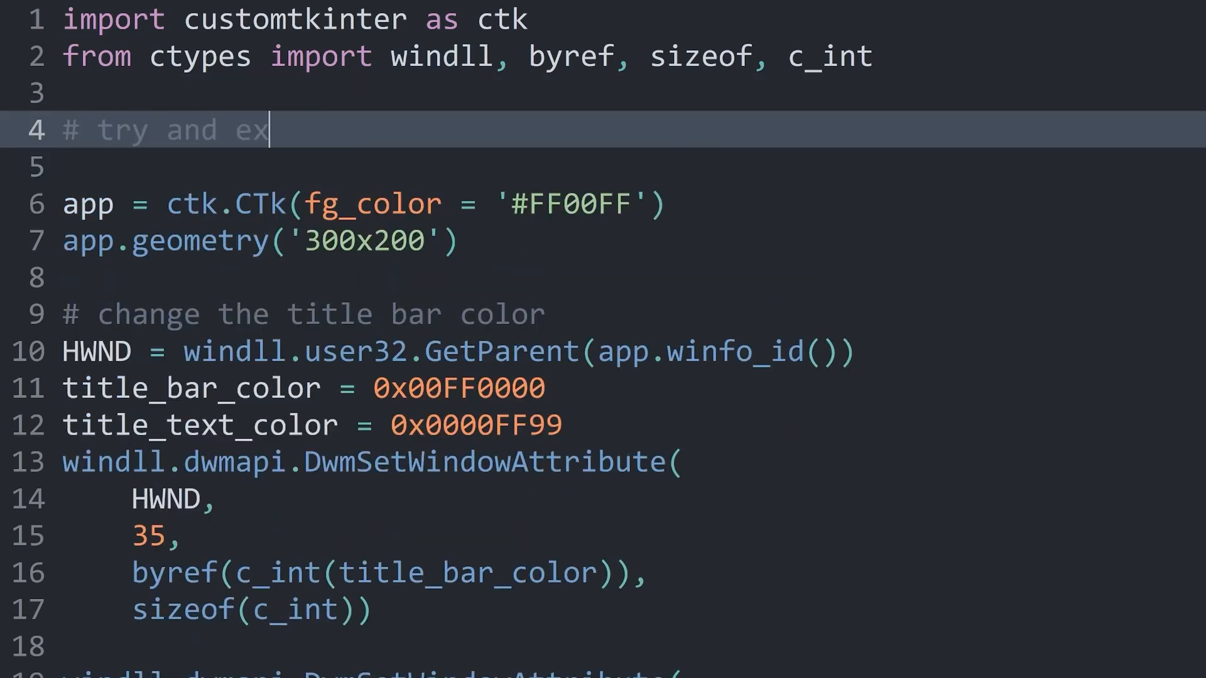
pyautogui.write('cept')
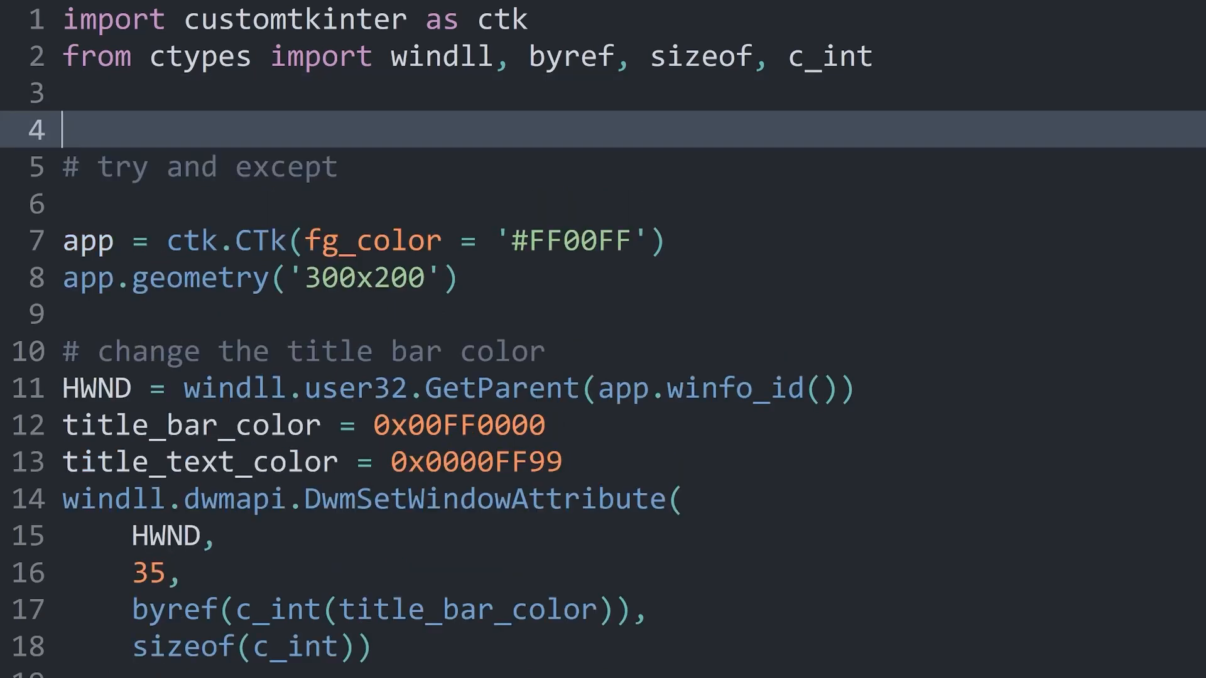
pyautogui.write('# exer')
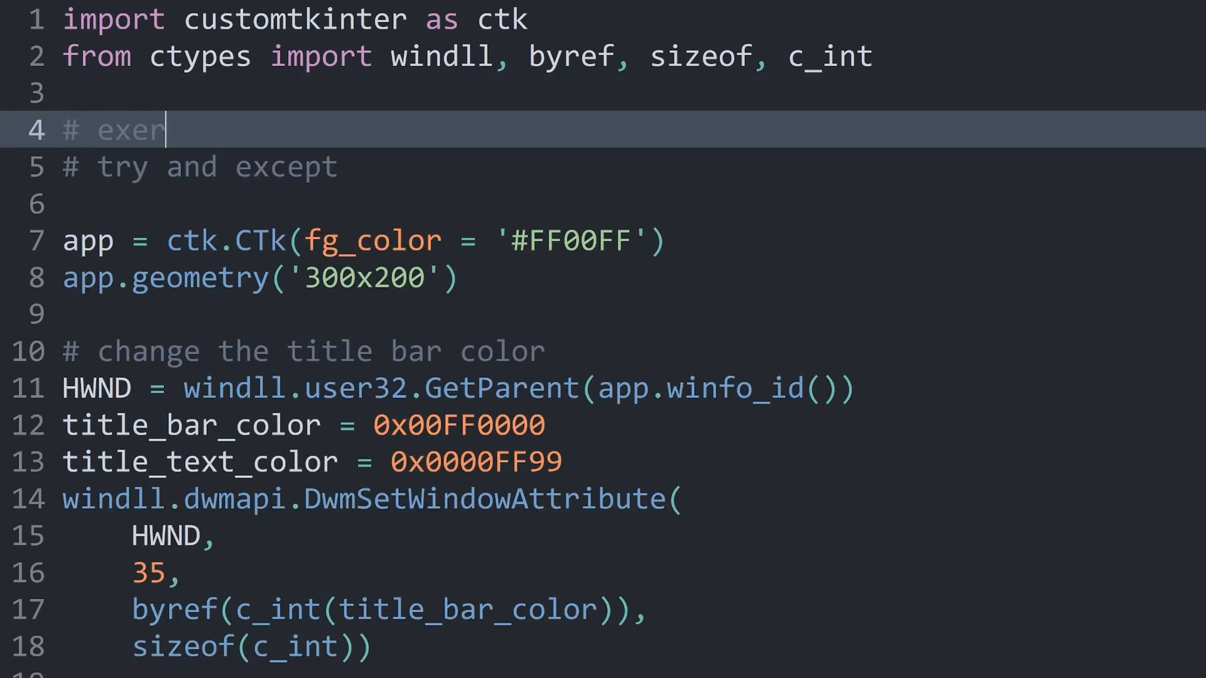
pyautogui.write('cise:')
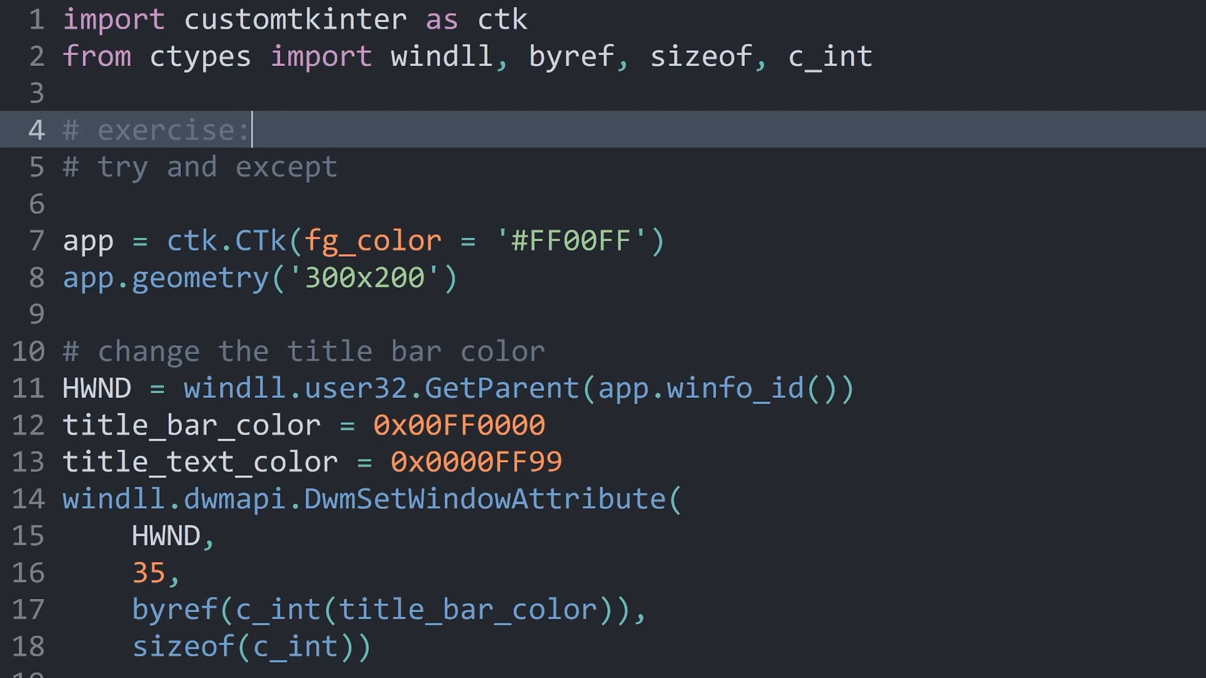
# - Place the cursor at the end of the import lines, reviewing the script layout
pyautogui.click(869, 57)
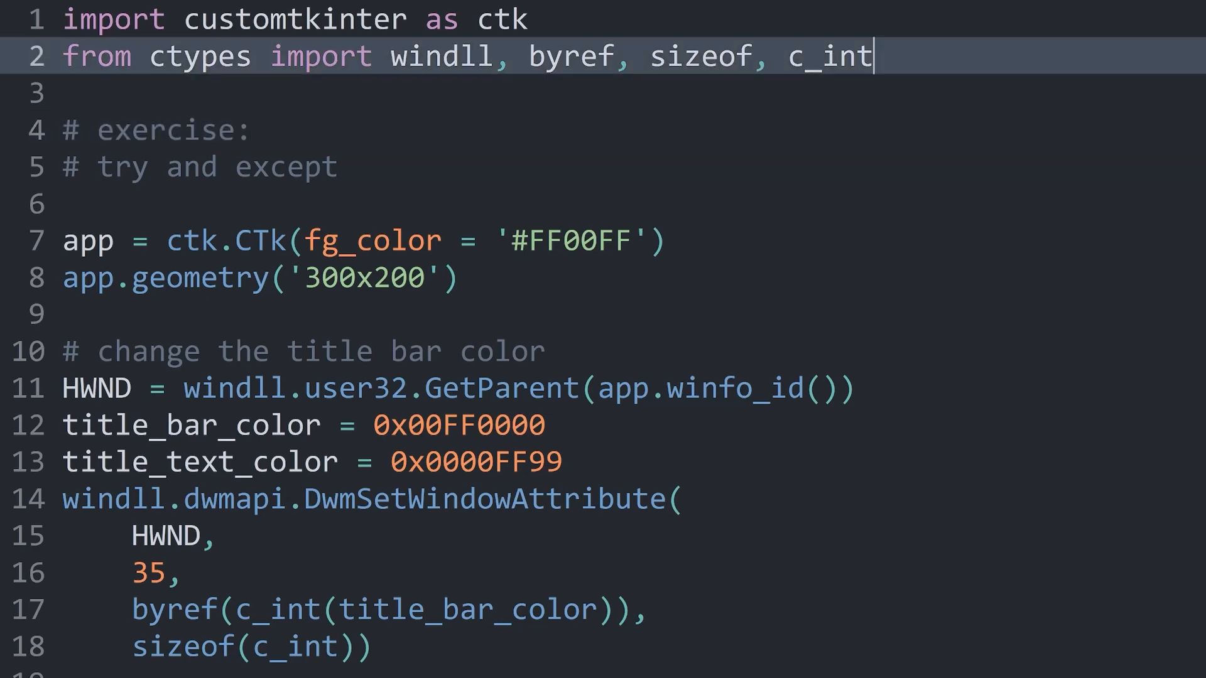
pyautogui.scroll(-3)
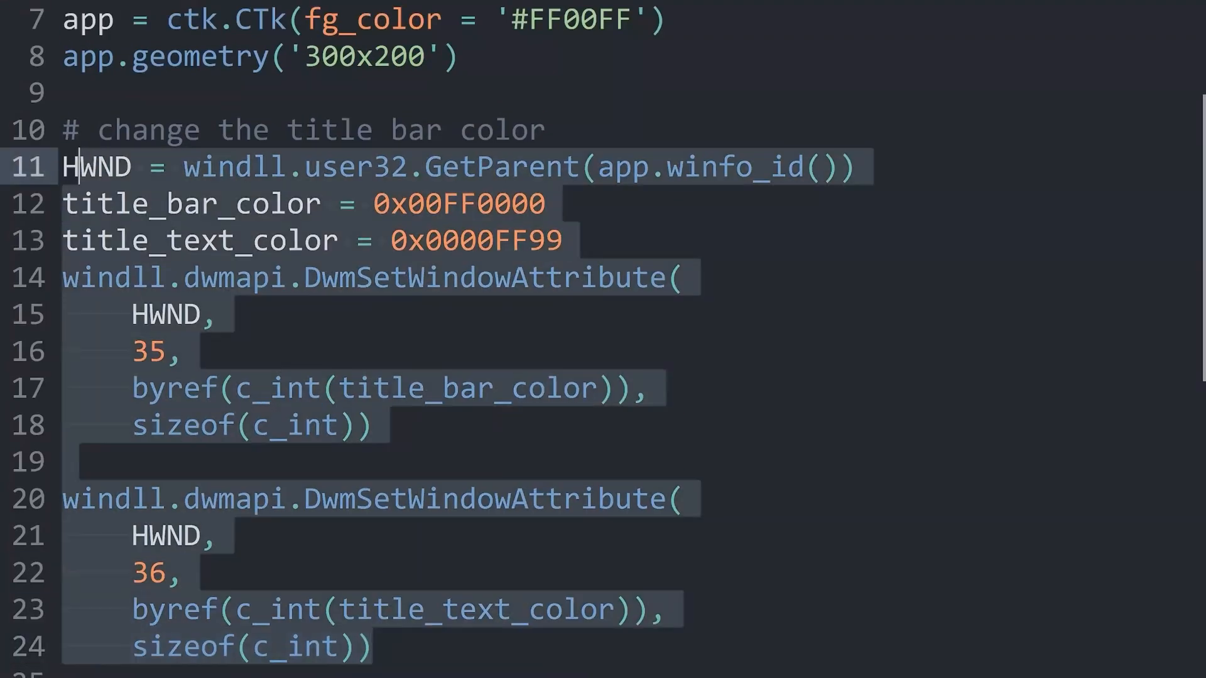
pyautogui.scroll(3)
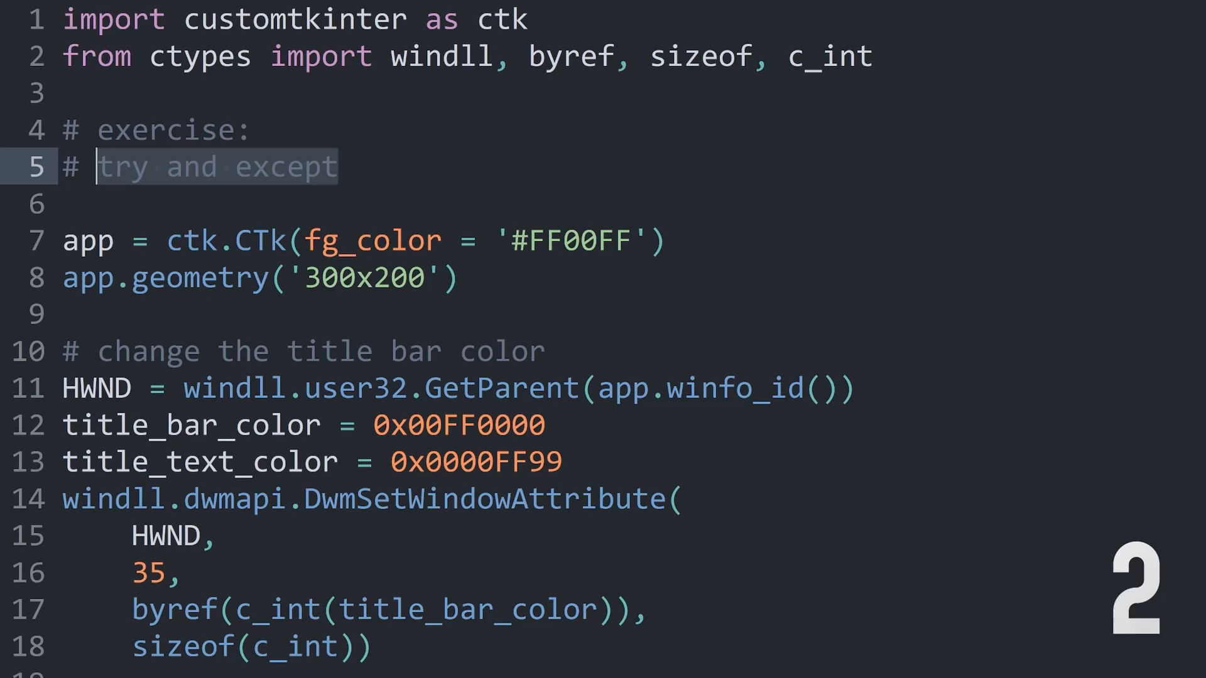
pyautogui.click(870, 57)
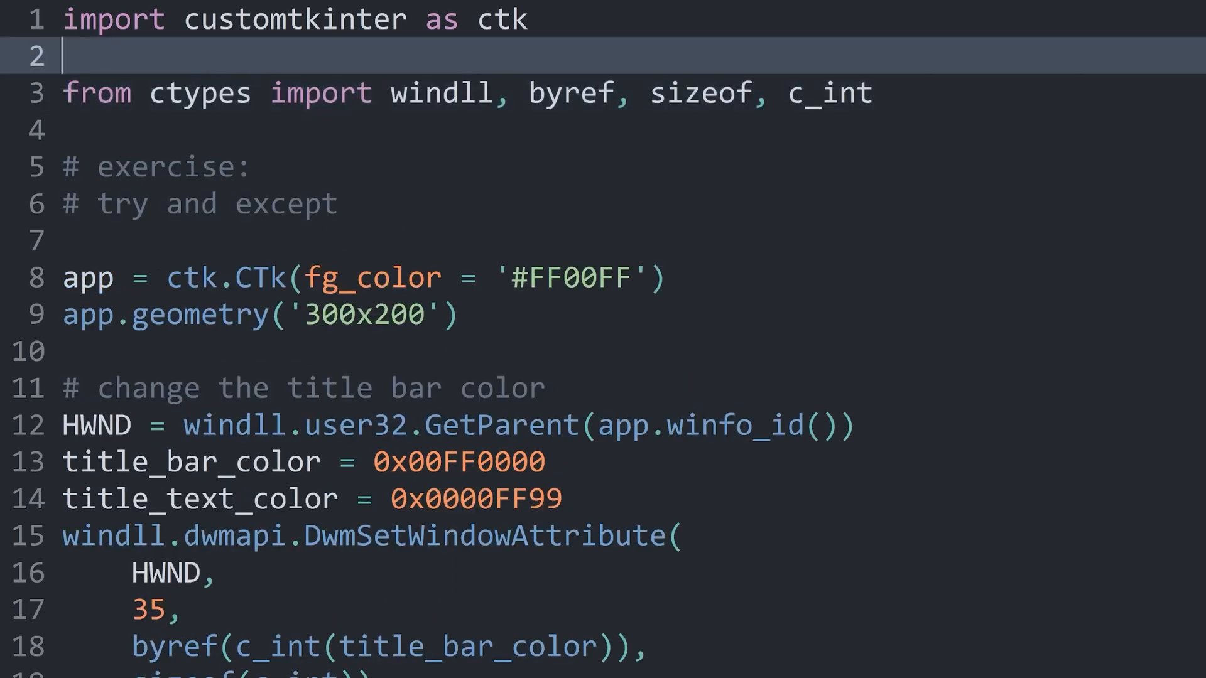
# - Wrap the ctypes import in a try: block with except: pass
pyautogui.write('try:')
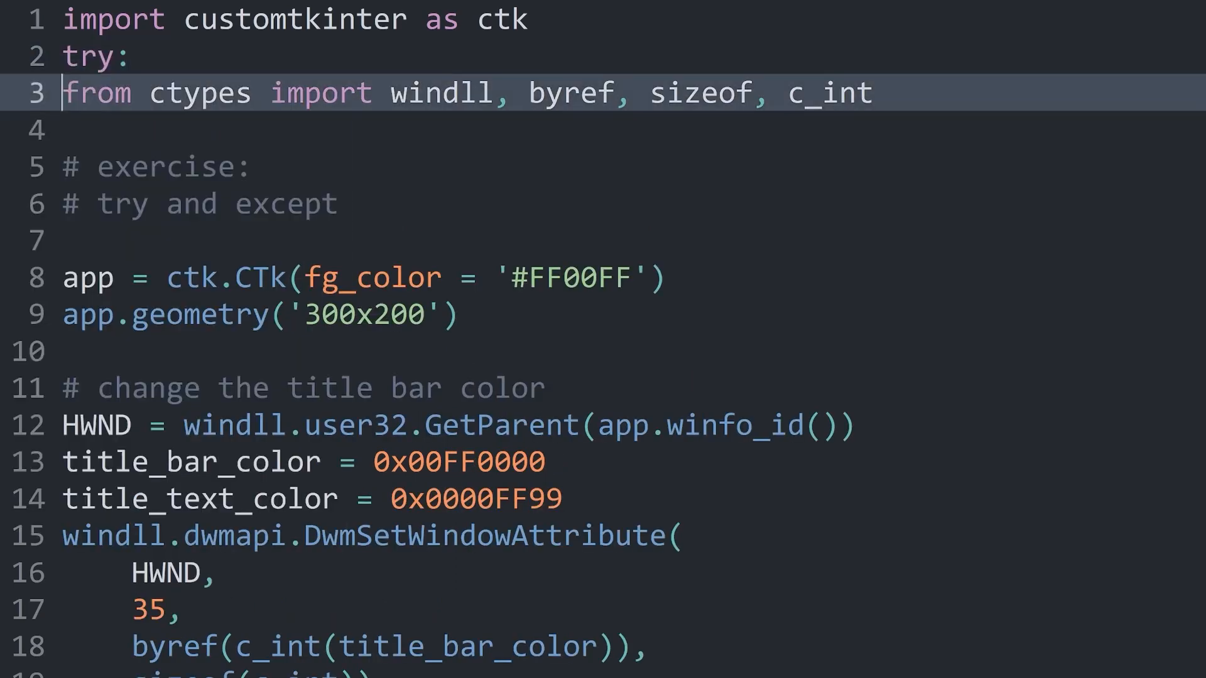
pyautogui.press('tab')
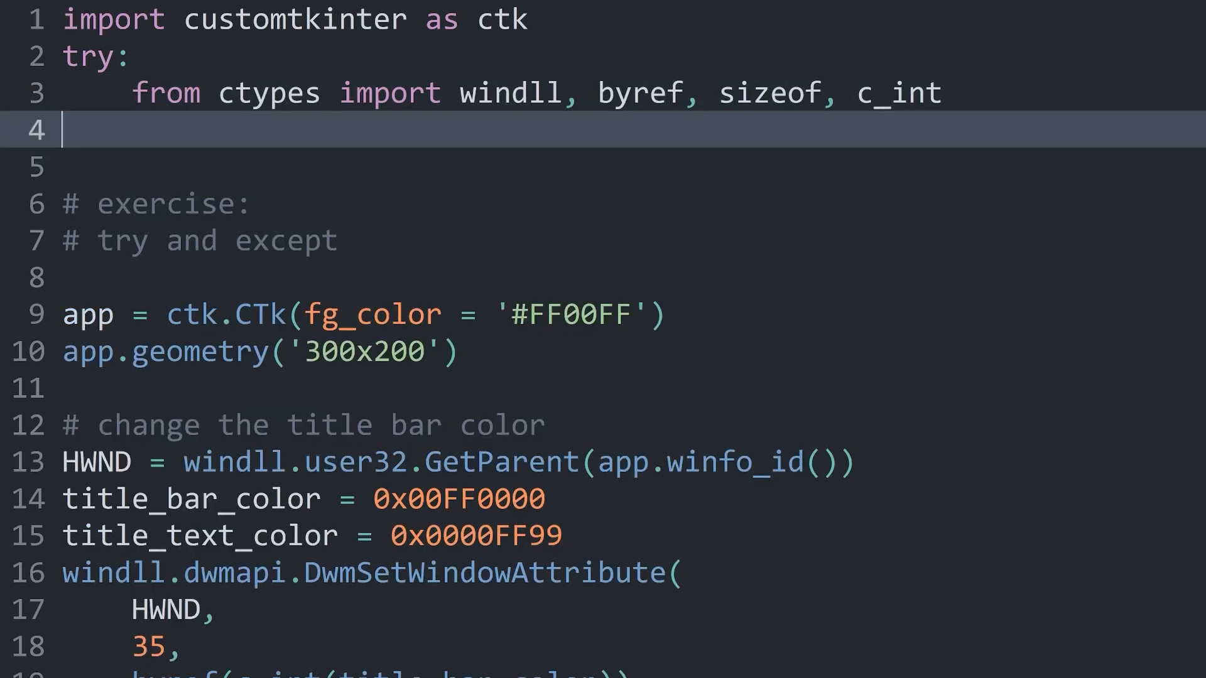
pyautogui.write('except:')
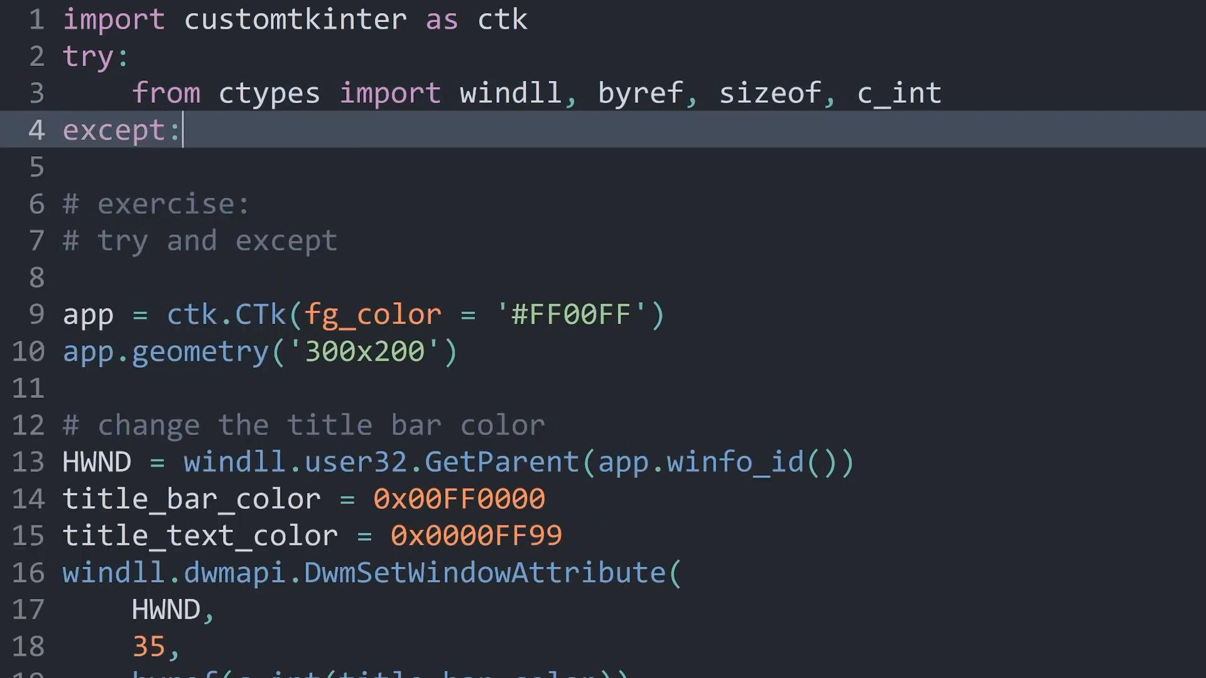
pyautogui.write('pa')
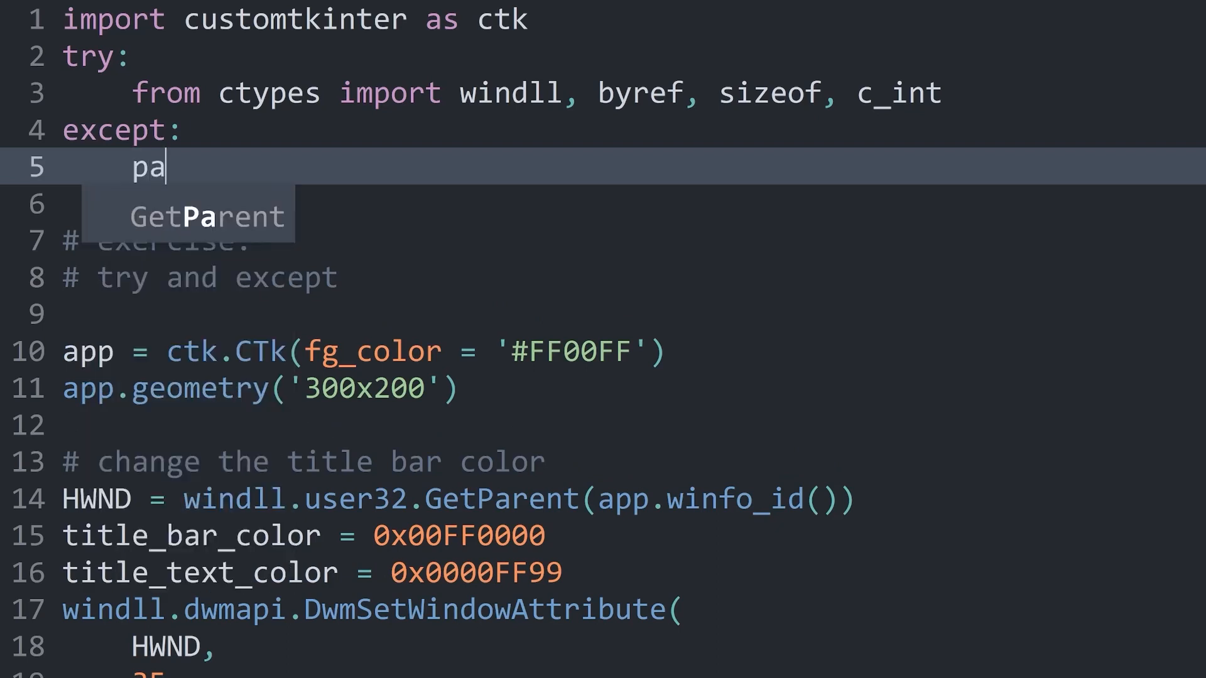
pyautogui.write('ss')
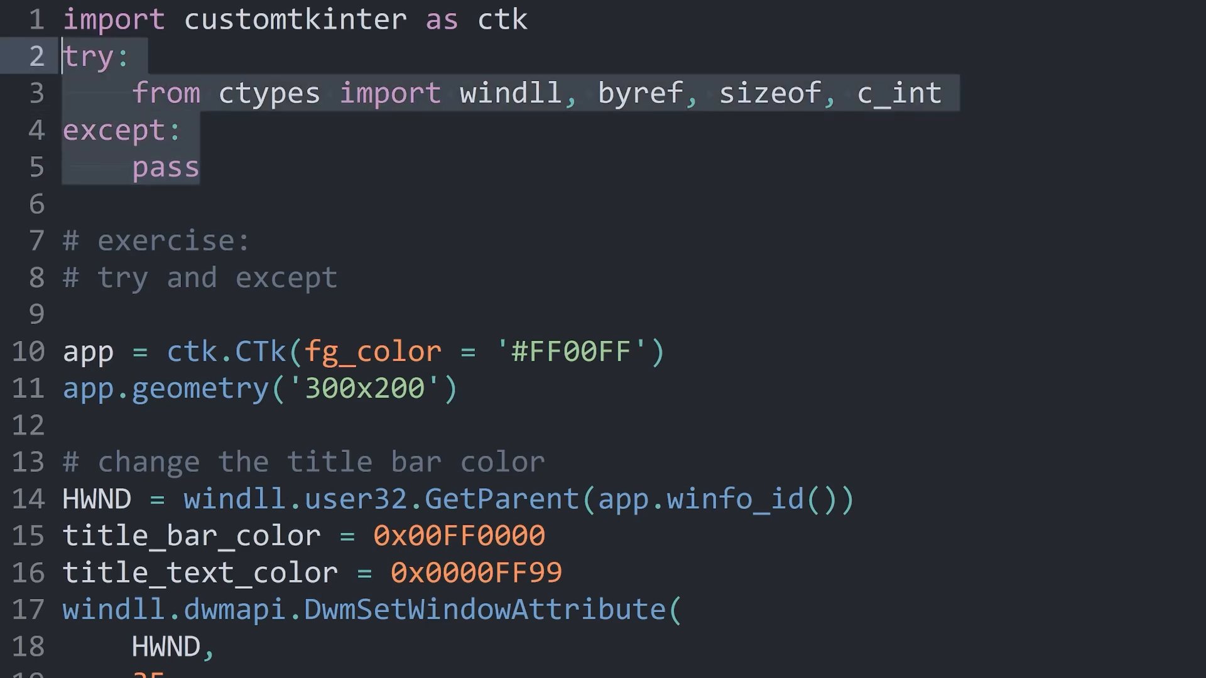
# - Indent the whole title bar colour code block one level
pyautogui.scroll(-3)
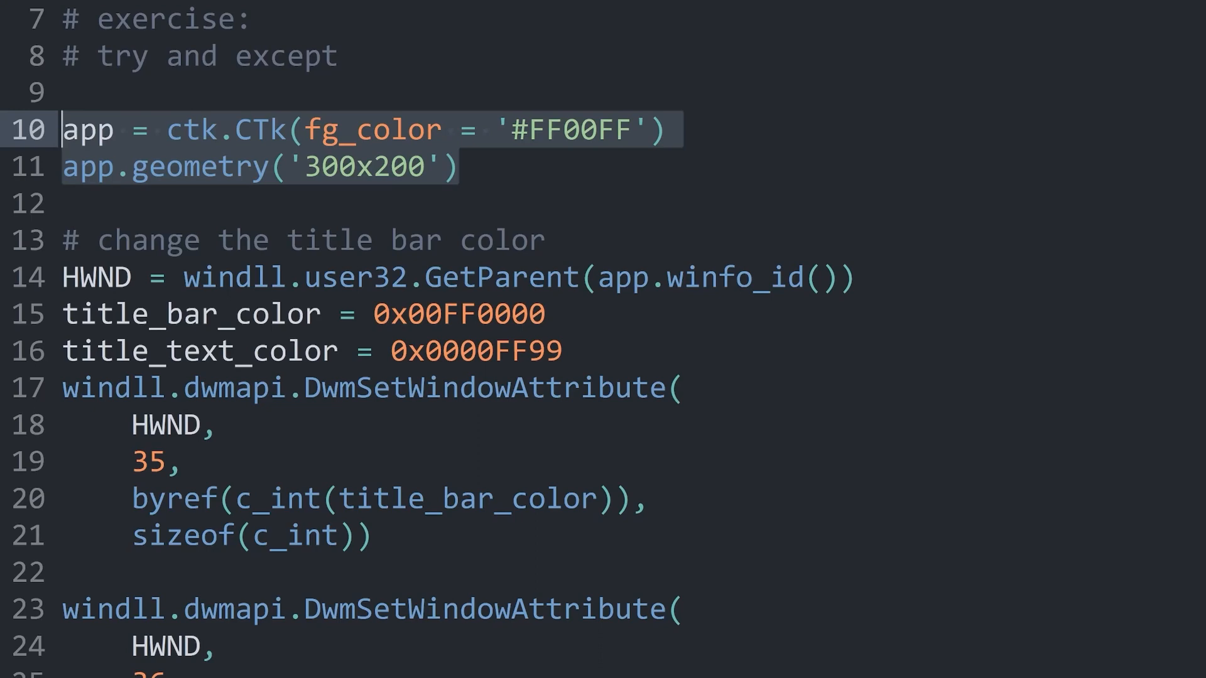
pyautogui.scroll(-3)
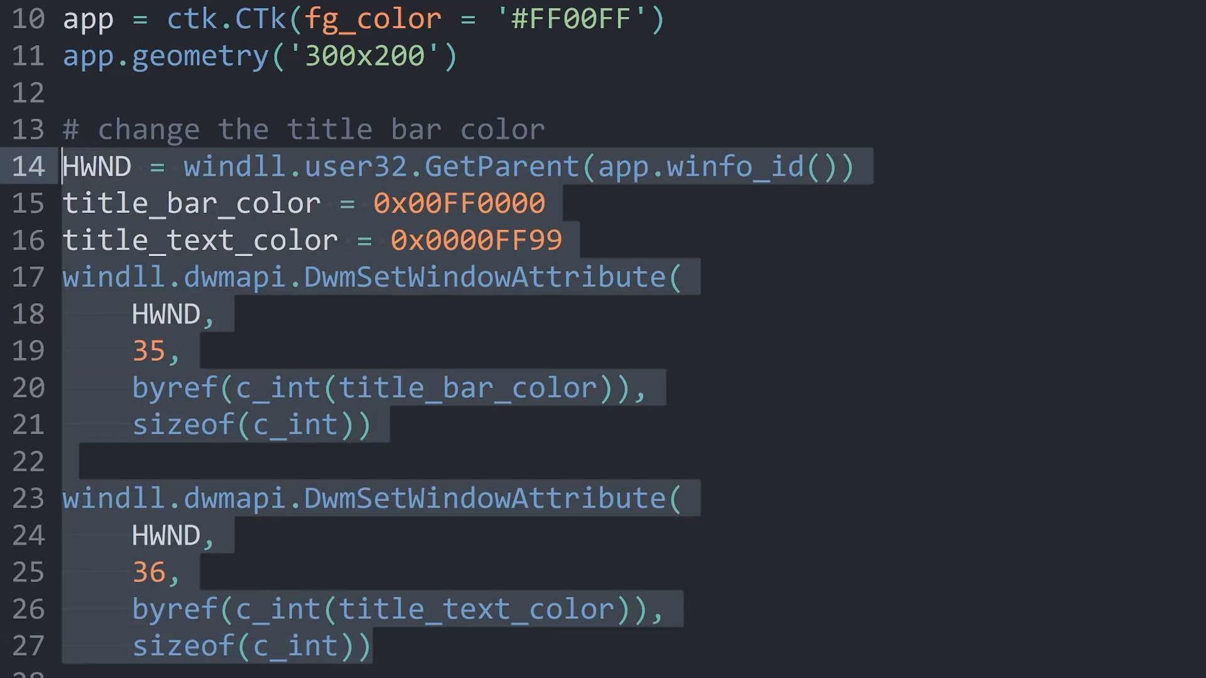
pyautogui.press('Tab')
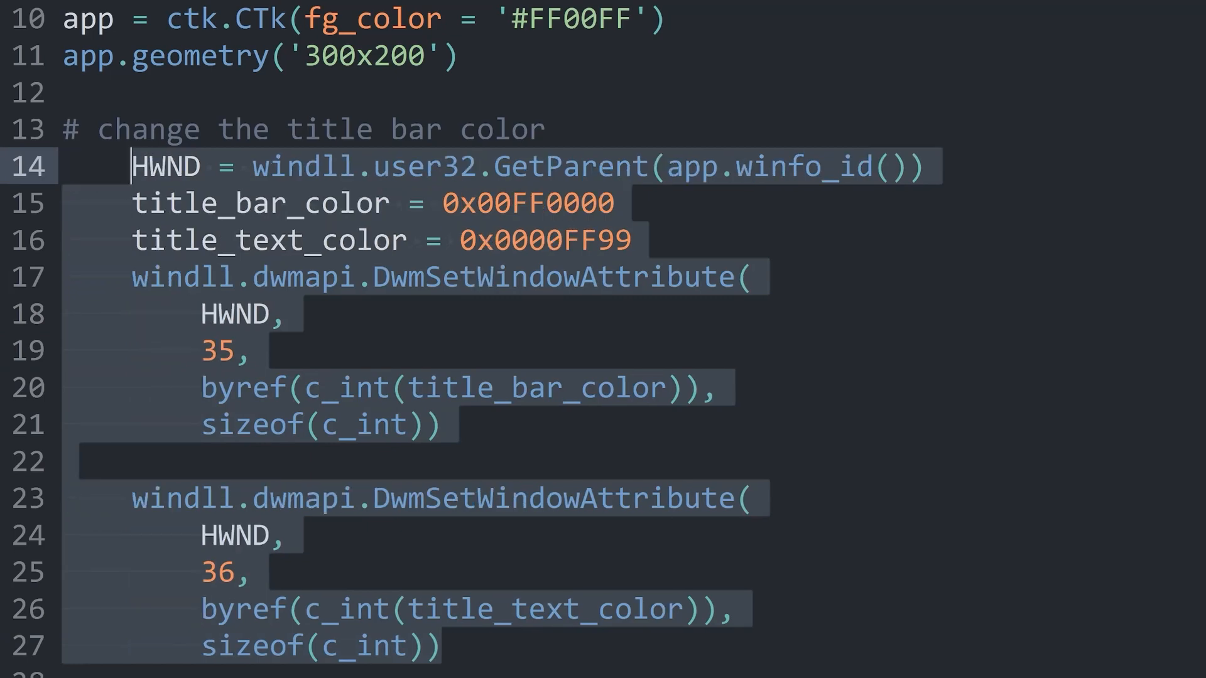
# - Surround the colour code block with try: and except: pass before app.mainloop()
pyautogui.press('Enter')
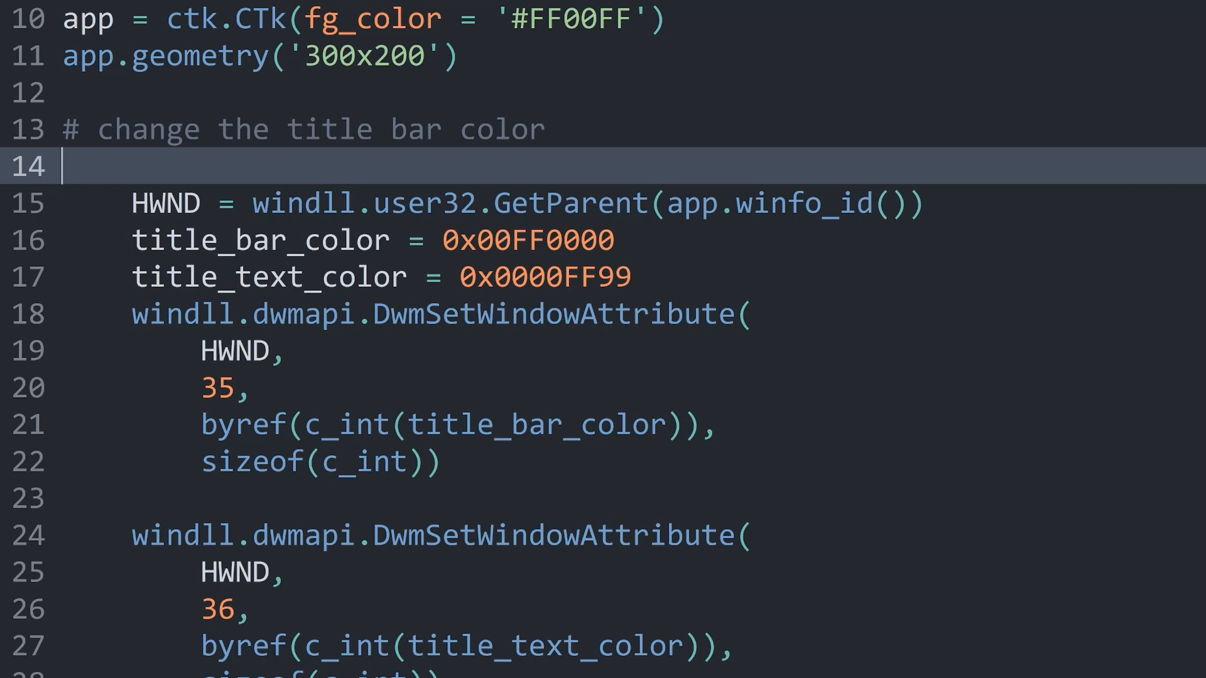
pyautogui.write('try:')
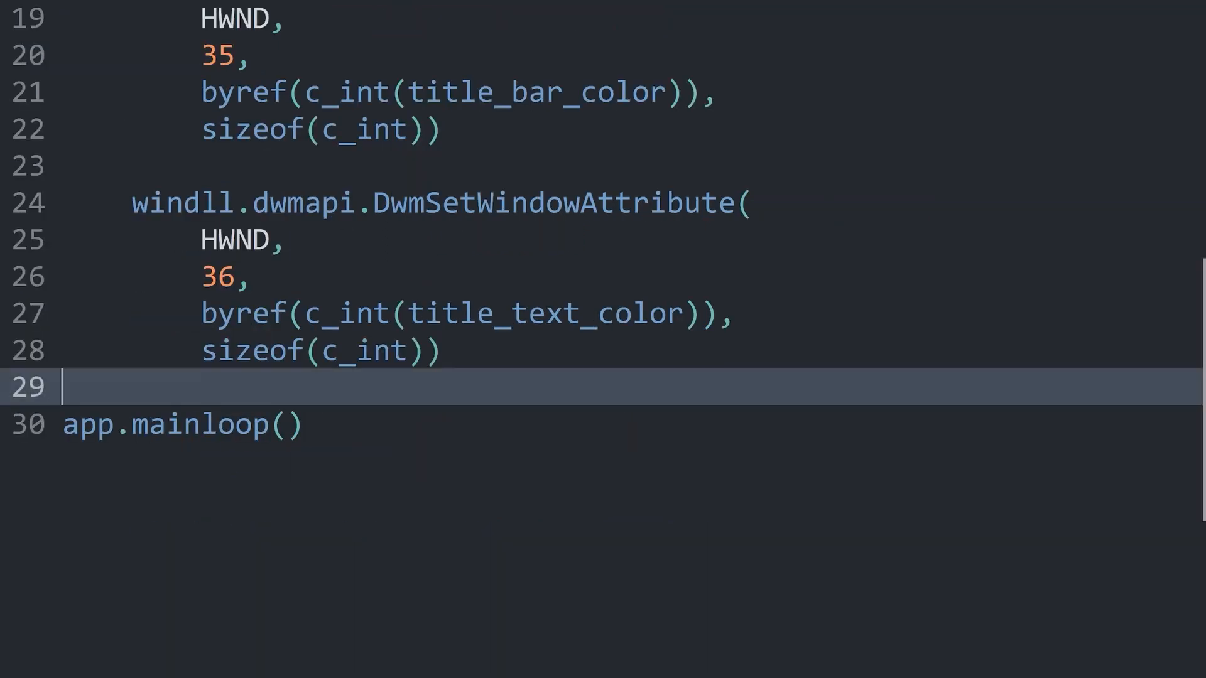
pyautogui.write('except:')
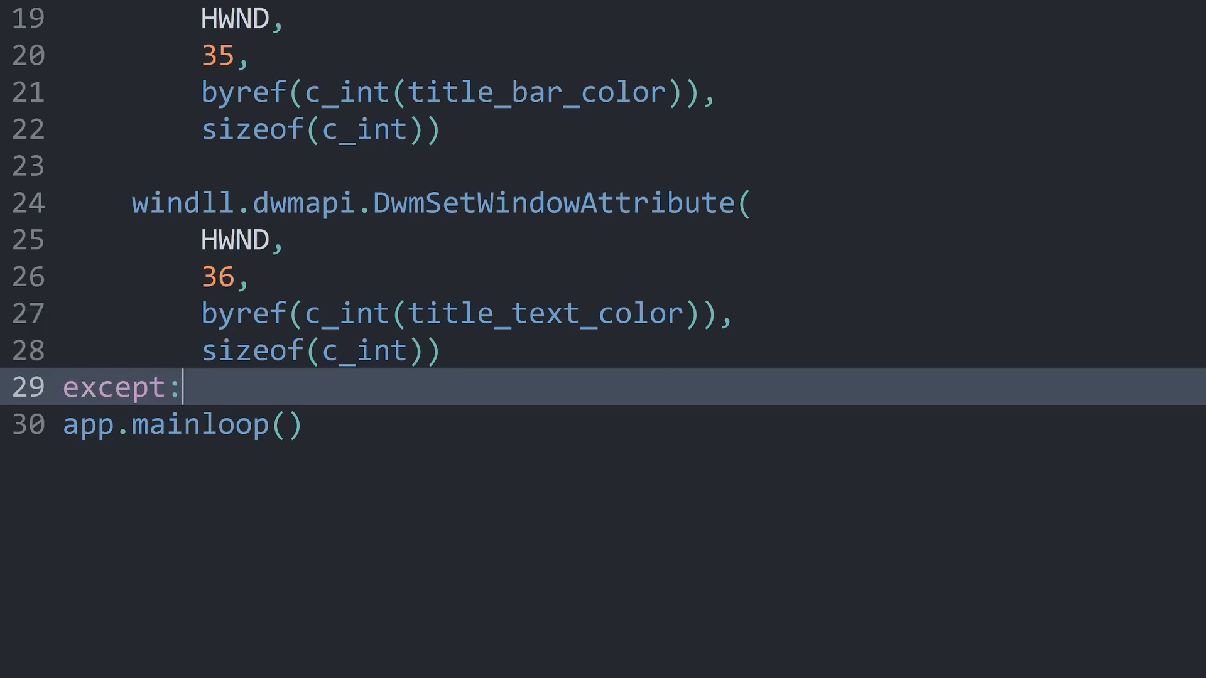
pyautogui.write('pass')
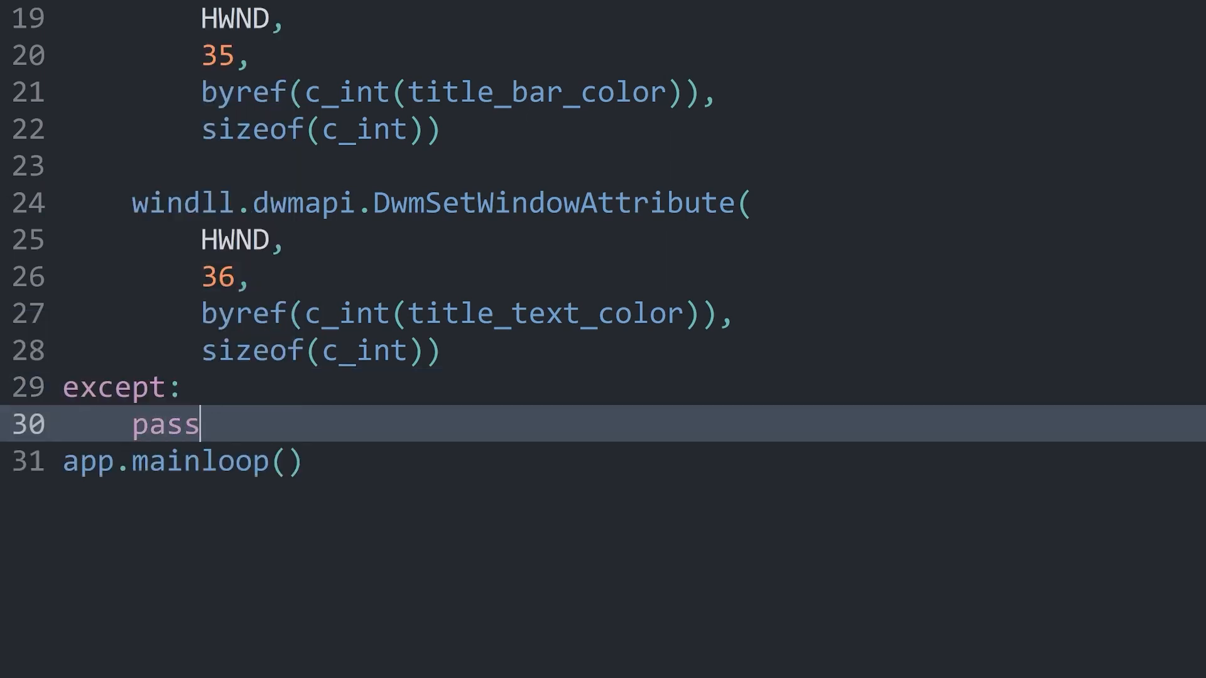
pyautogui.scroll(3)
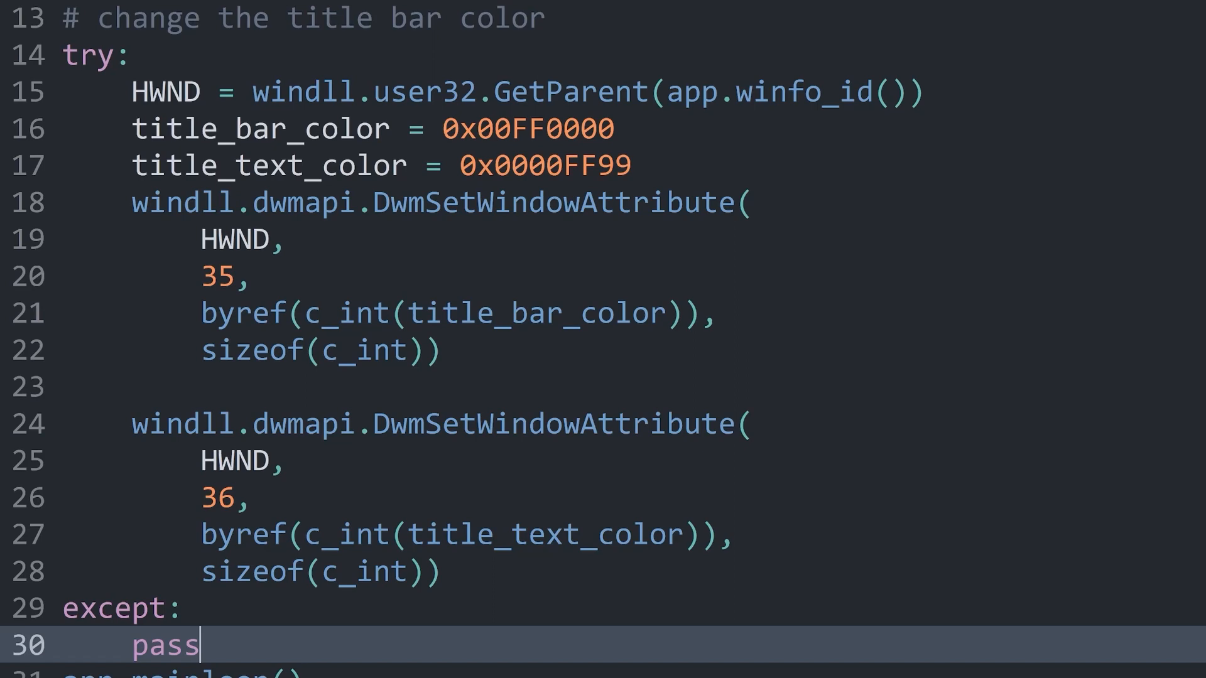
pyautogui.scroll(3)
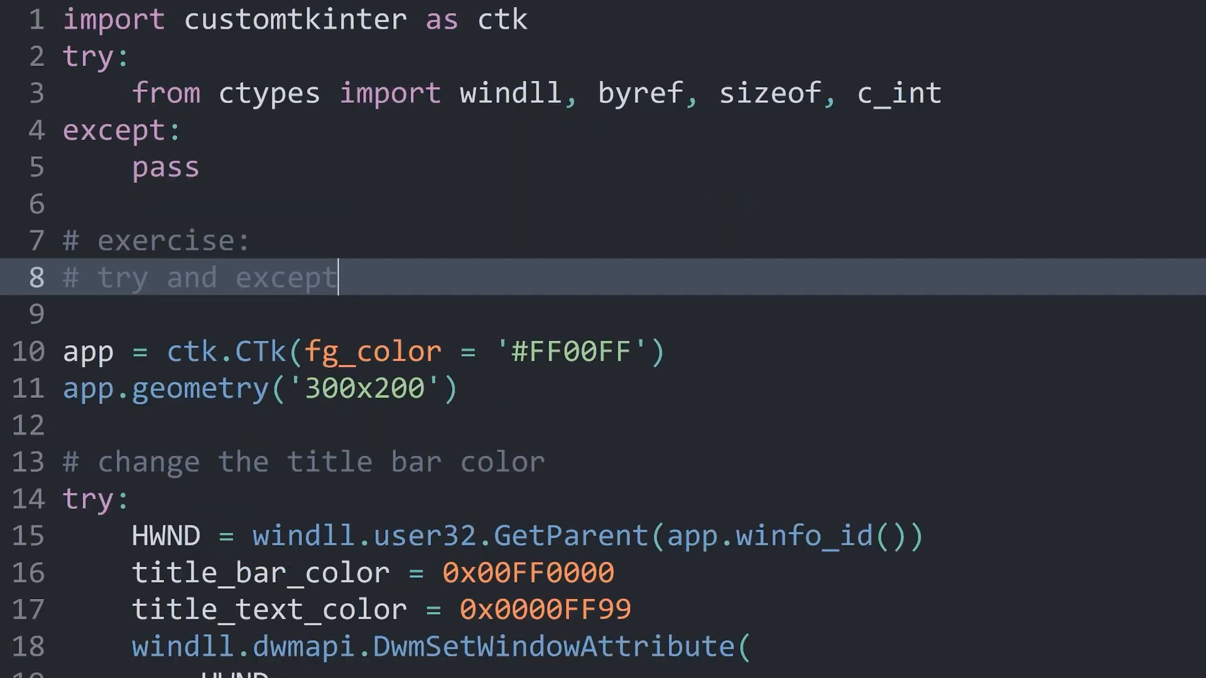